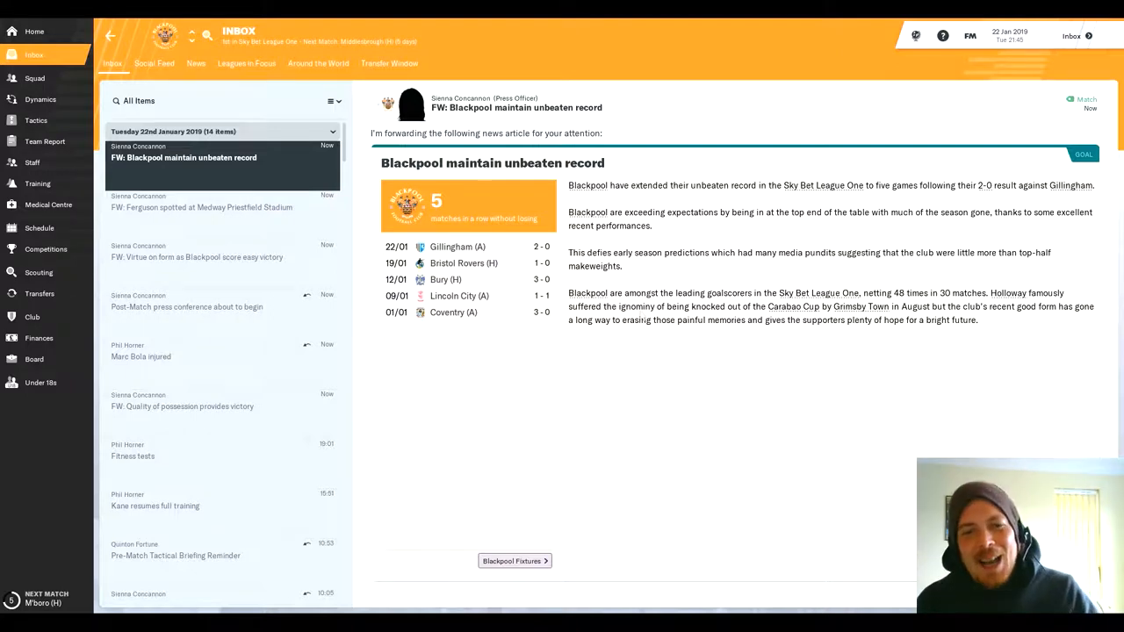
mouse_move(631, 399)
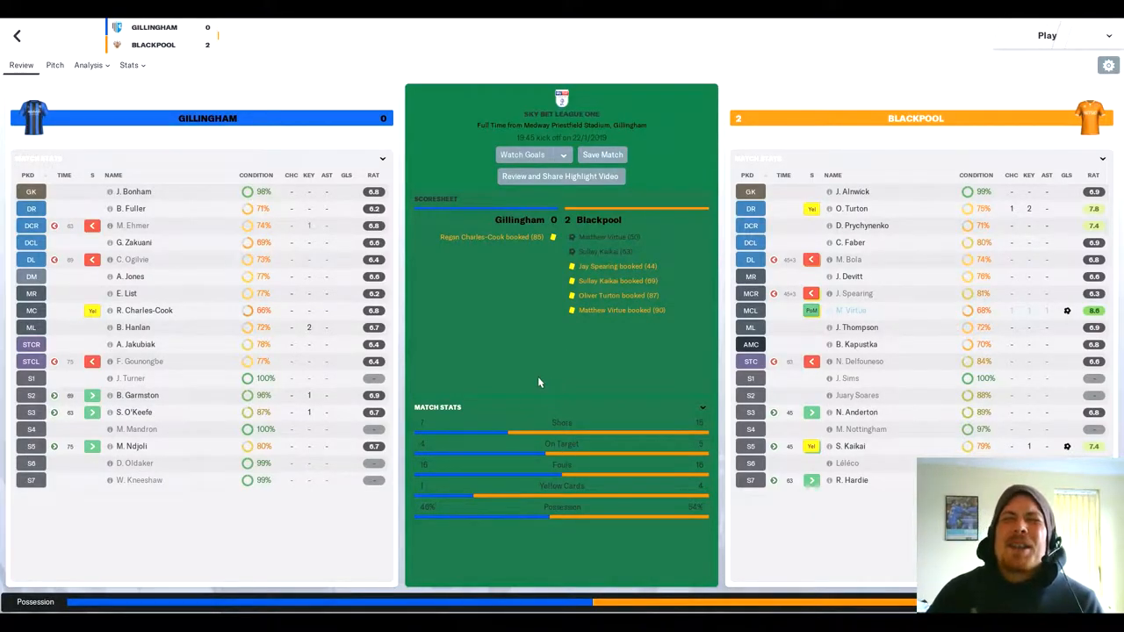
mouse_move(533, 461)
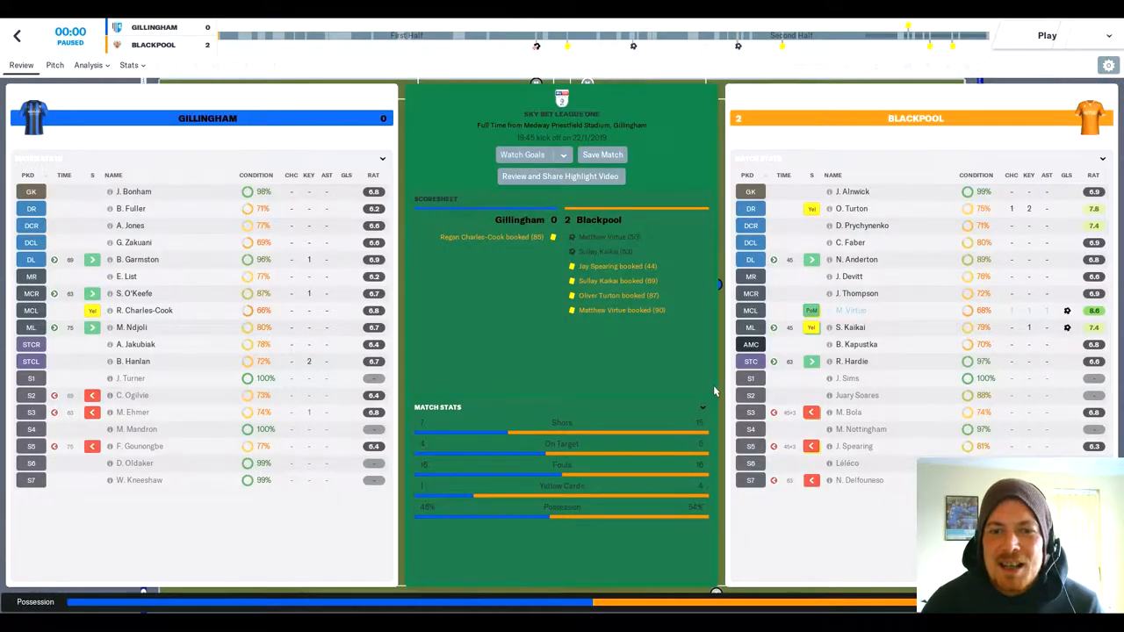
mouse_move(751, 226)
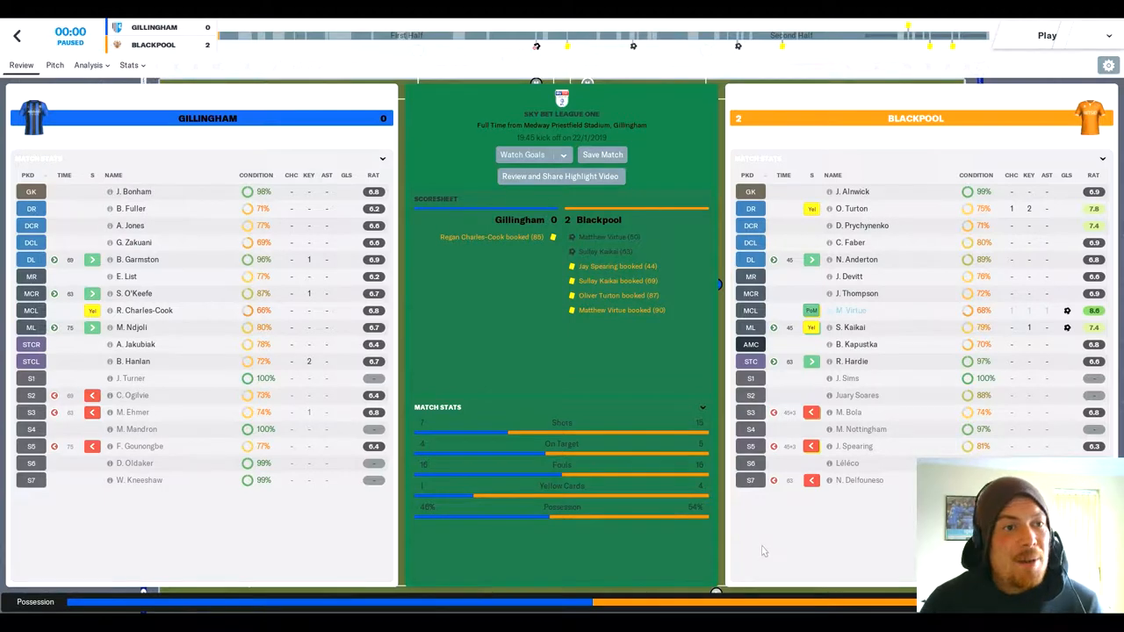
mouse_move(562, 536)
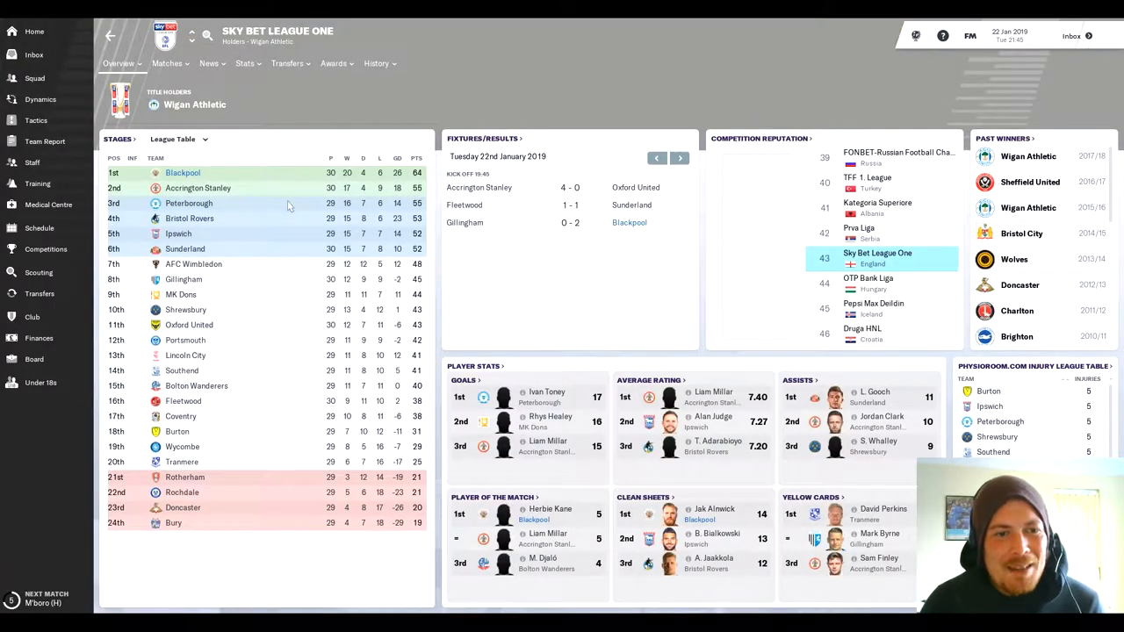
mouse_move(290, 220)
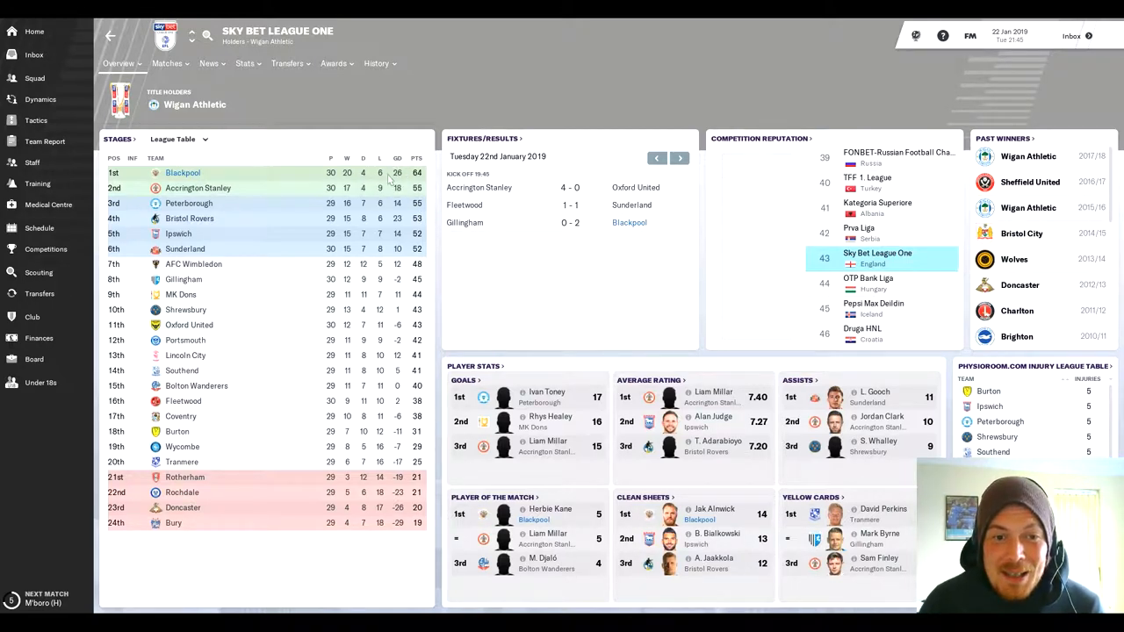
mouse_move(246, 205)
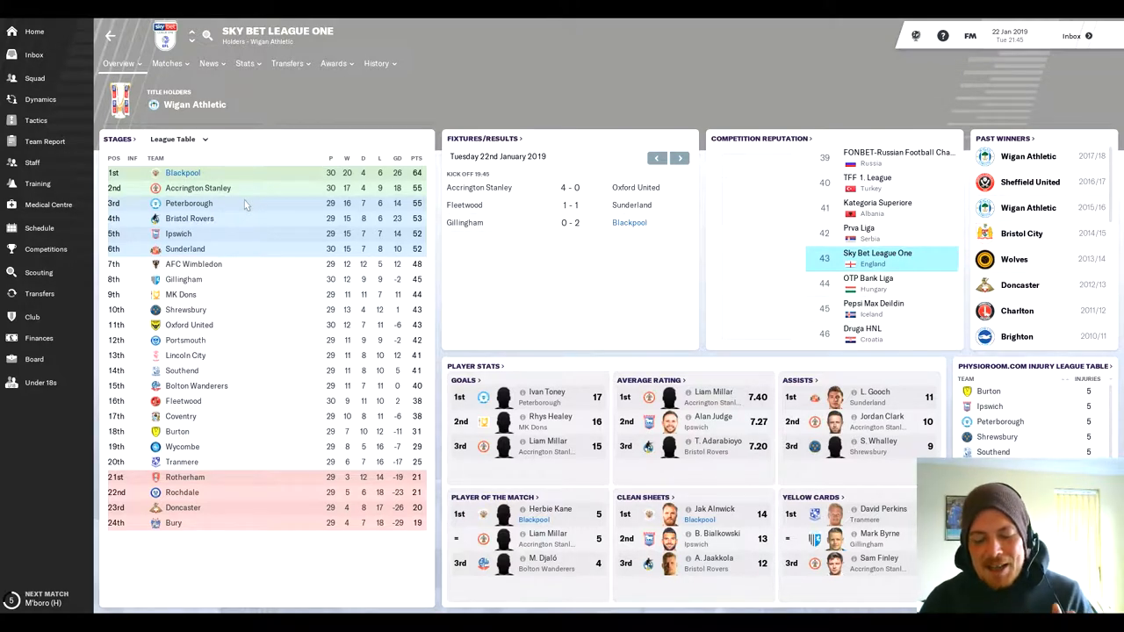
Step: Show Blackpool's 2018/19 transfer history: £120K arrivals, £350K departures
left_click(34, 55)
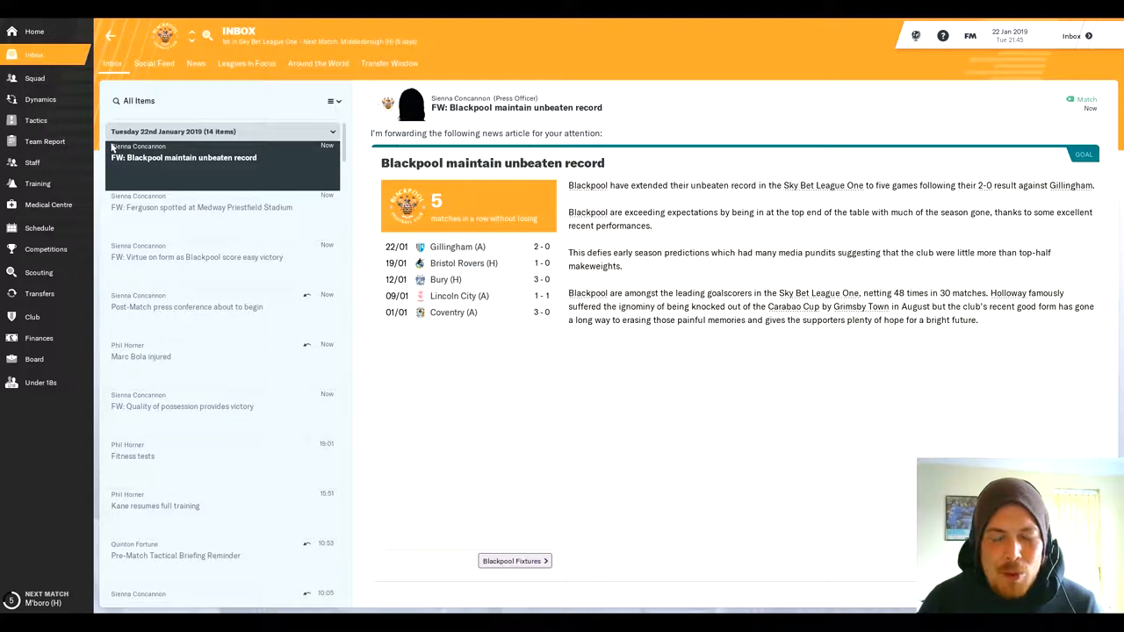
mouse_move(111, 337)
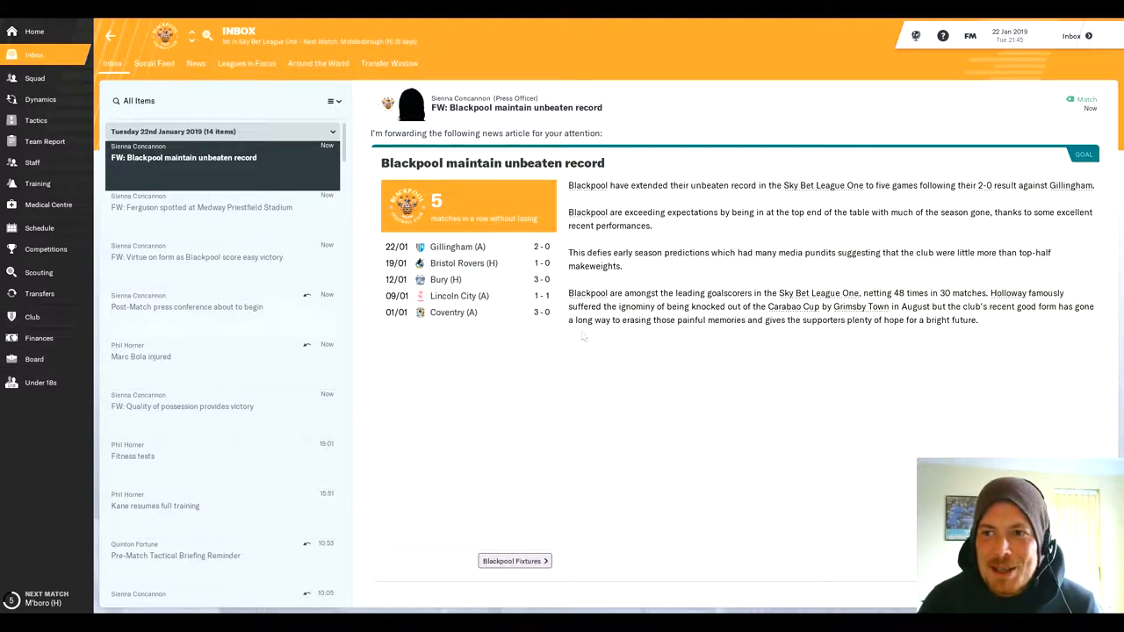
mouse_move(40, 294)
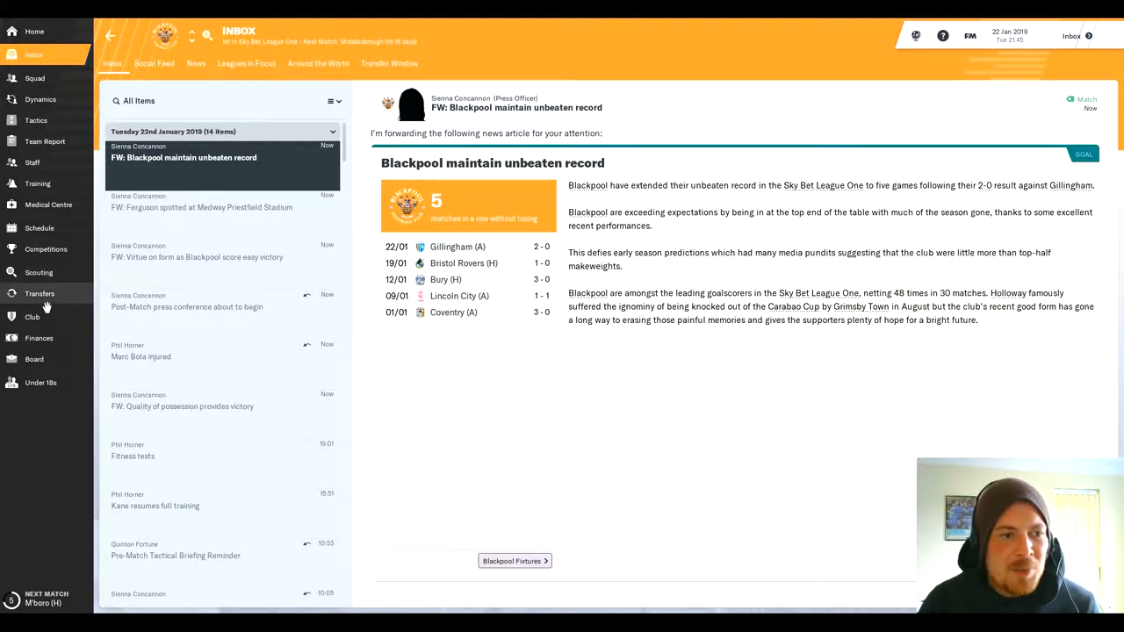
left_click(39, 293)
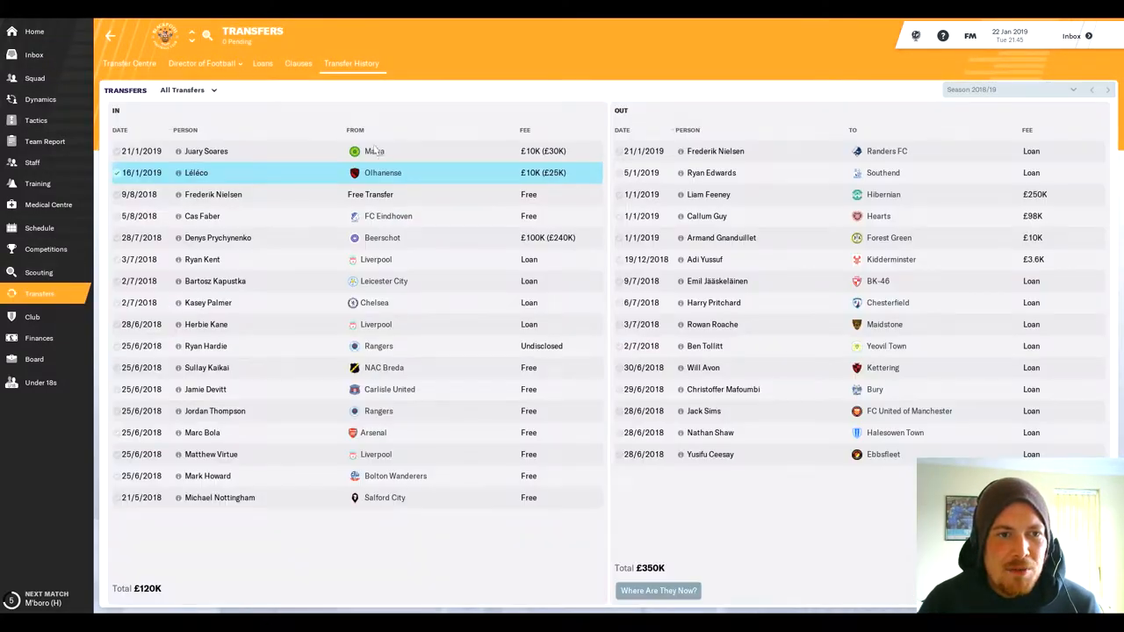
mouse_move(663, 244)
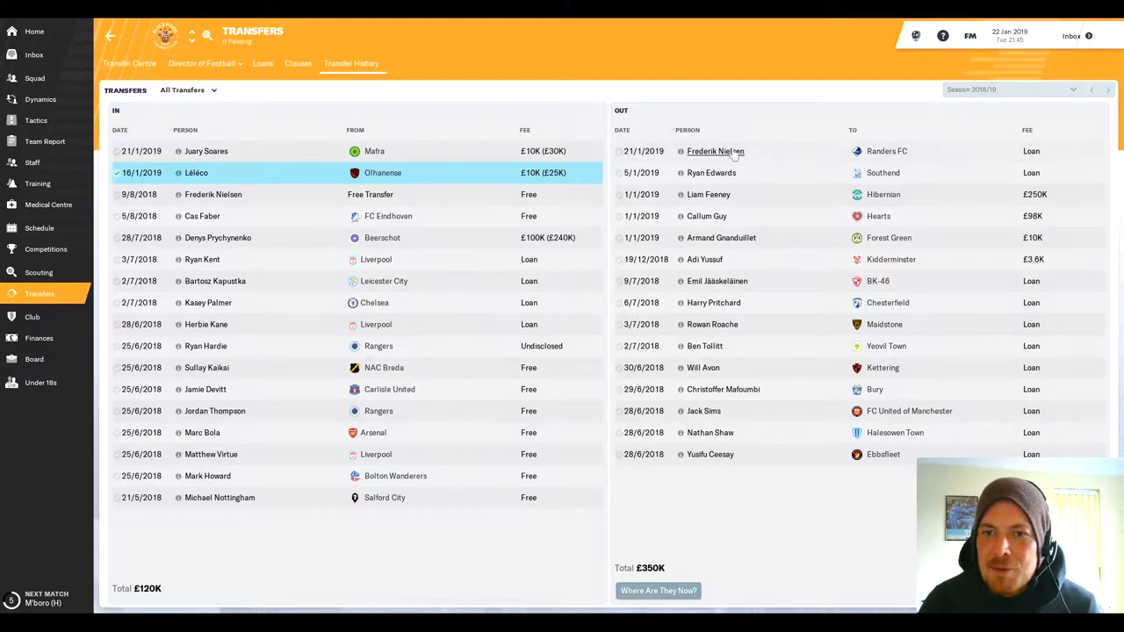
left_click(714, 151)
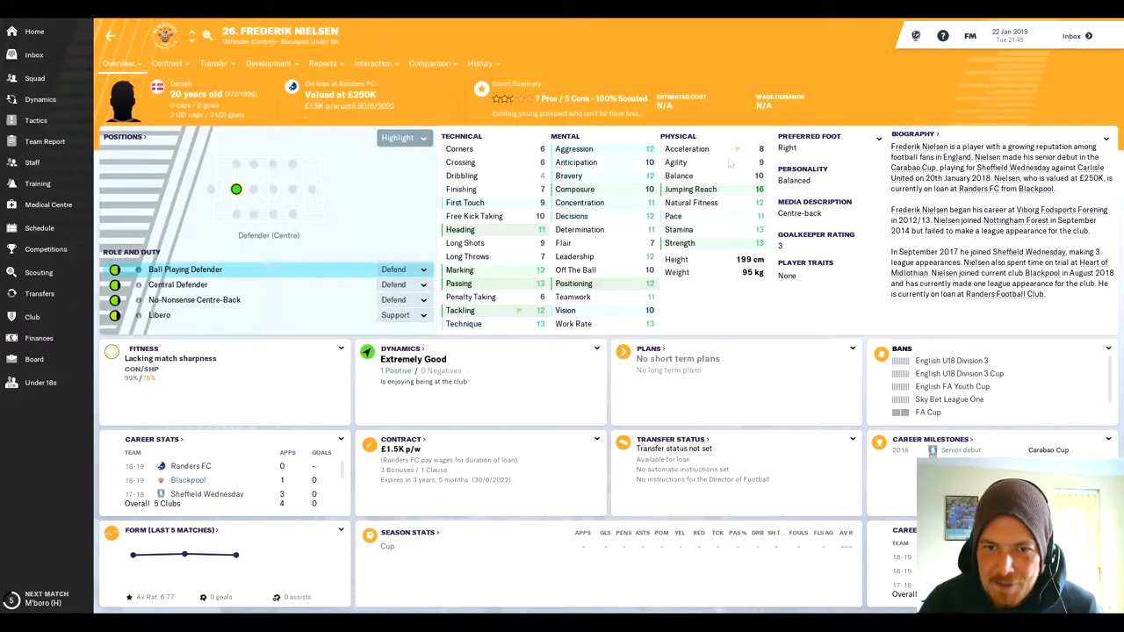
mouse_move(591, 397)
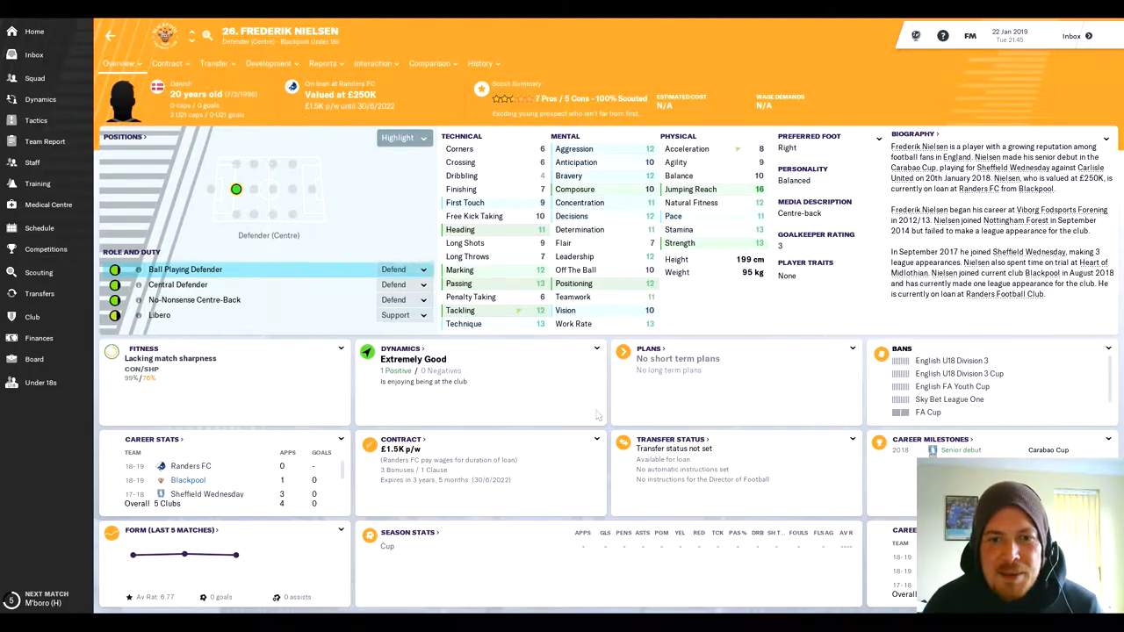
mouse_move(819, 408)
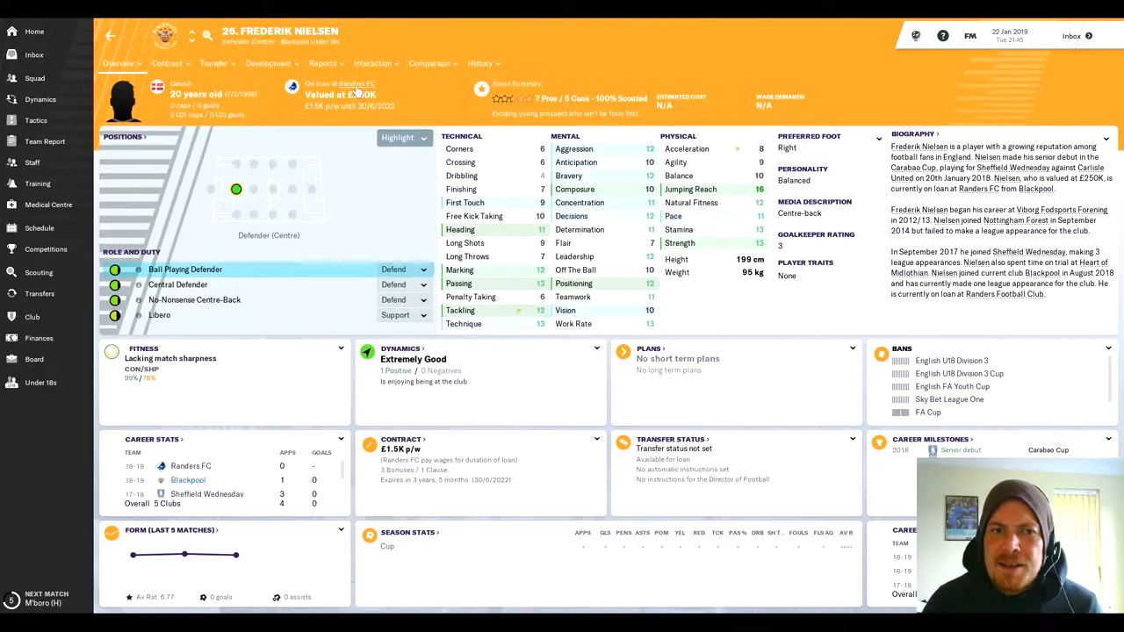
mouse_move(351, 83)
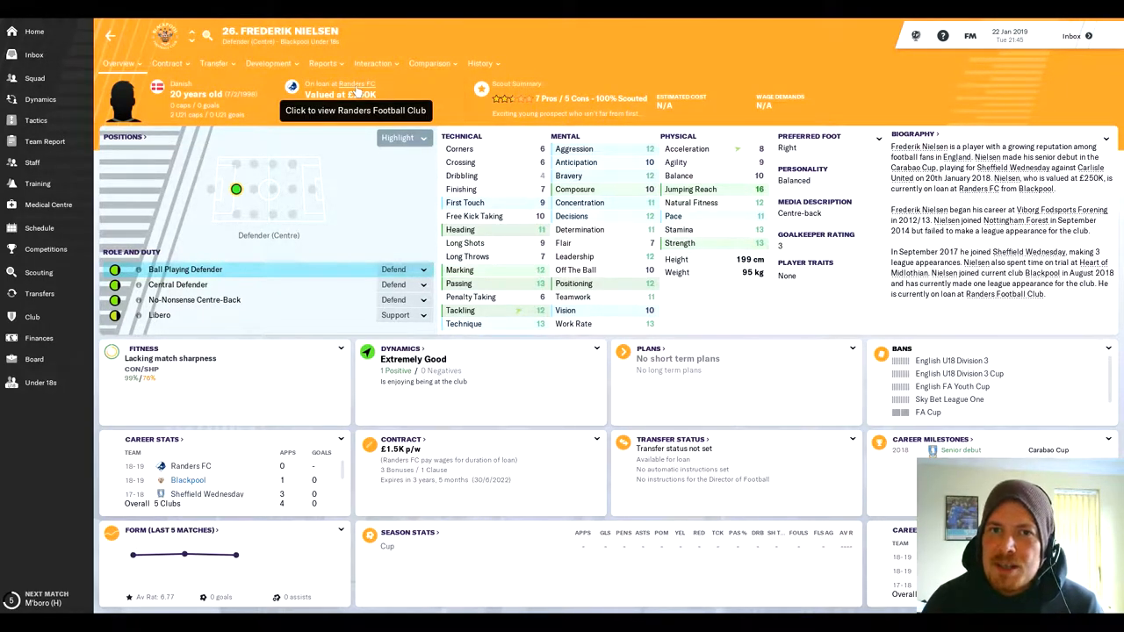
left_click(355, 110)
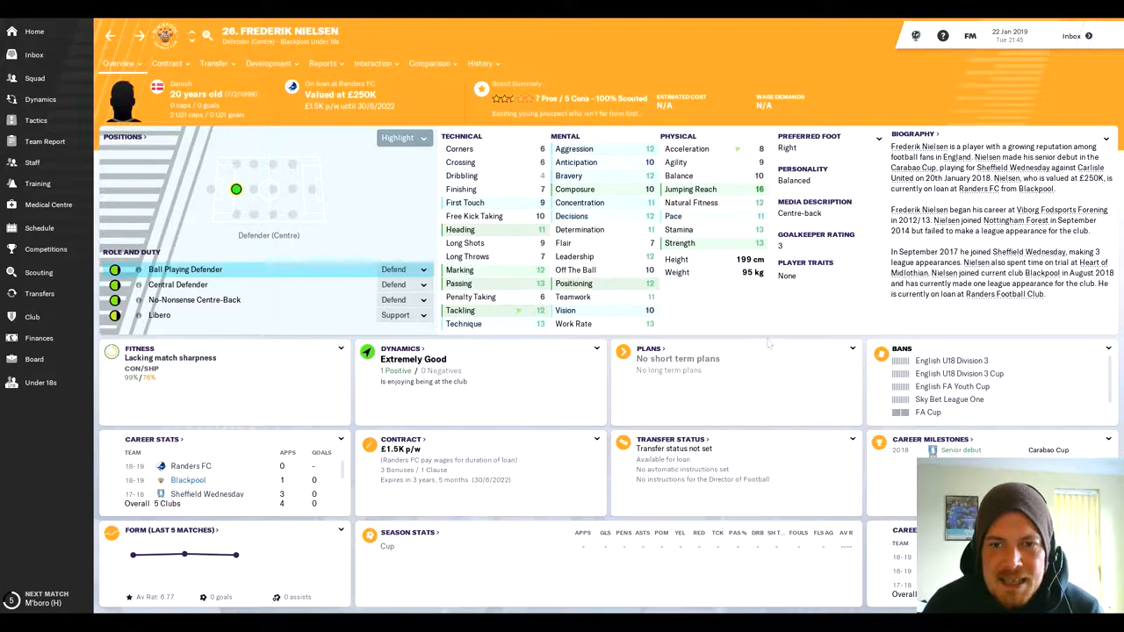
Step: Return to transfer history, glance at Mafra's squad list, and come back to the history
left_click(39, 293)
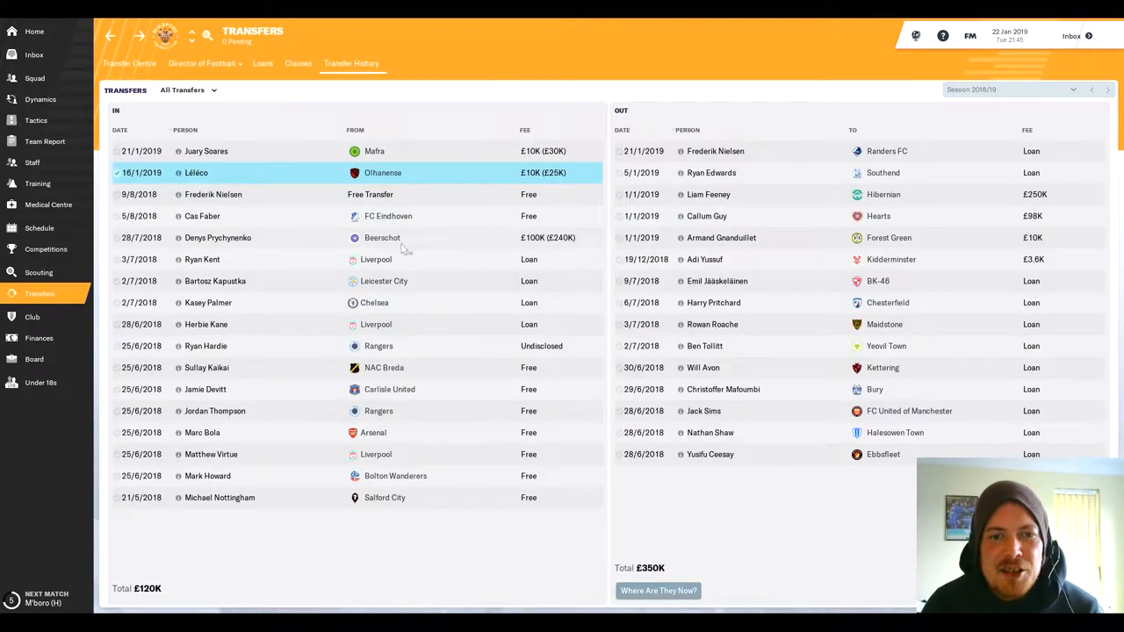
left_click(205, 151)
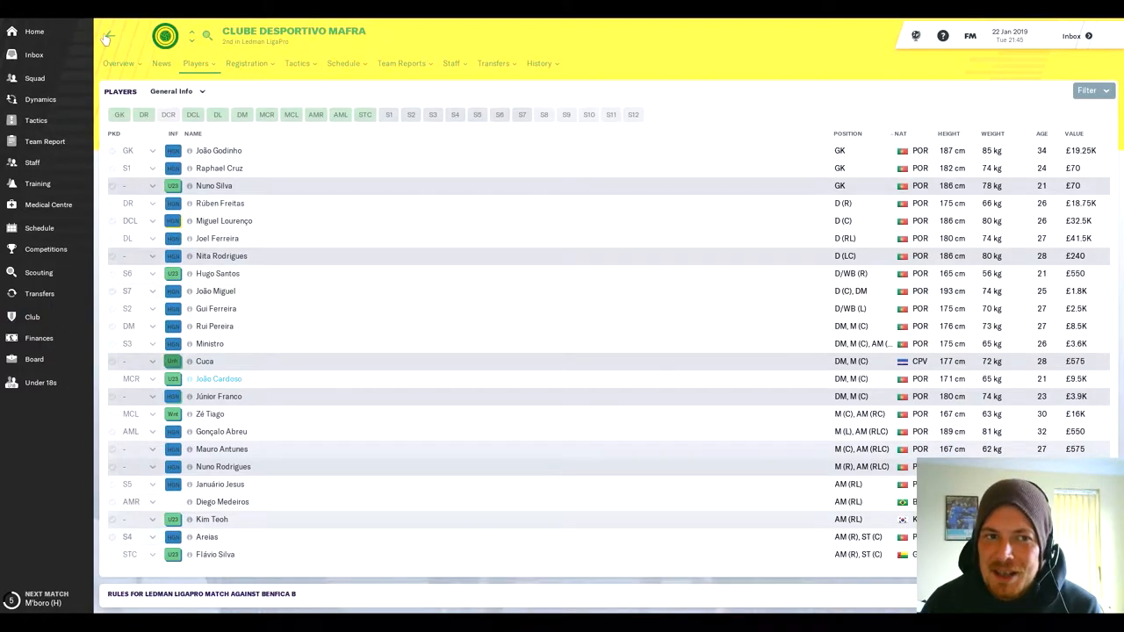
left_click(40, 294)
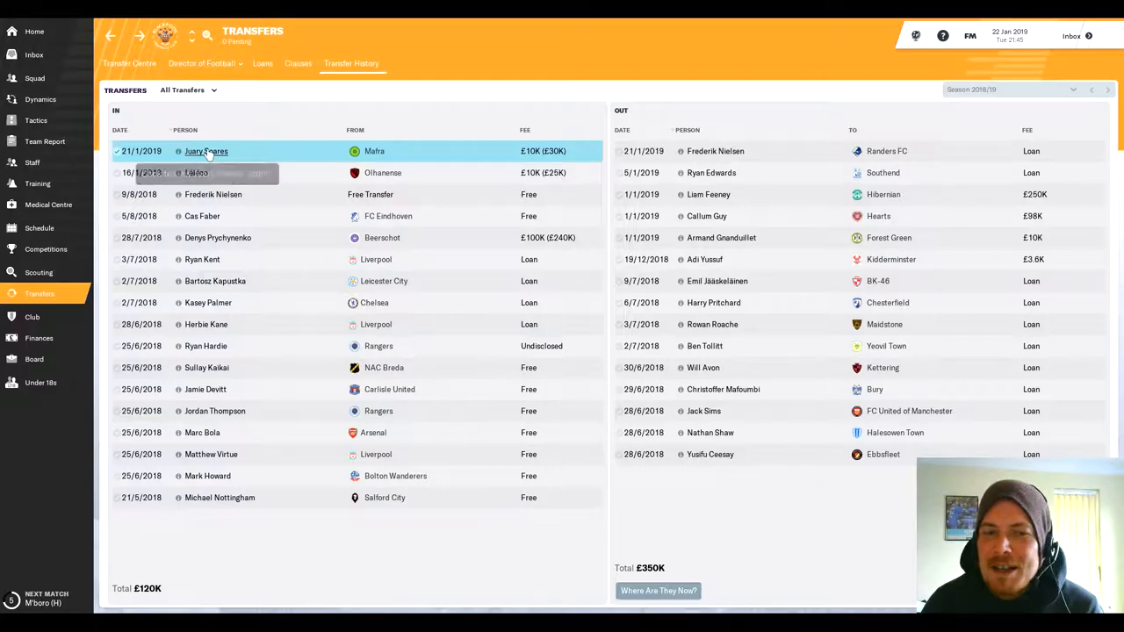
left_click(205, 151)
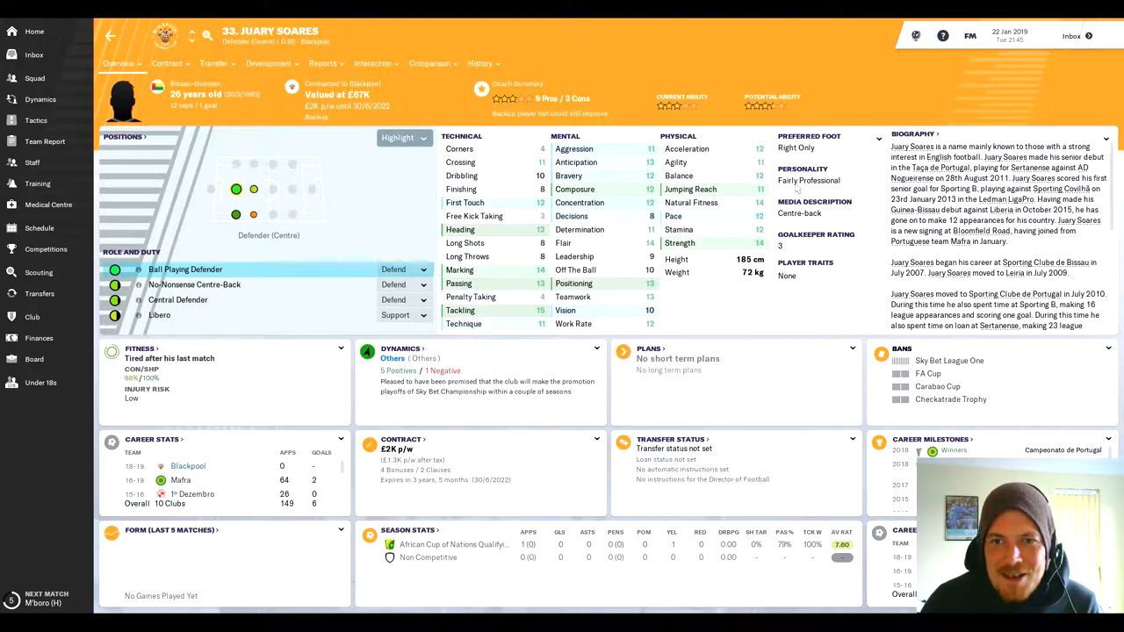
mouse_move(772, 106)
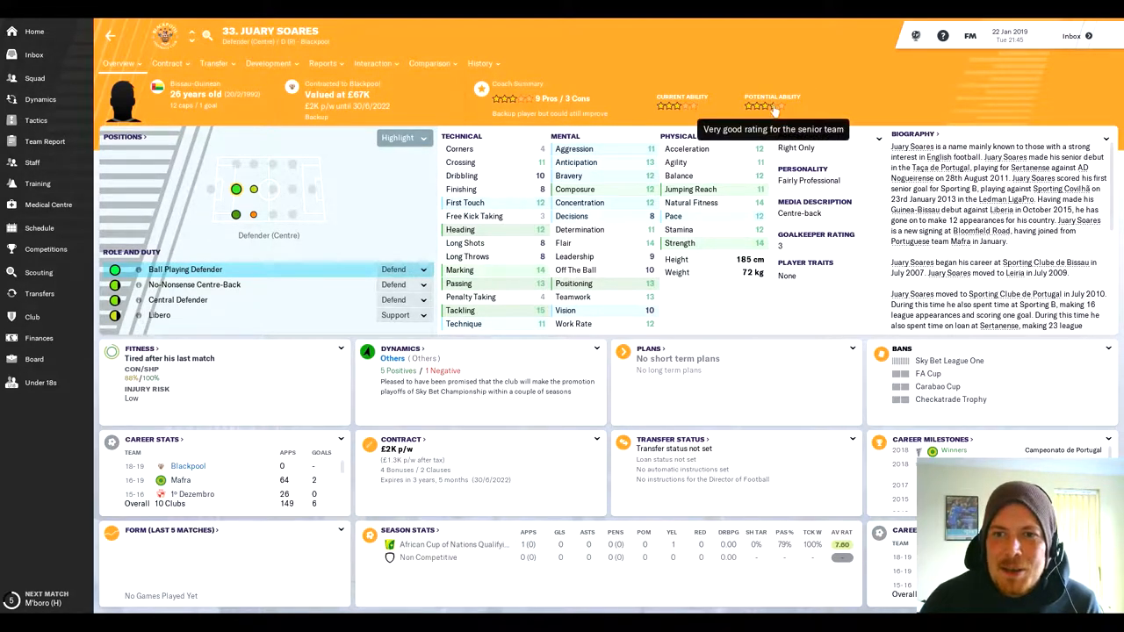
mouse_move(773, 107)
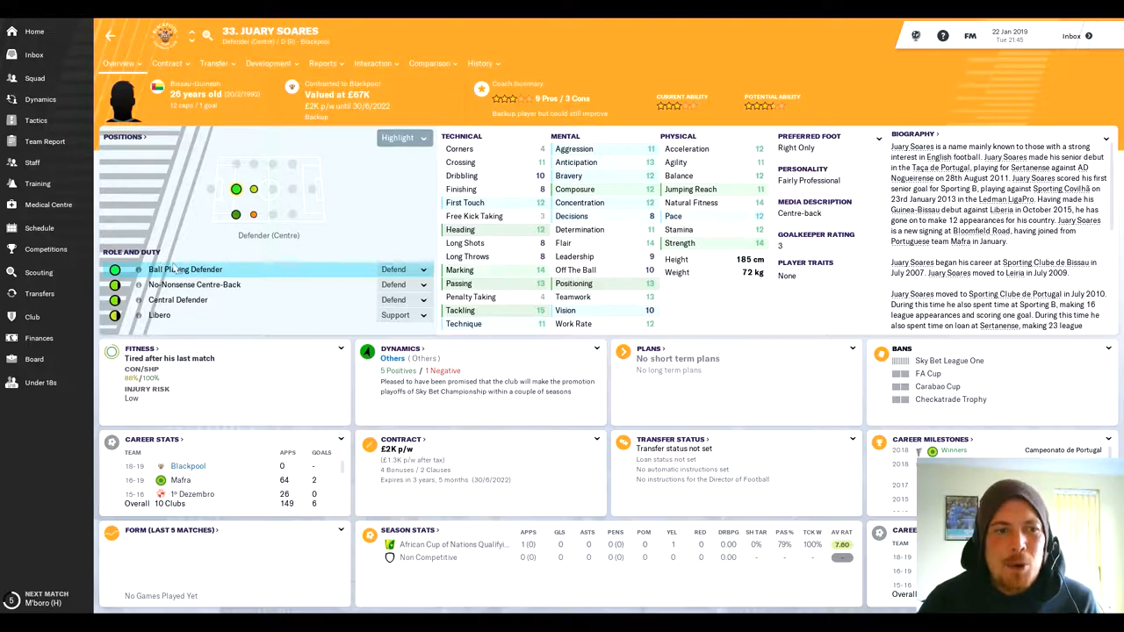
mouse_move(261, 141)
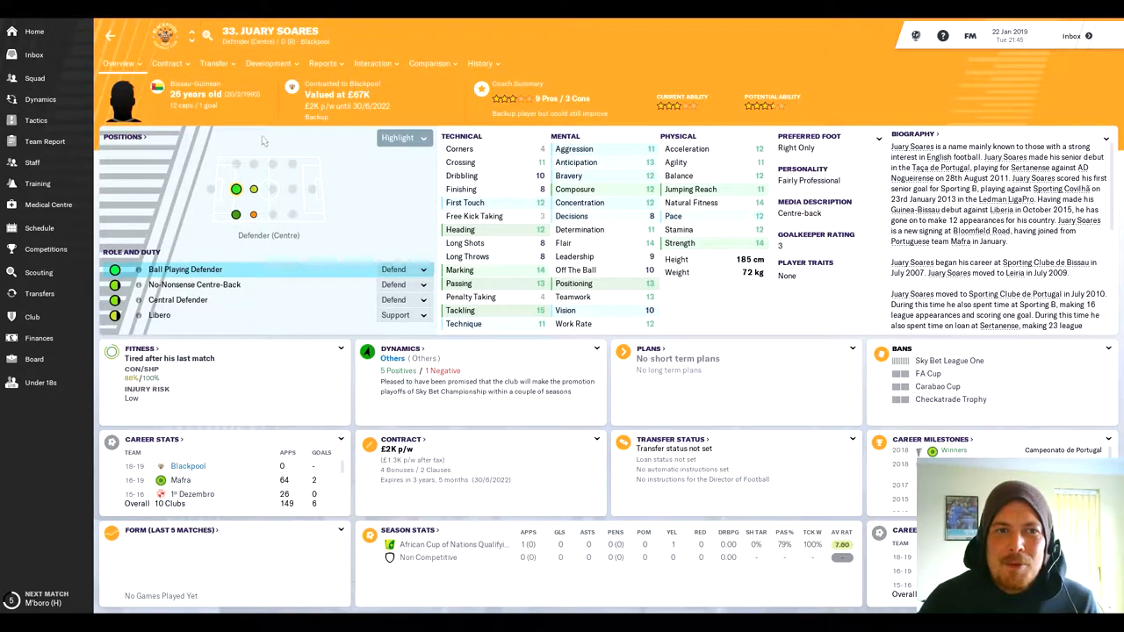
mouse_move(264, 141)
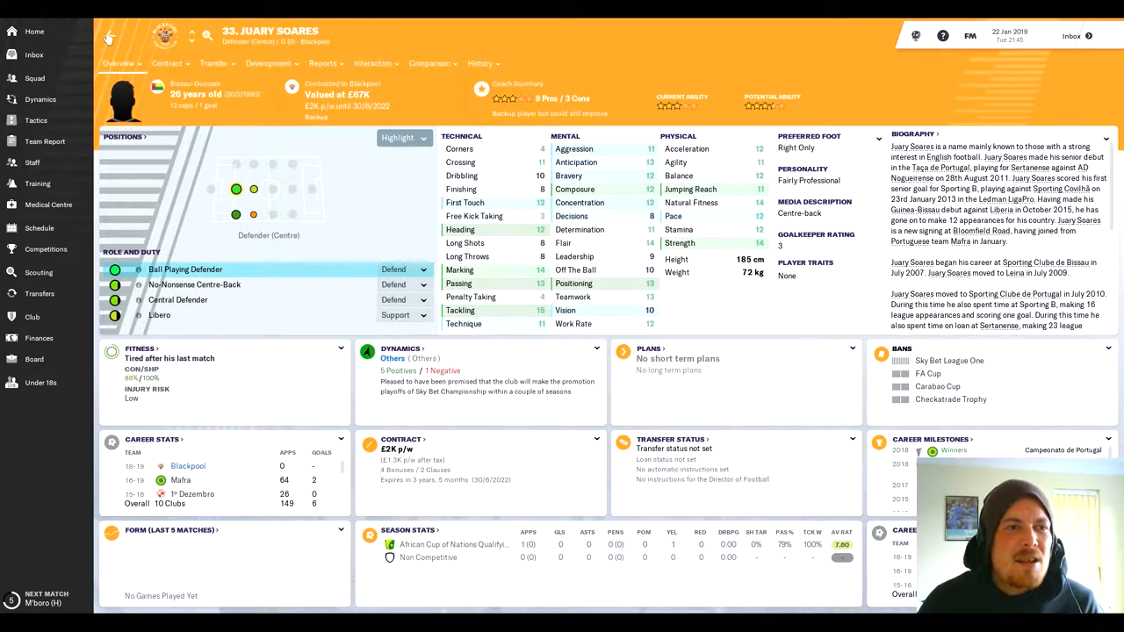
left_click(39, 293)
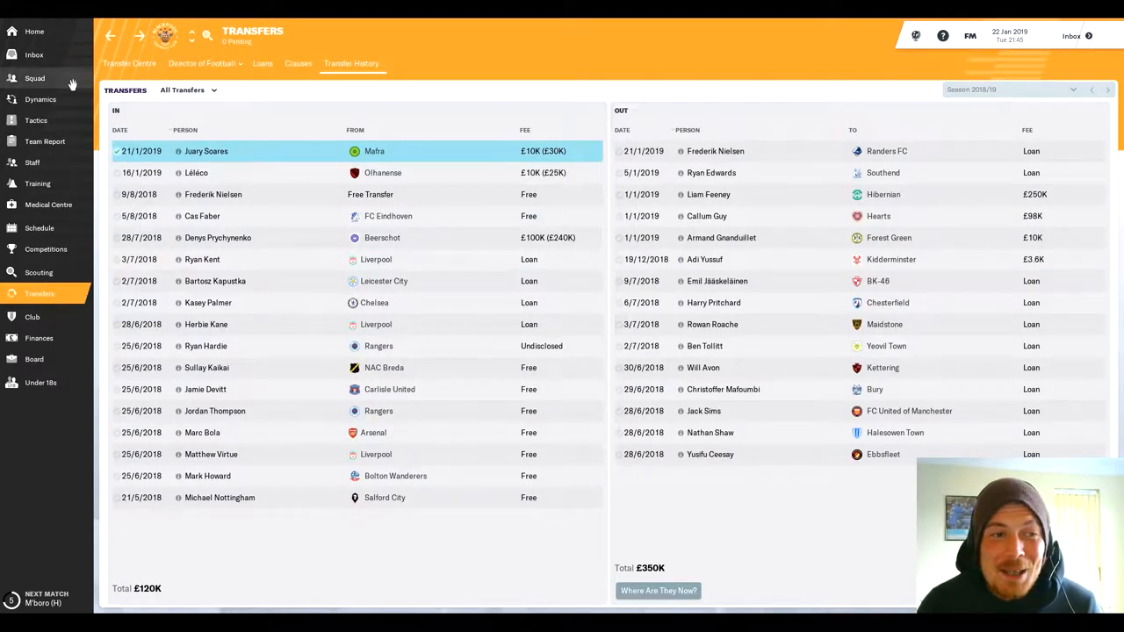
Step: Show Blackpool's squad list for the Middlesbrough FA Cup match
left_click(35, 78)
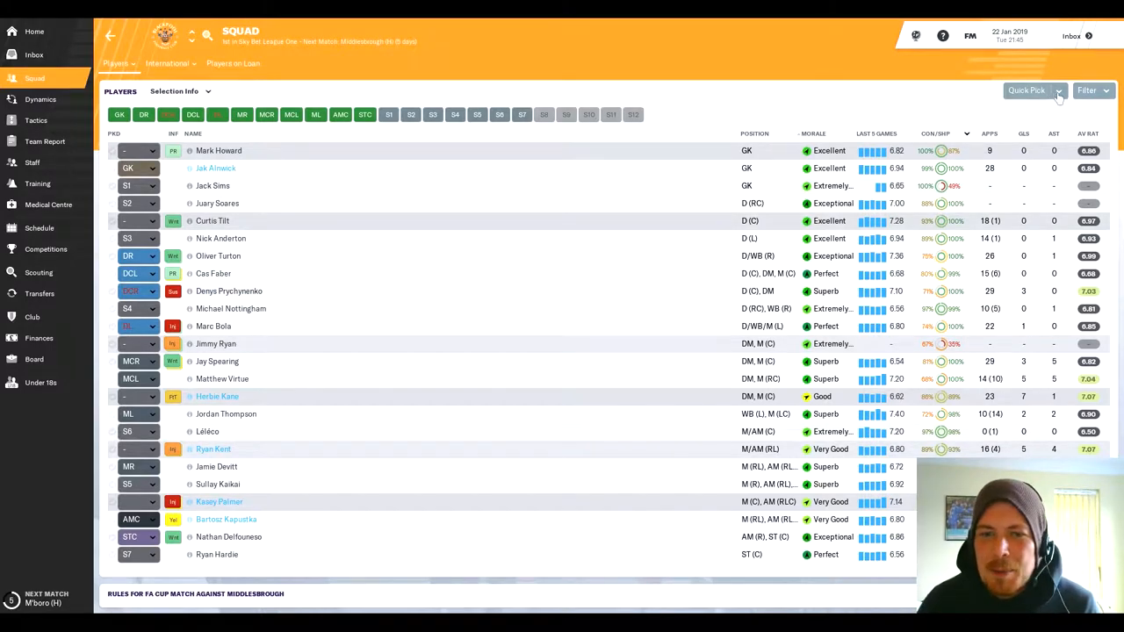
Step: Clear the entire team selection for the Middlesbrough match via Quick Pick
left_click(1058, 91)
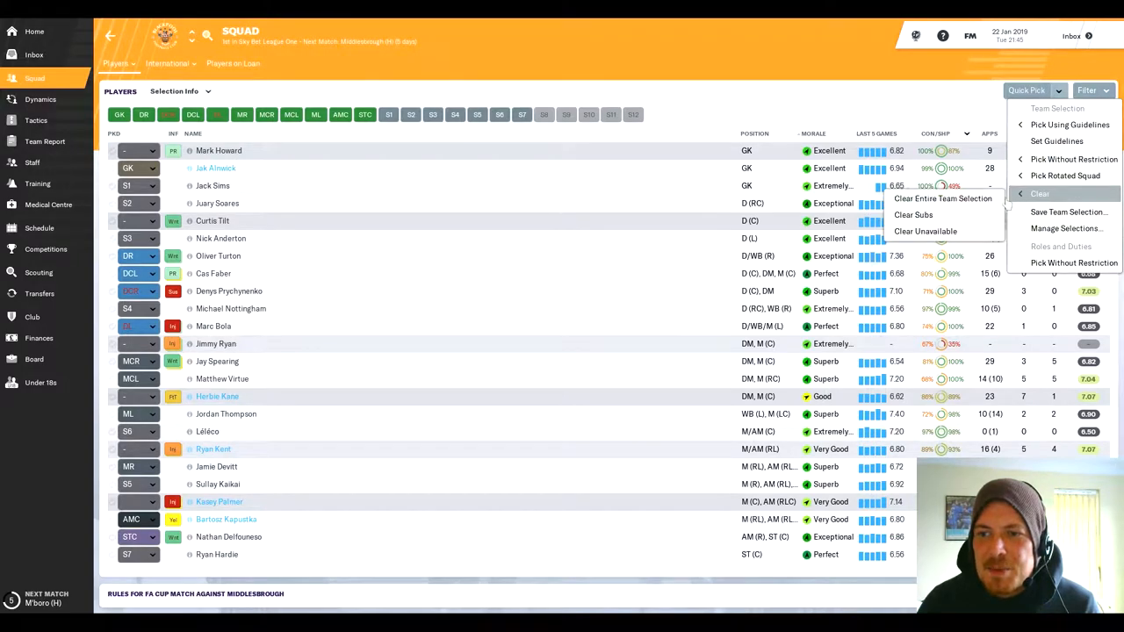
left_click(942, 198)
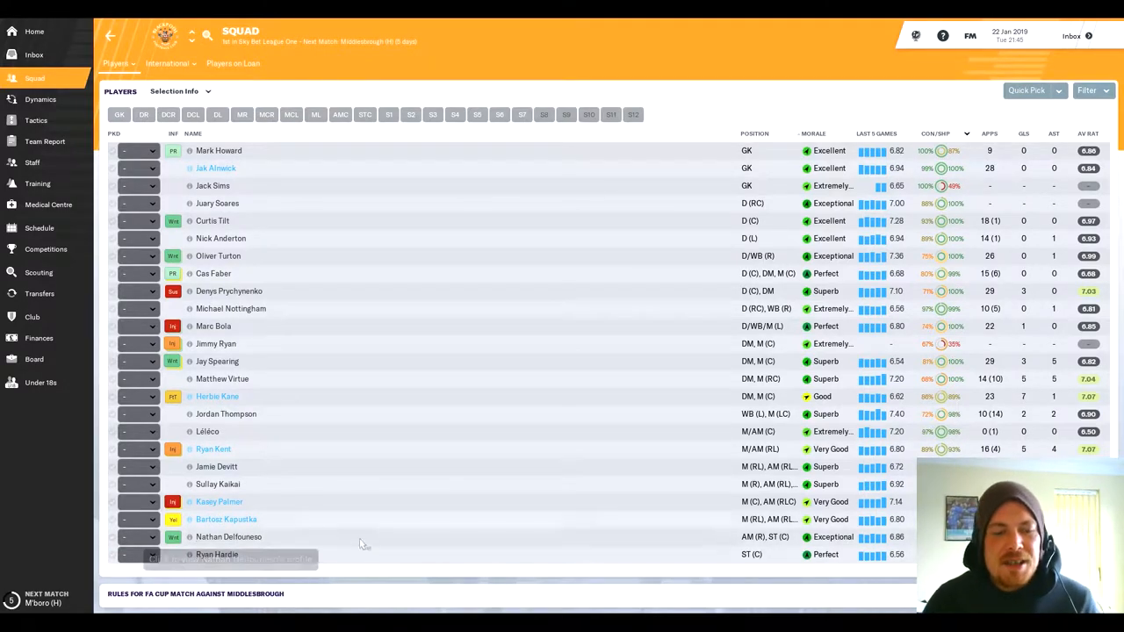
mouse_move(216, 554)
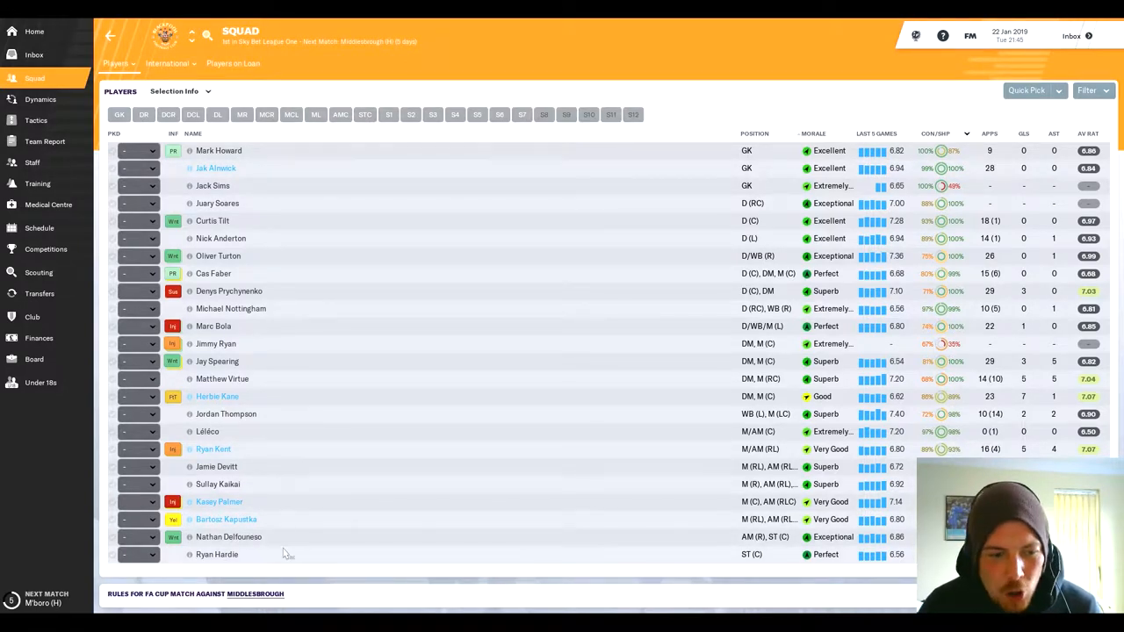
left_click(217, 554)
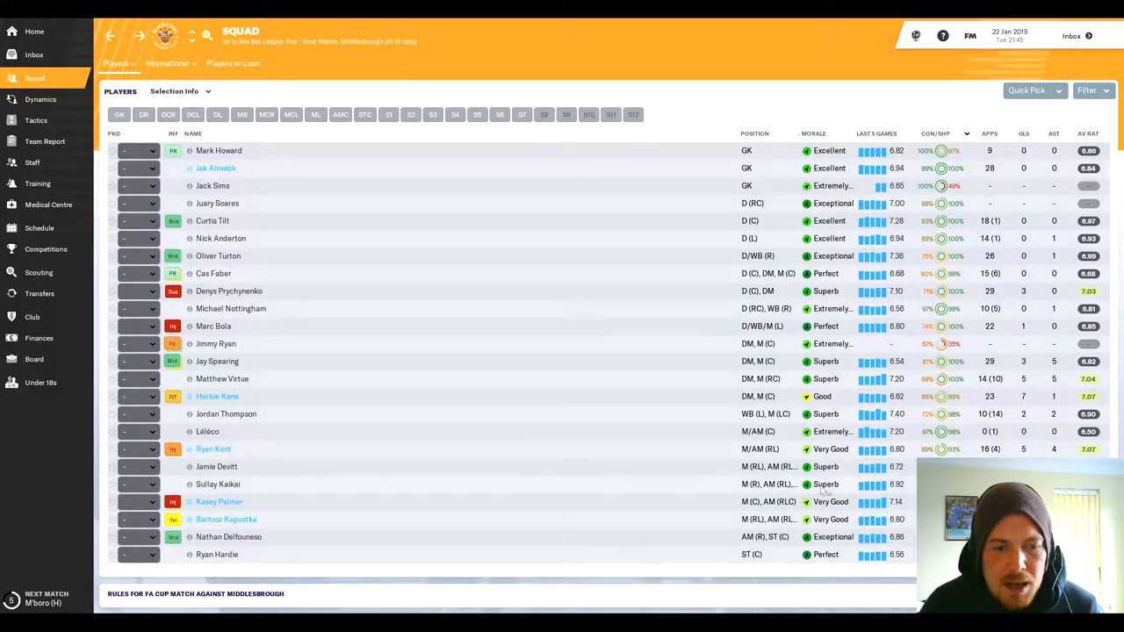
mouse_move(276, 474)
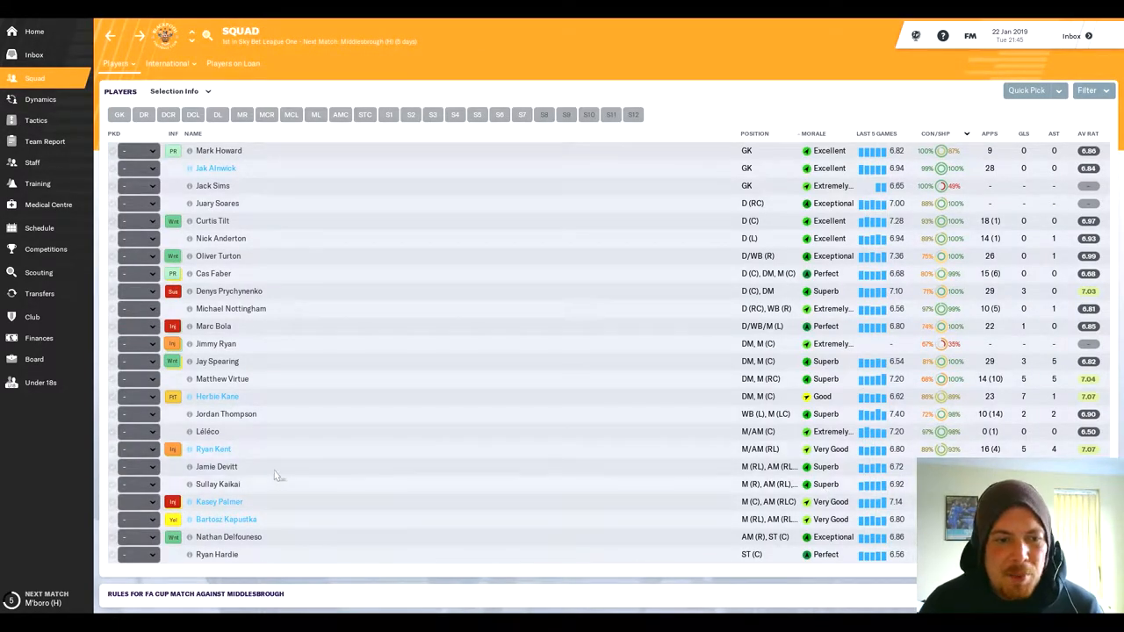
mouse_move(208, 431)
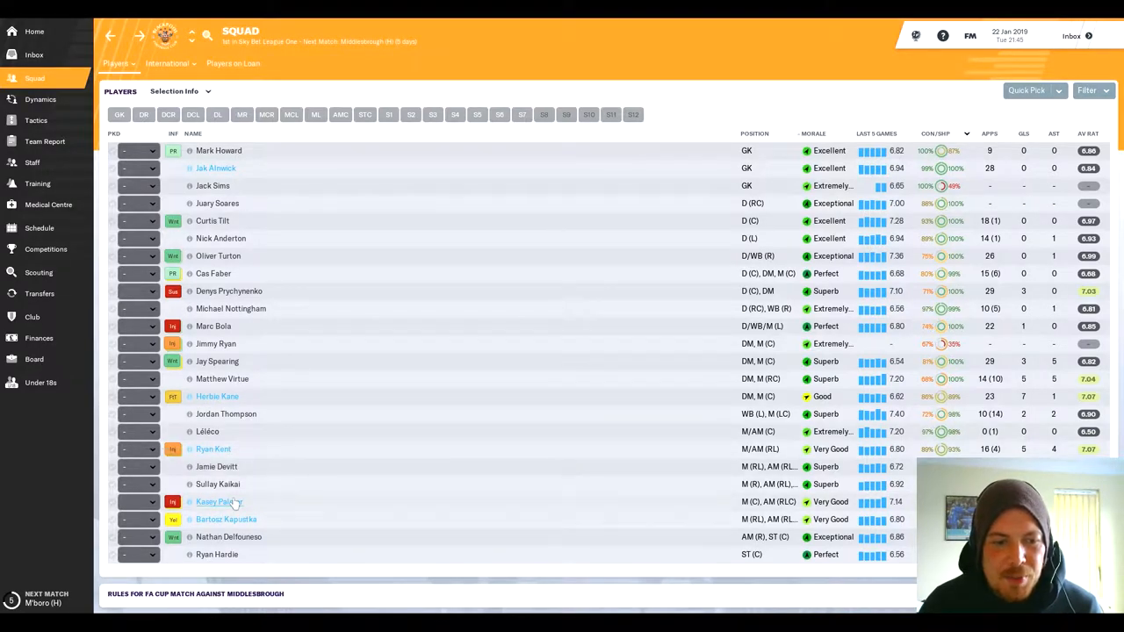
mouse_move(233, 519)
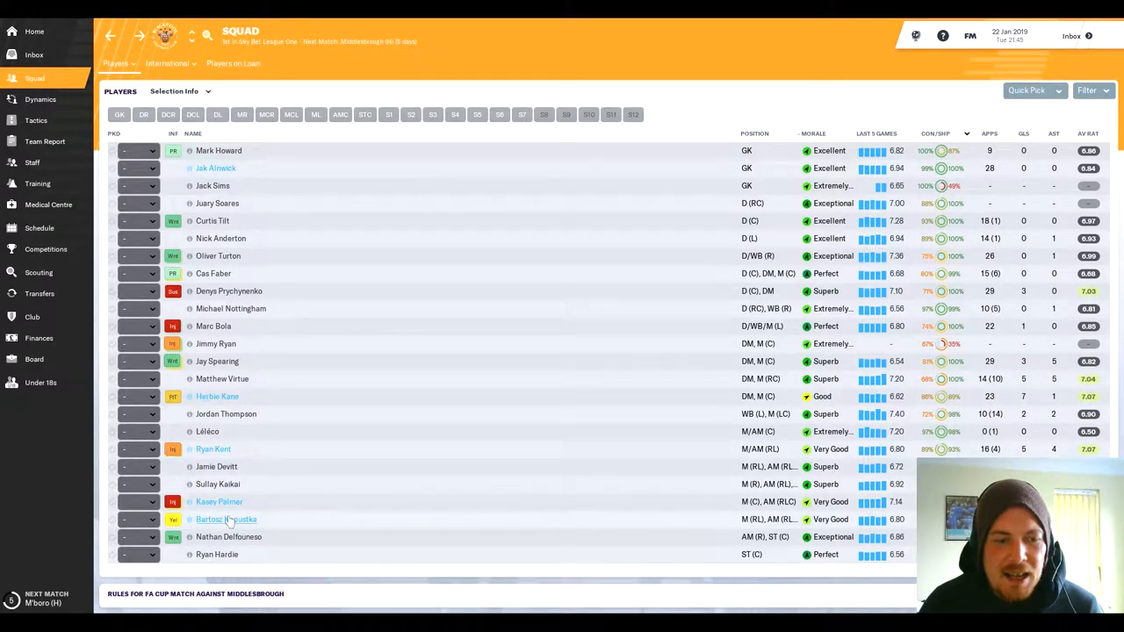
mouse_move(308, 315)
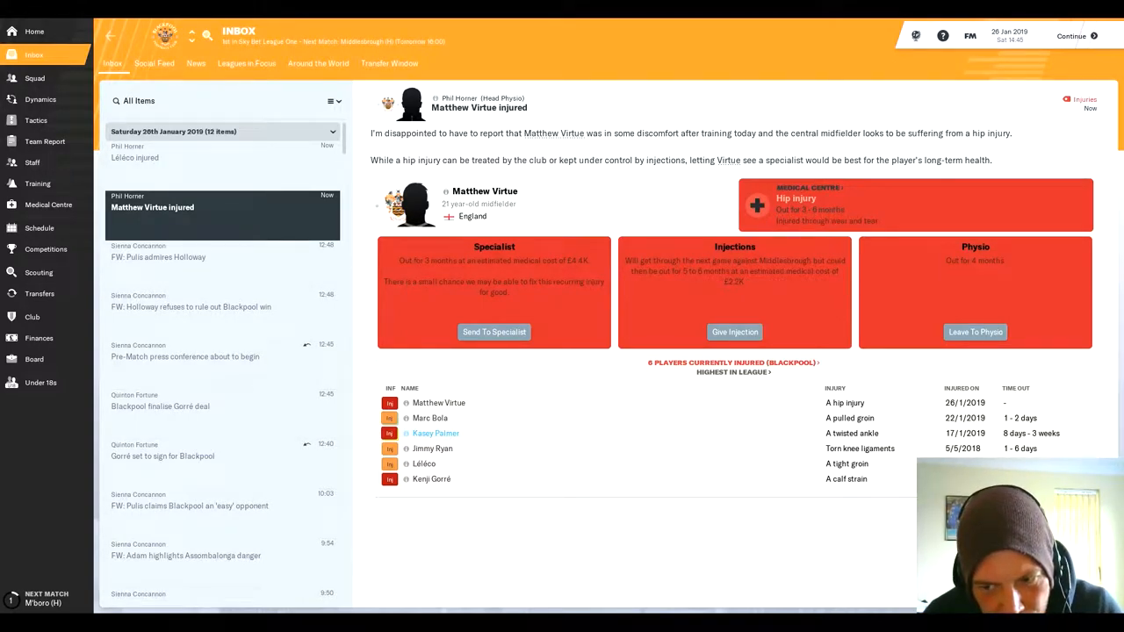
mouse_move(683, 480)
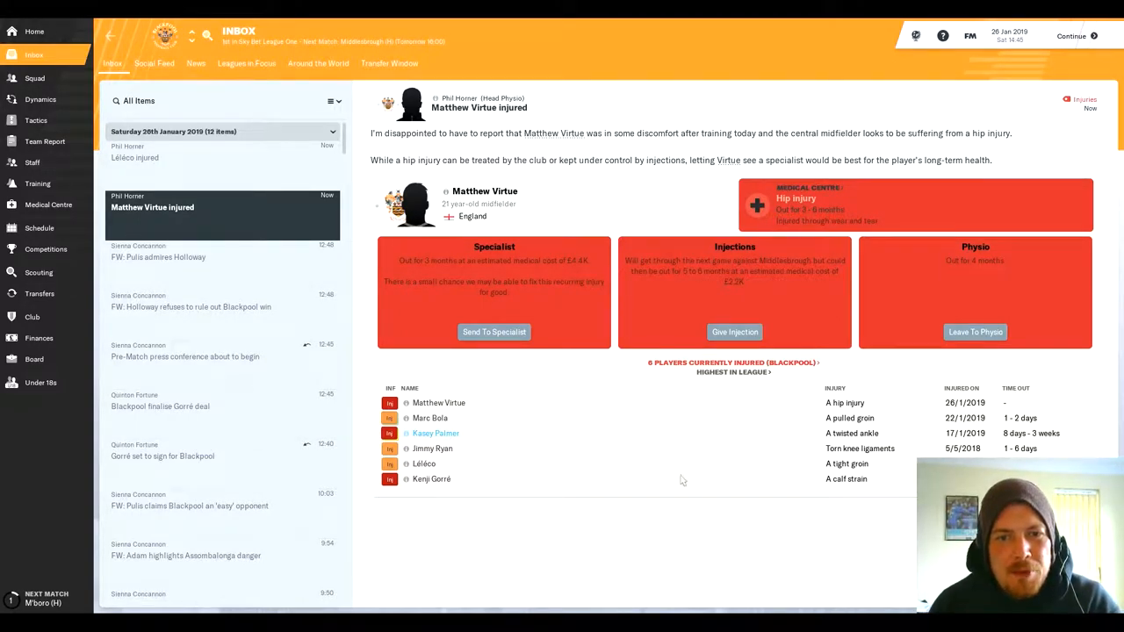
mouse_move(677, 496)
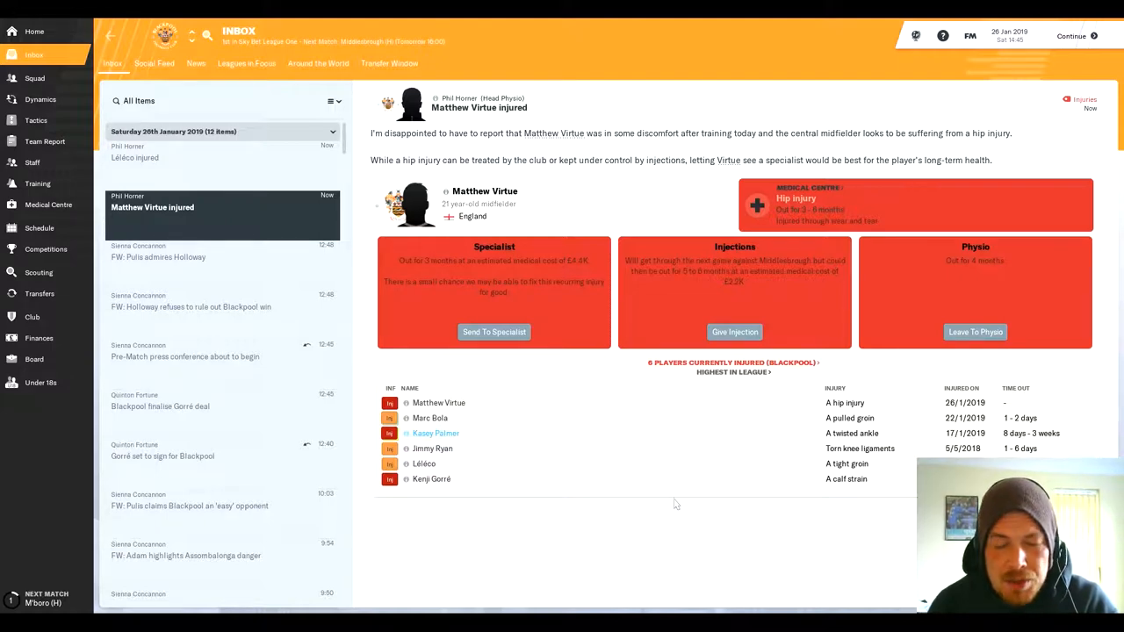
mouse_move(688, 503)
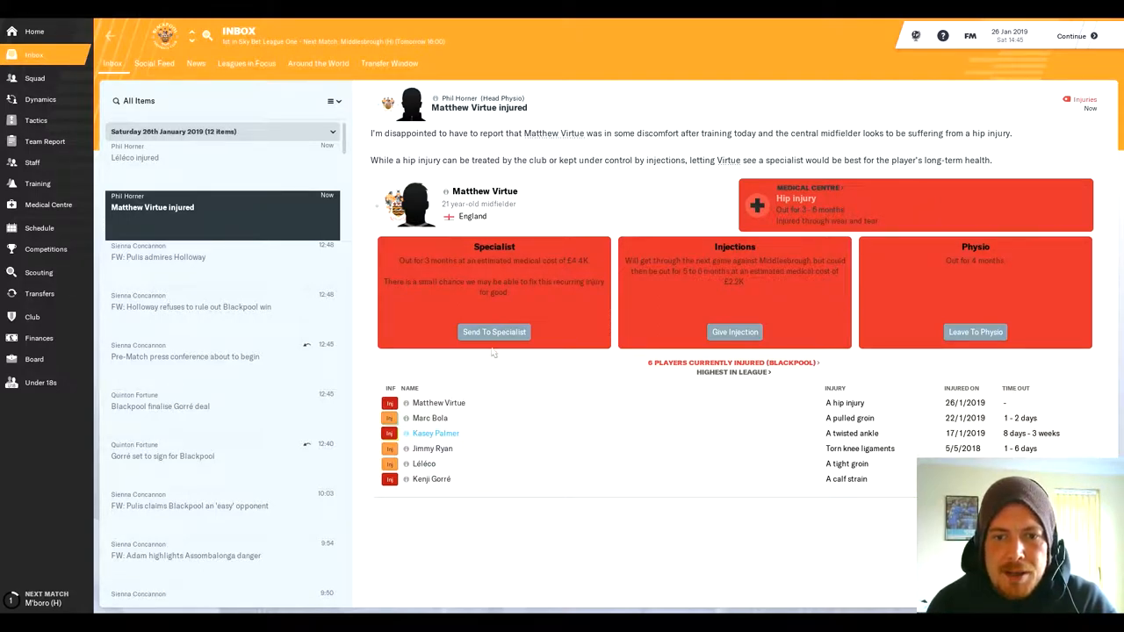
Step: Send Matthew Virtue to a specialist for his hip injury, check his profile, and return to the injury news
left_click(494, 332)
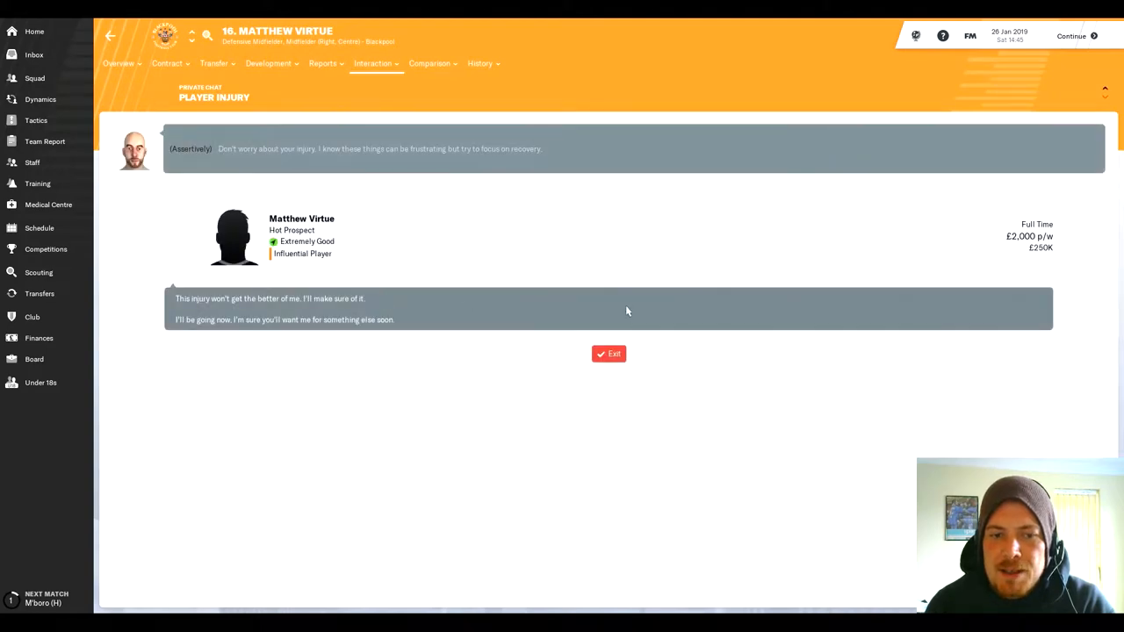
left_click(609, 353)
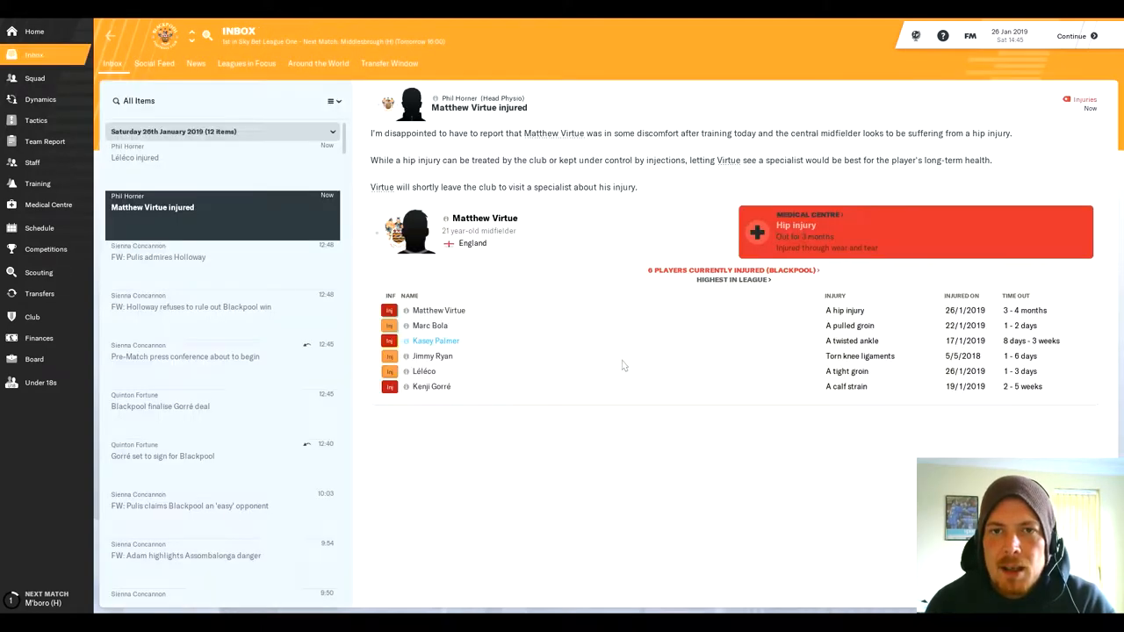
mouse_move(513, 254)
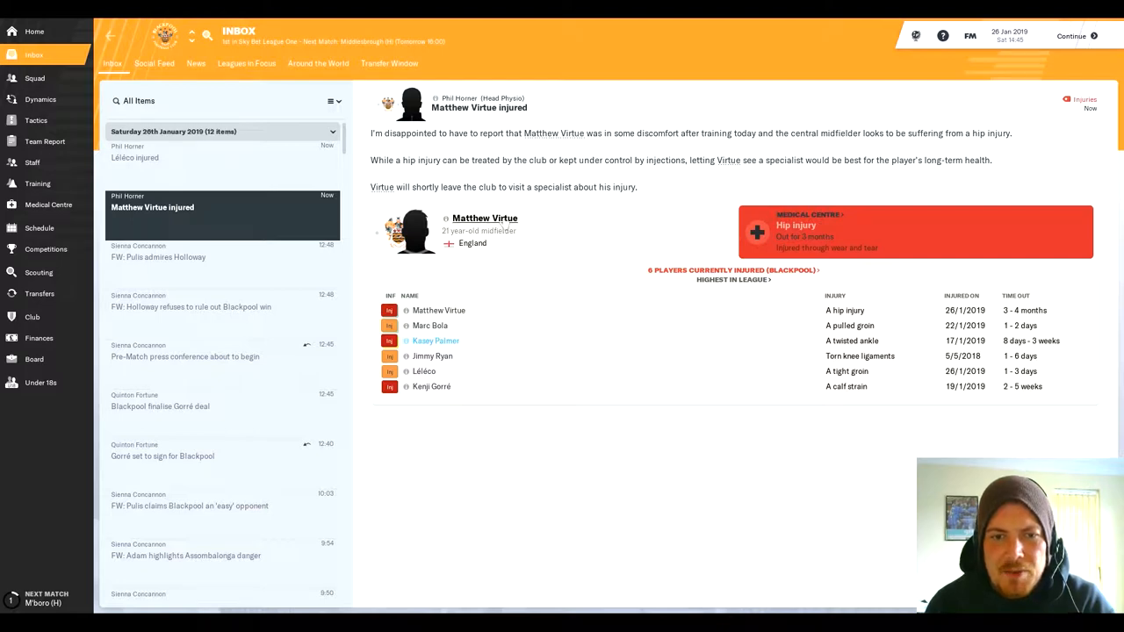
left_click(484, 218)
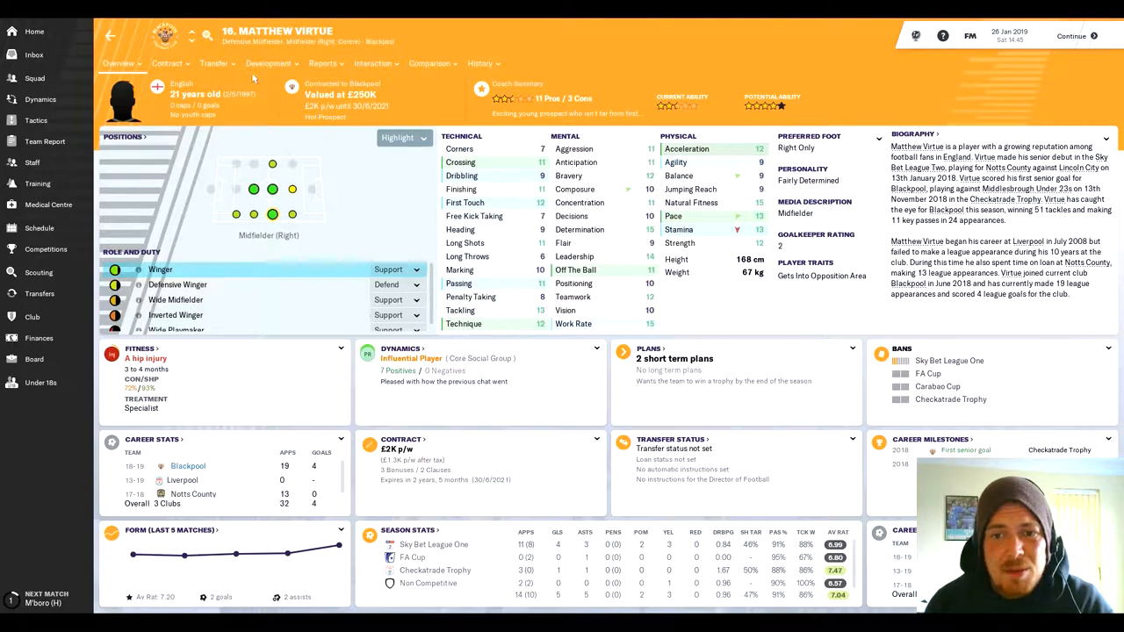
mouse_move(640, 178)
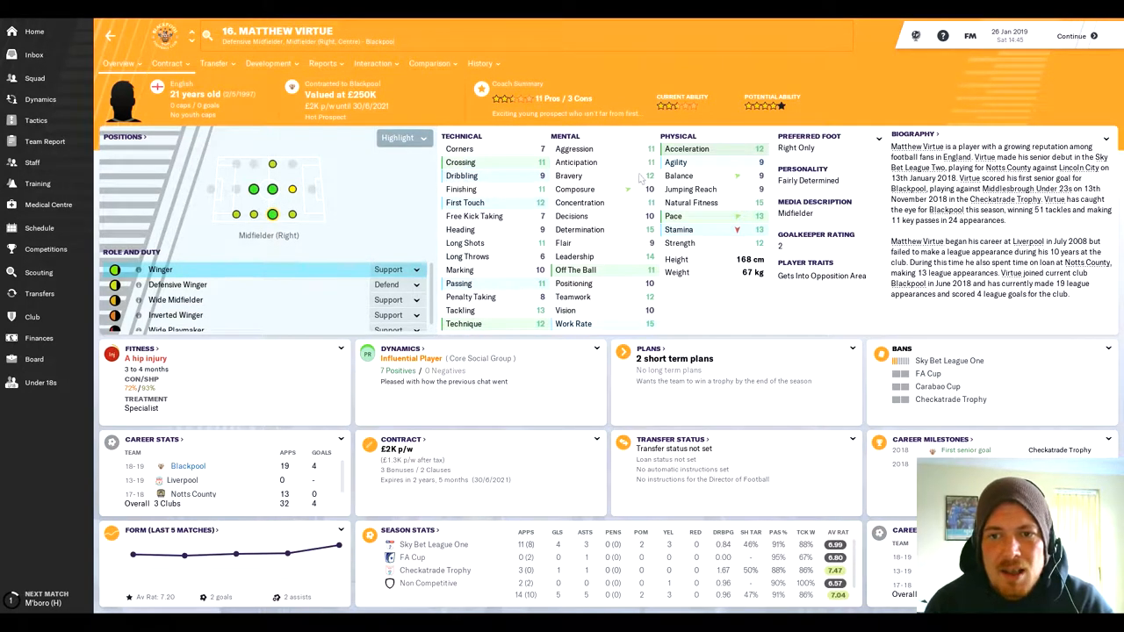
left_click(34, 55)
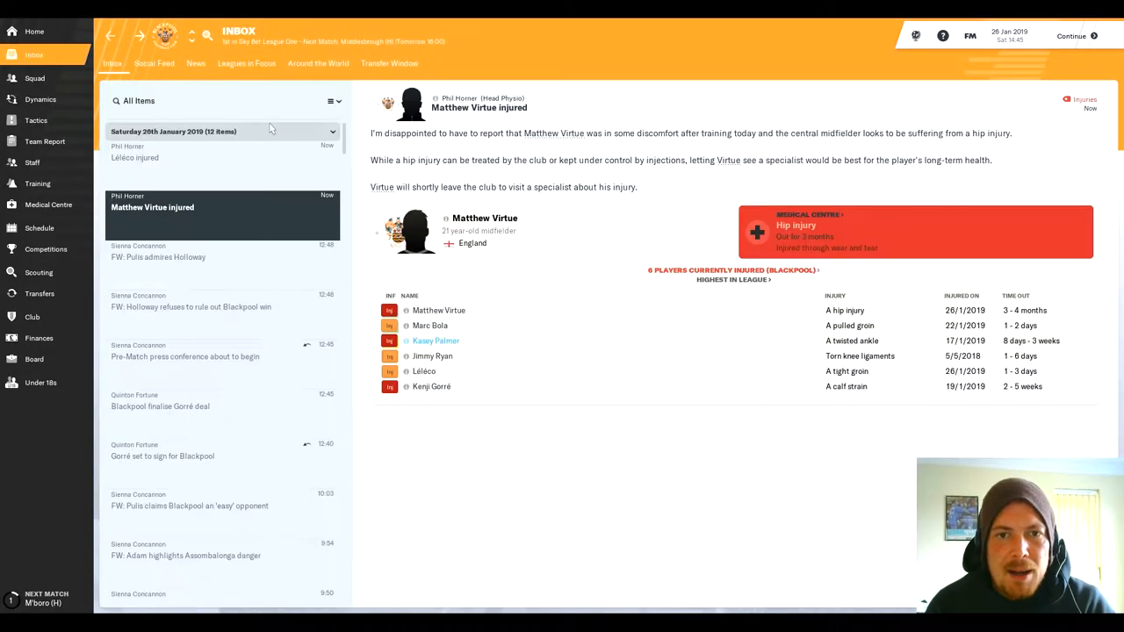
mouse_move(306, 192)
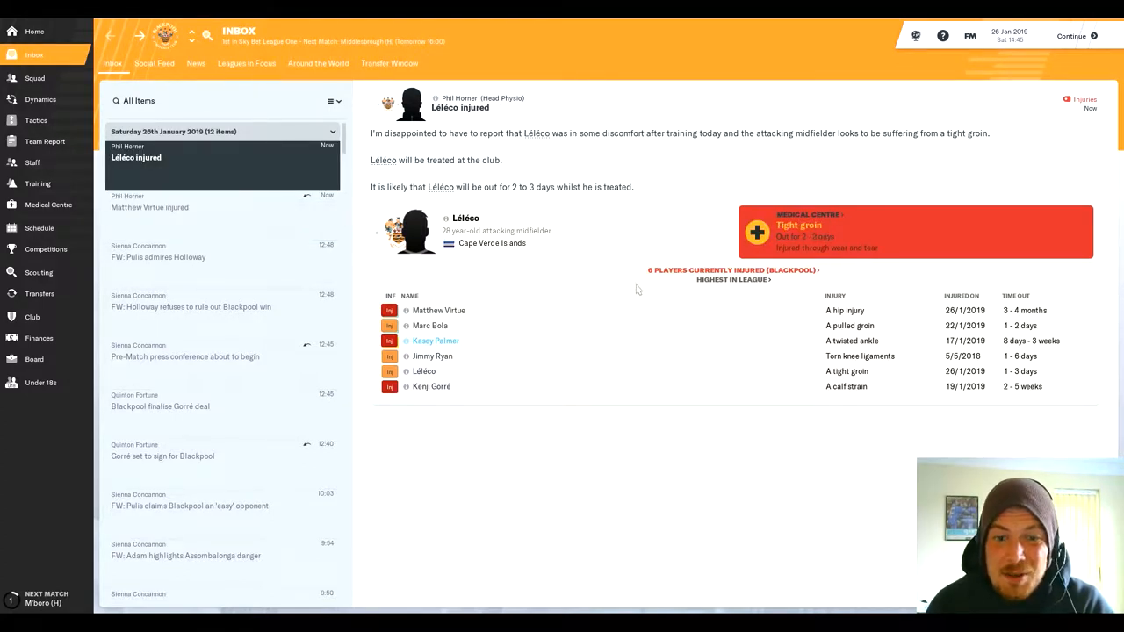
mouse_move(869, 246)
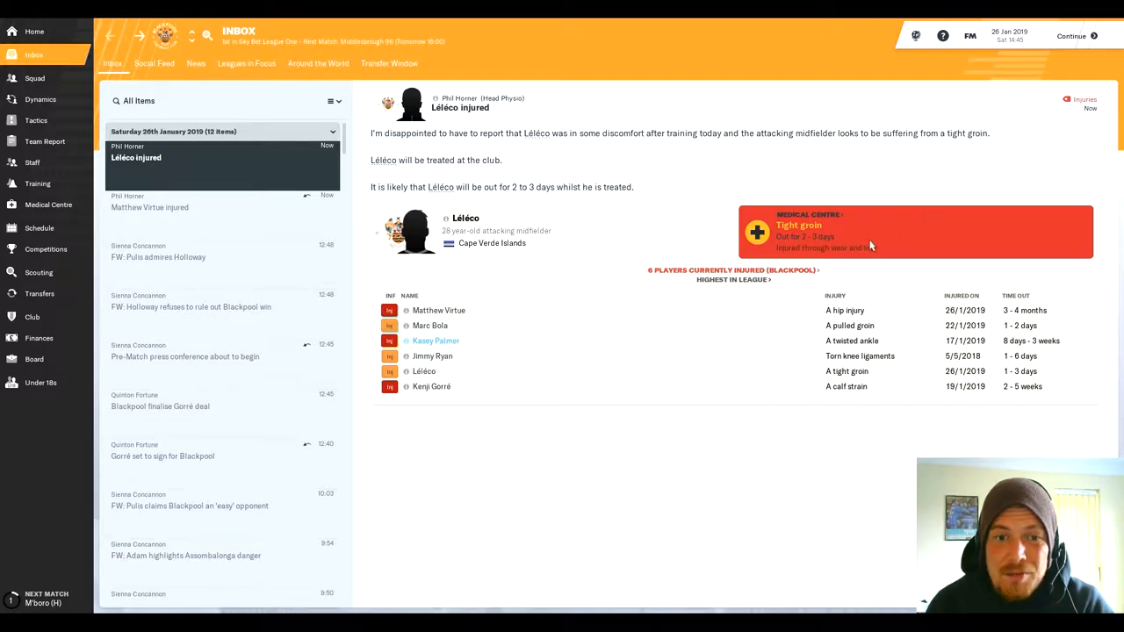
Step: Pick a full eleven and seven substitutes for Middlesbrough, dropping injured Matthew Virtue
left_click(35, 78)
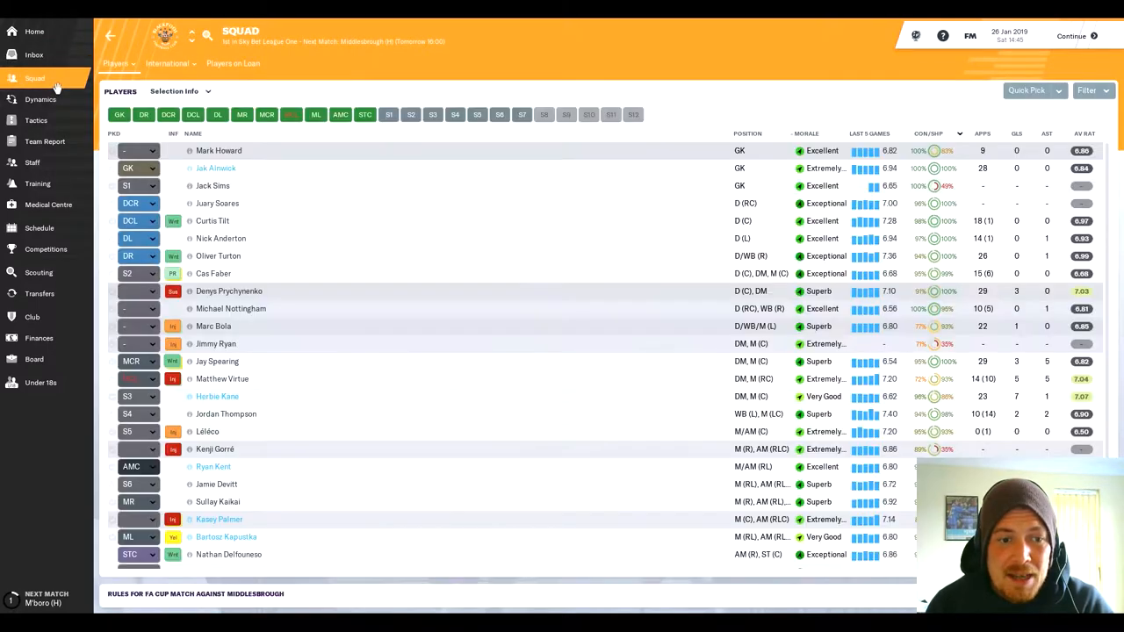
left_click(113, 133)
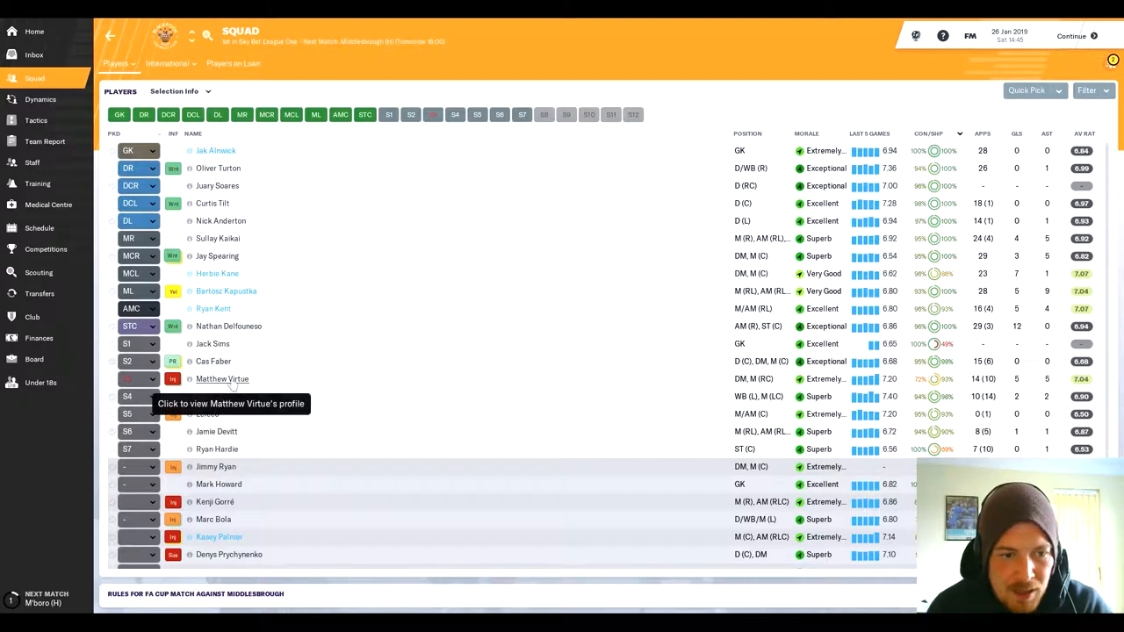
mouse_move(207, 414)
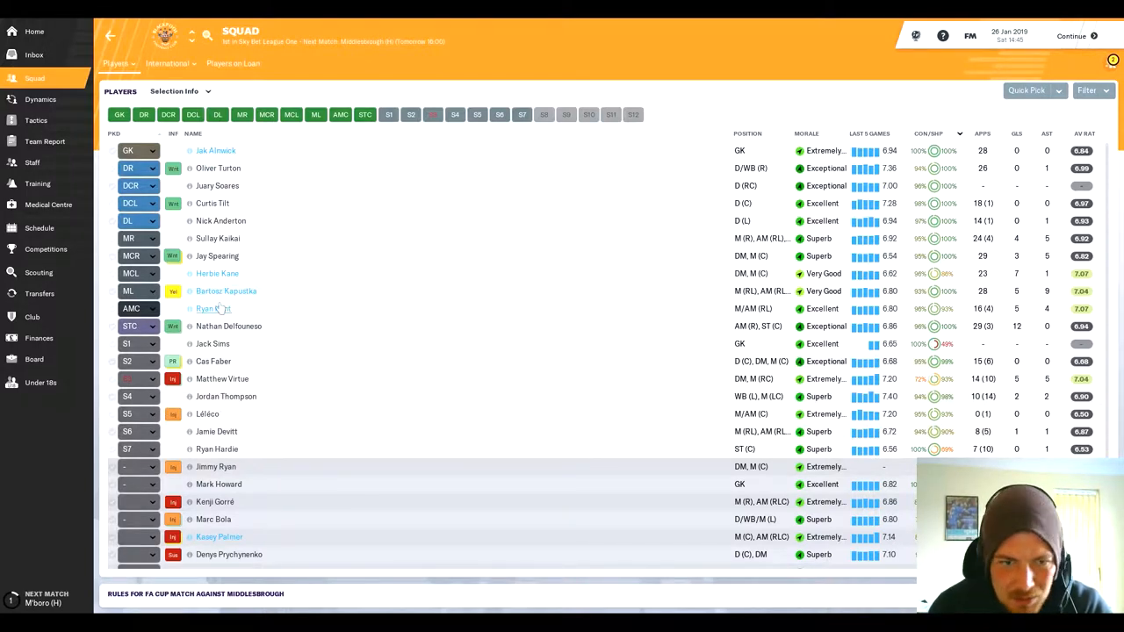
mouse_move(213, 308)
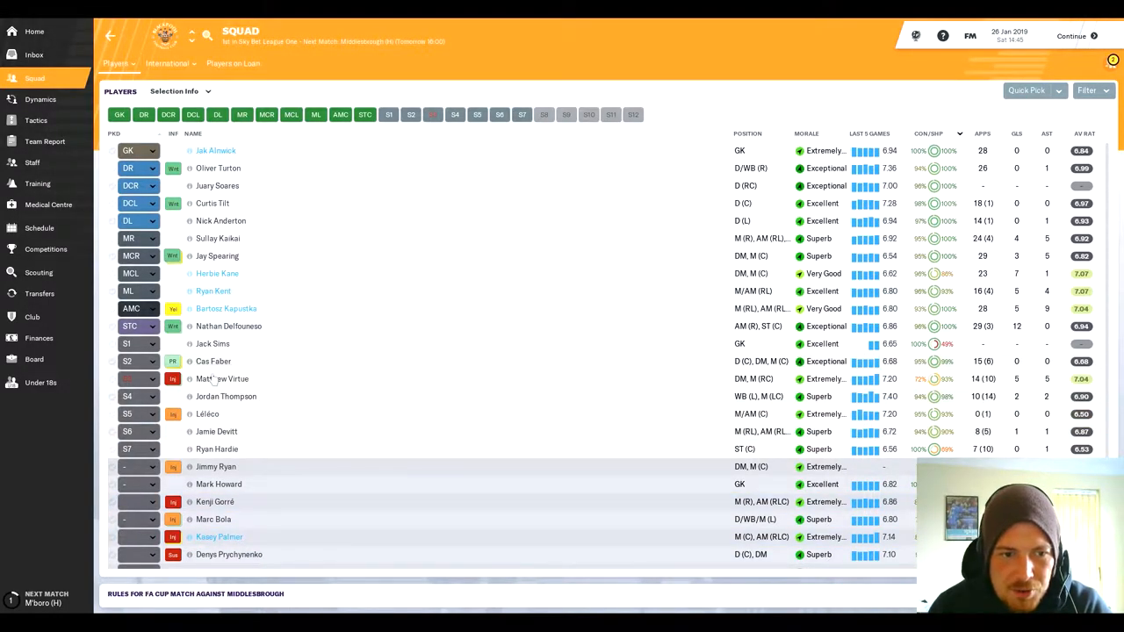
scroll("down", 3)
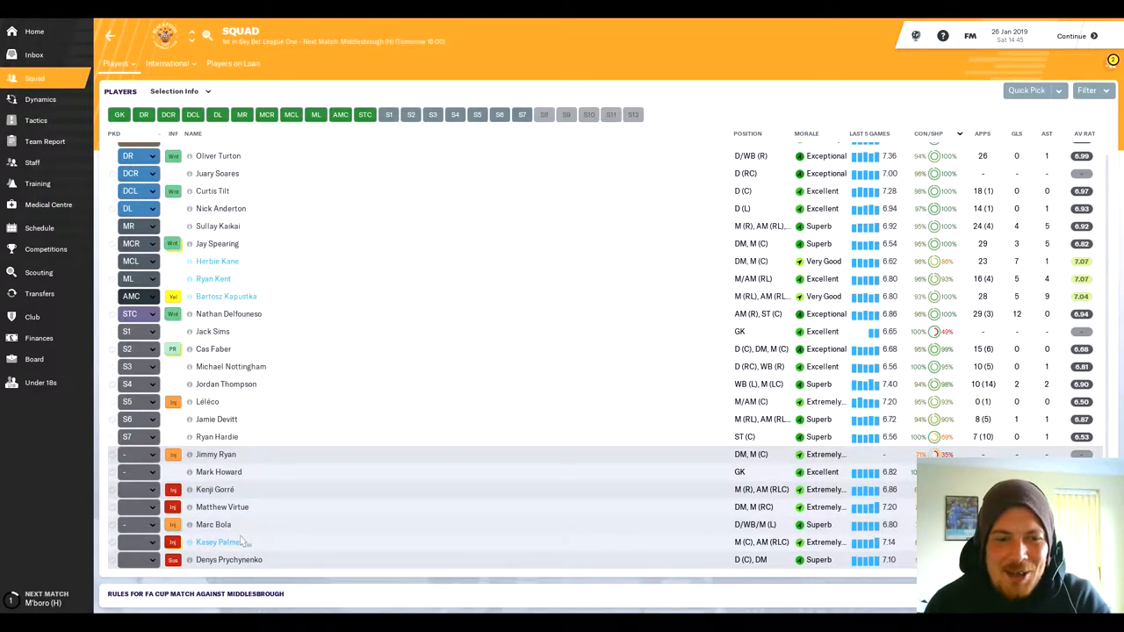
Step: View Kenji Gorré's profile with his calf strain, his career stats history, and back to Overview
left_click(214, 489)
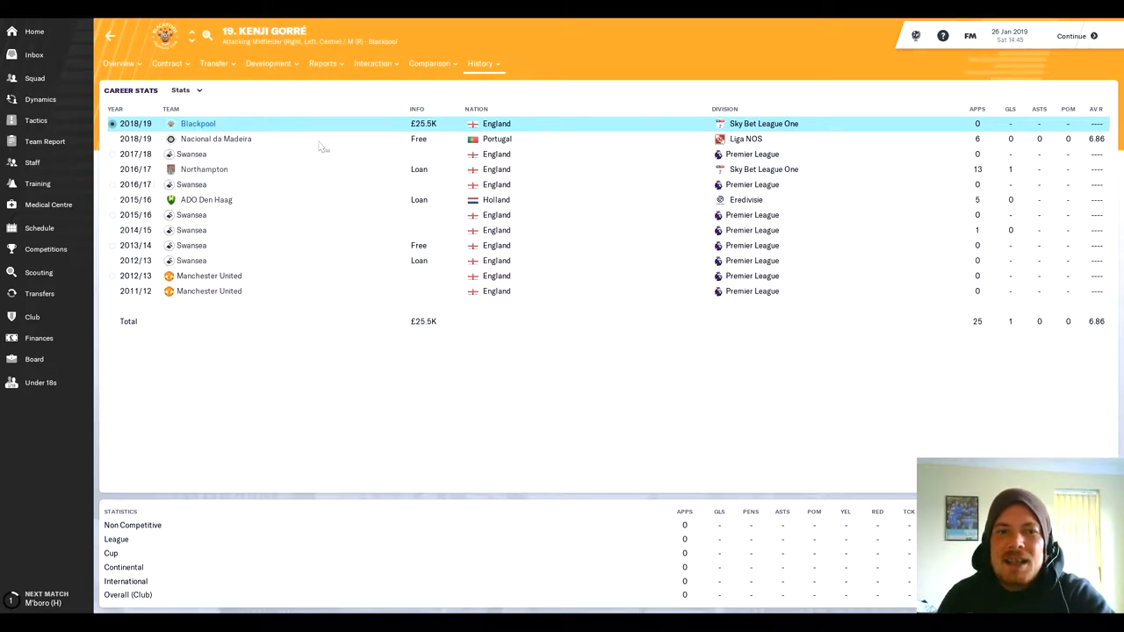
mouse_move(440, 186)
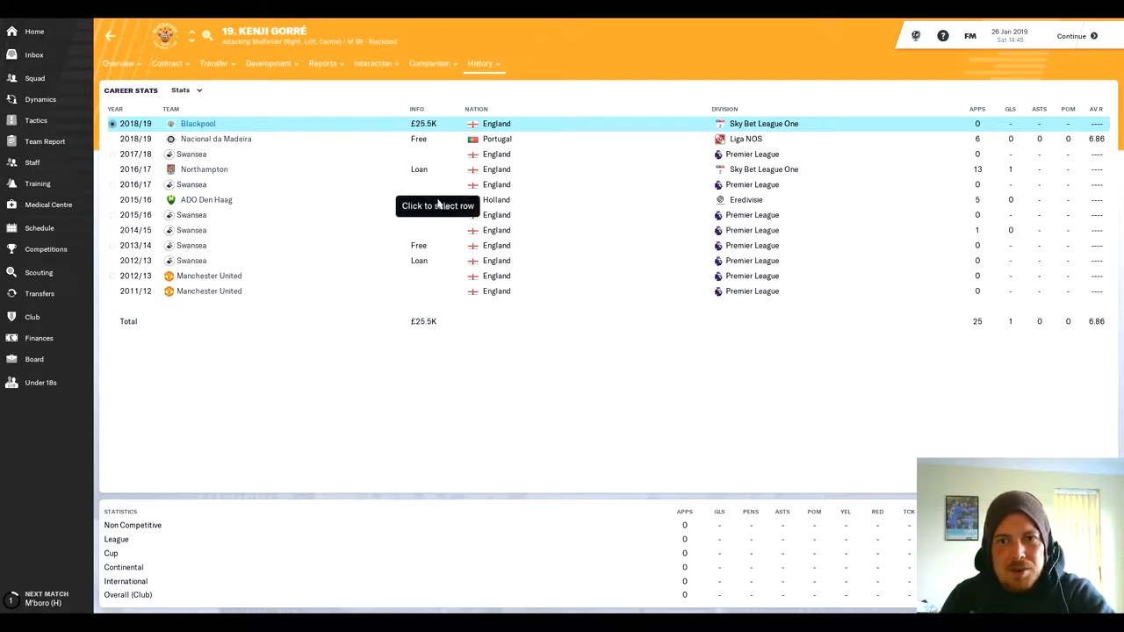
left_click(119, 63)
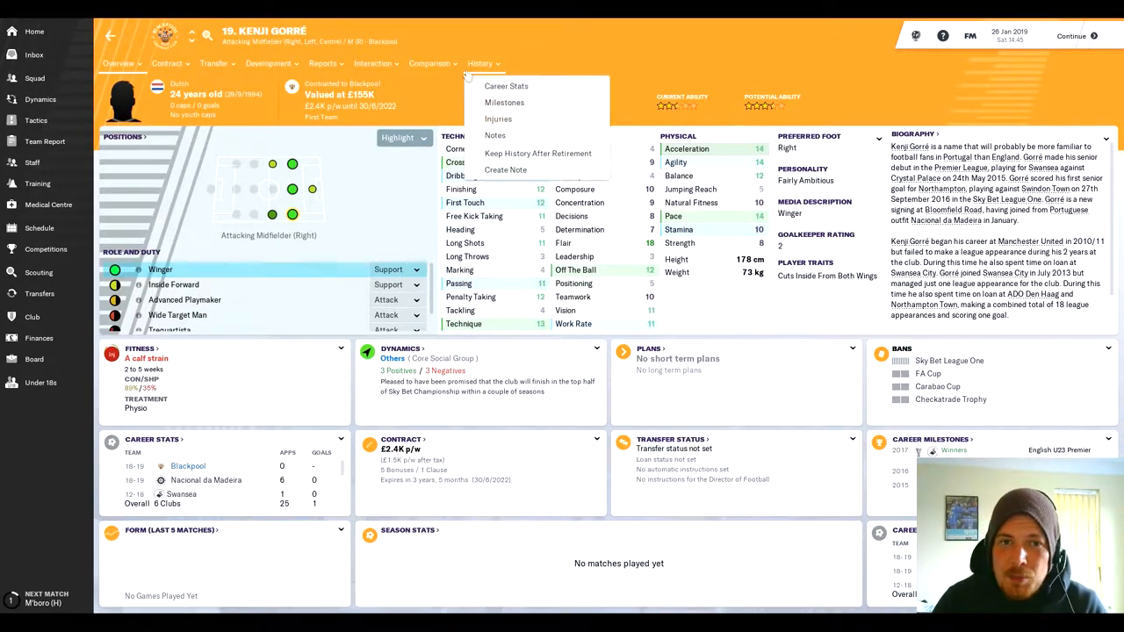
left_click(507, 86)
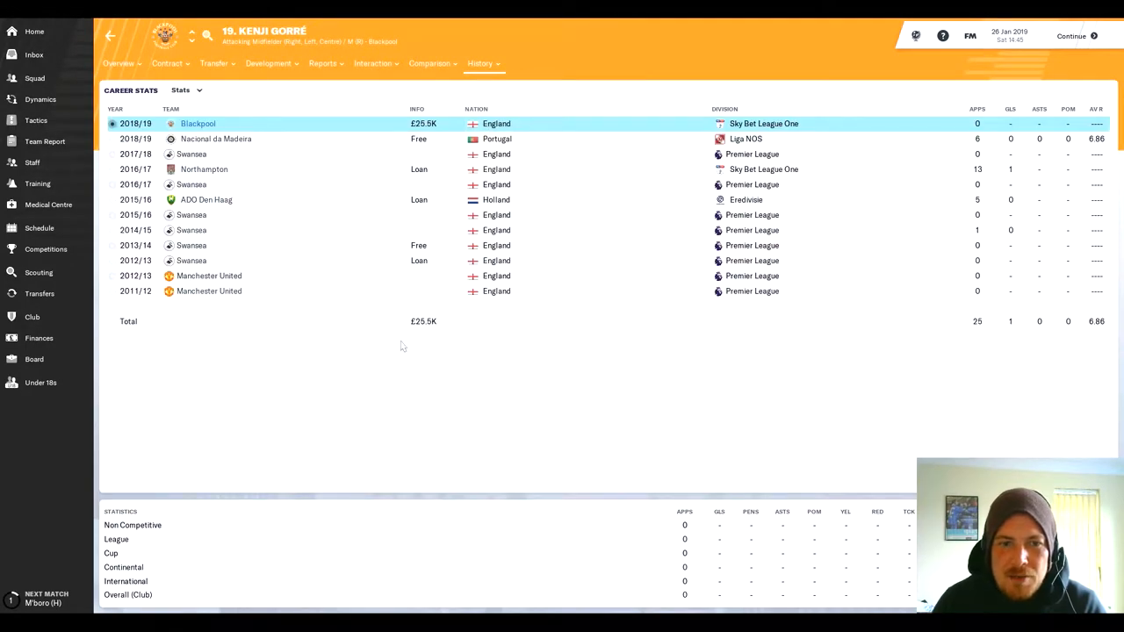
mouse_move(900, 183)
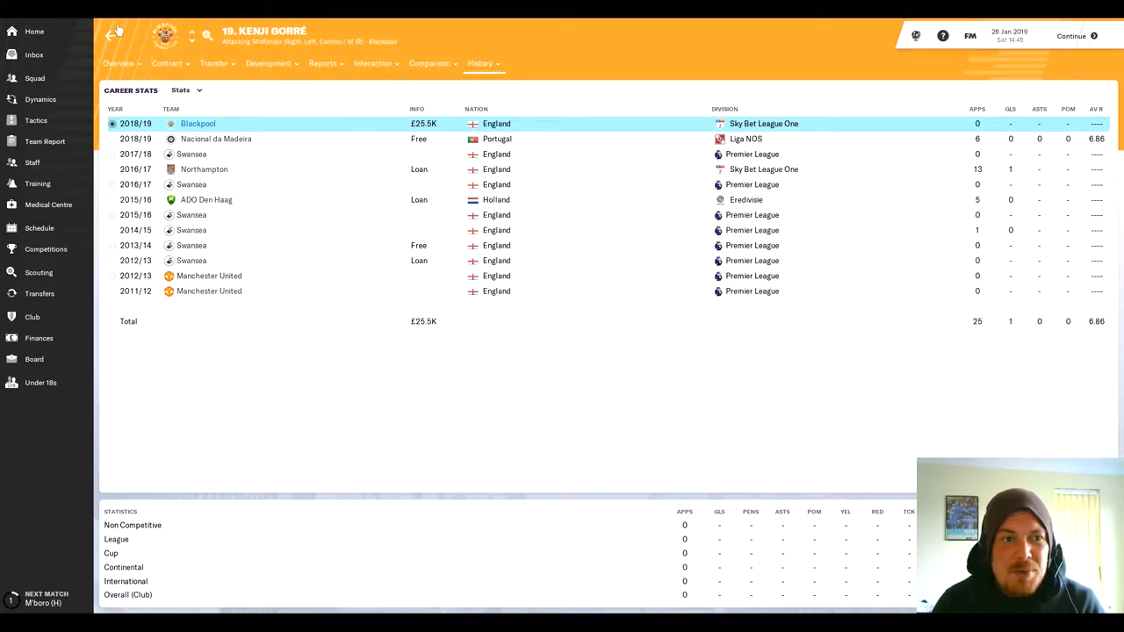
left_click(118, 63)
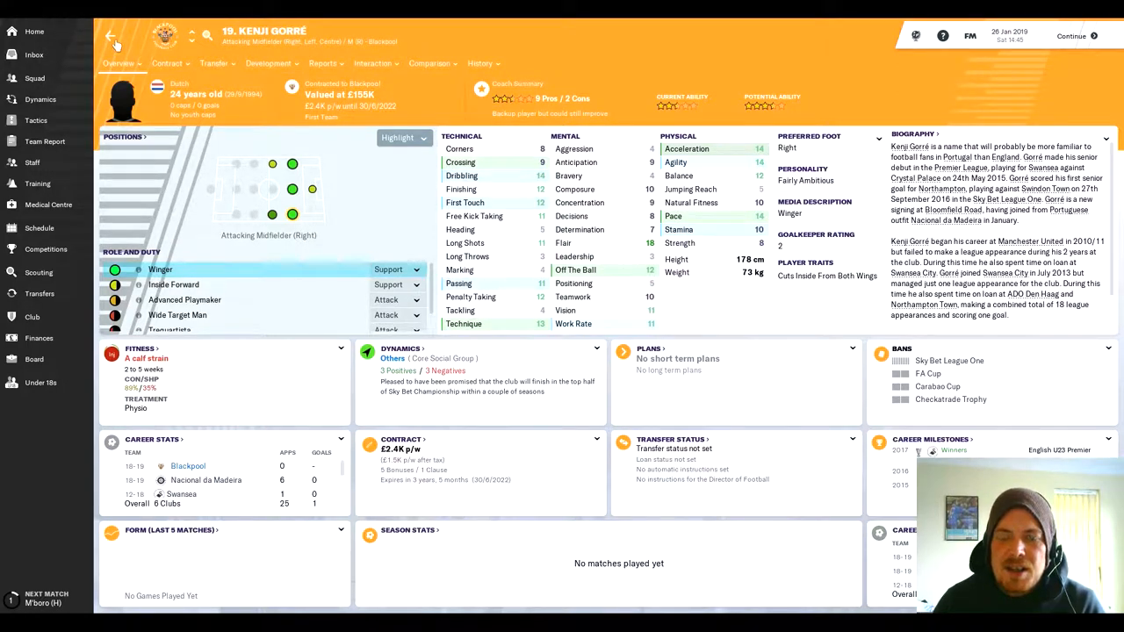
Step: Return to the squad, check pending transfer activity, and come back to the squad list
left_click(110, 35)
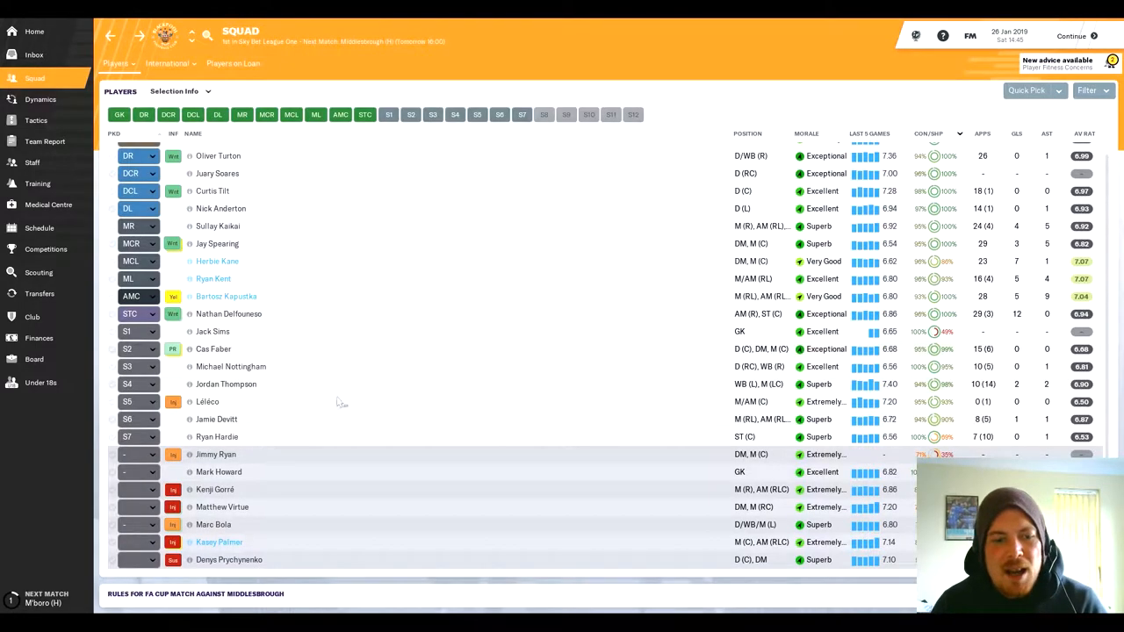
mouse_move(215, 489)
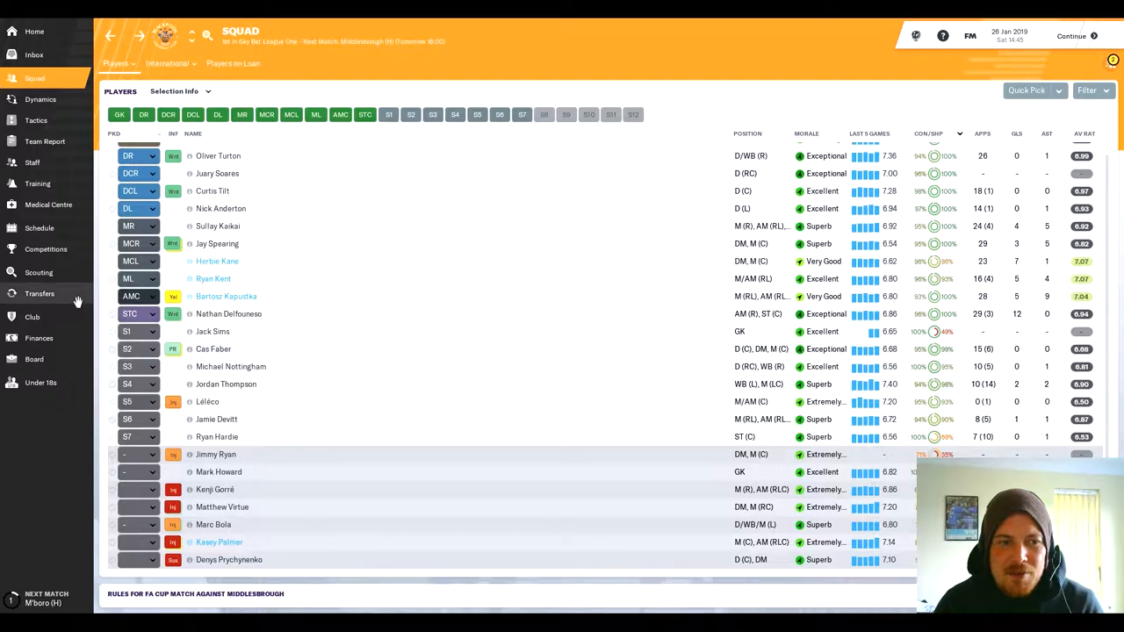
left_click(40, 293)
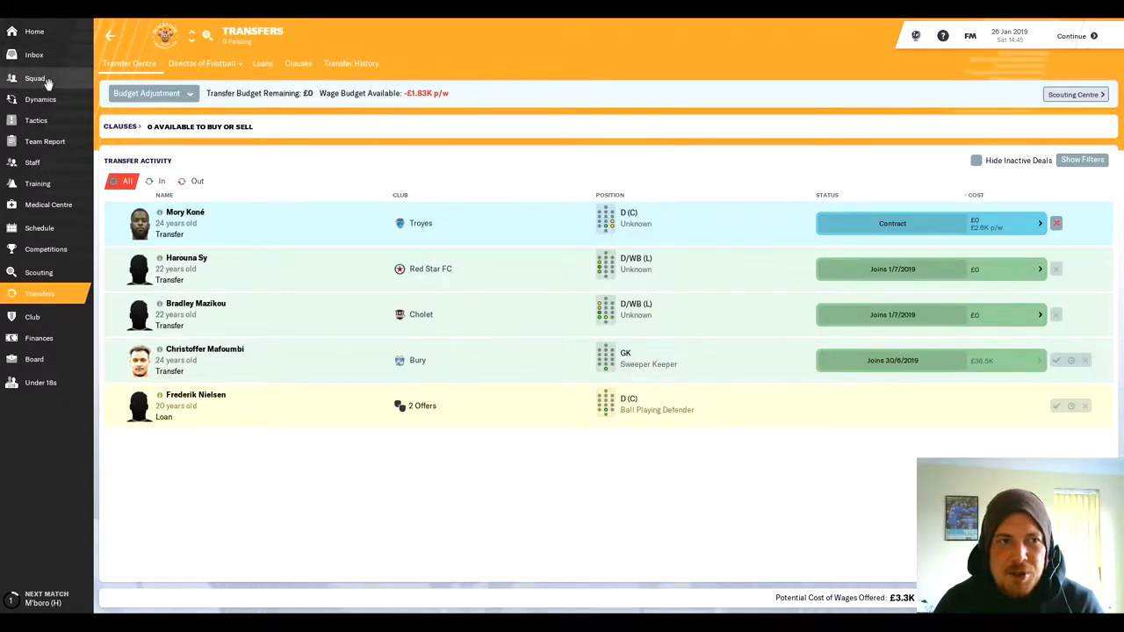
left_click(35, 79)
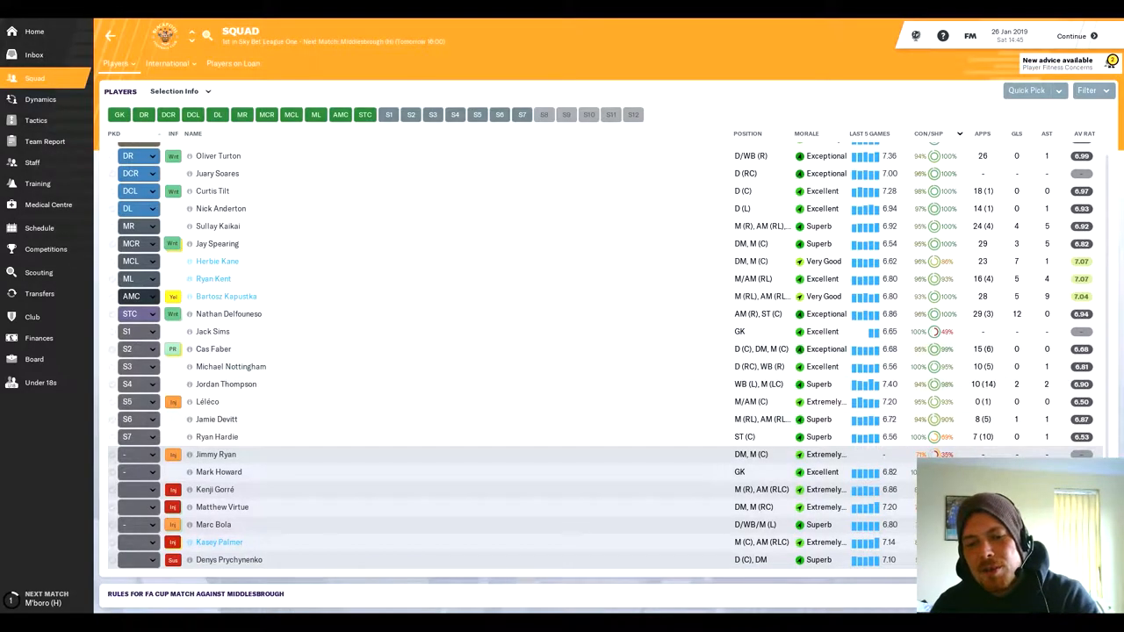
Step: Continue to the Middlesbrough match preview and head into the dressing room before kick-off
left_click(1070, 36)
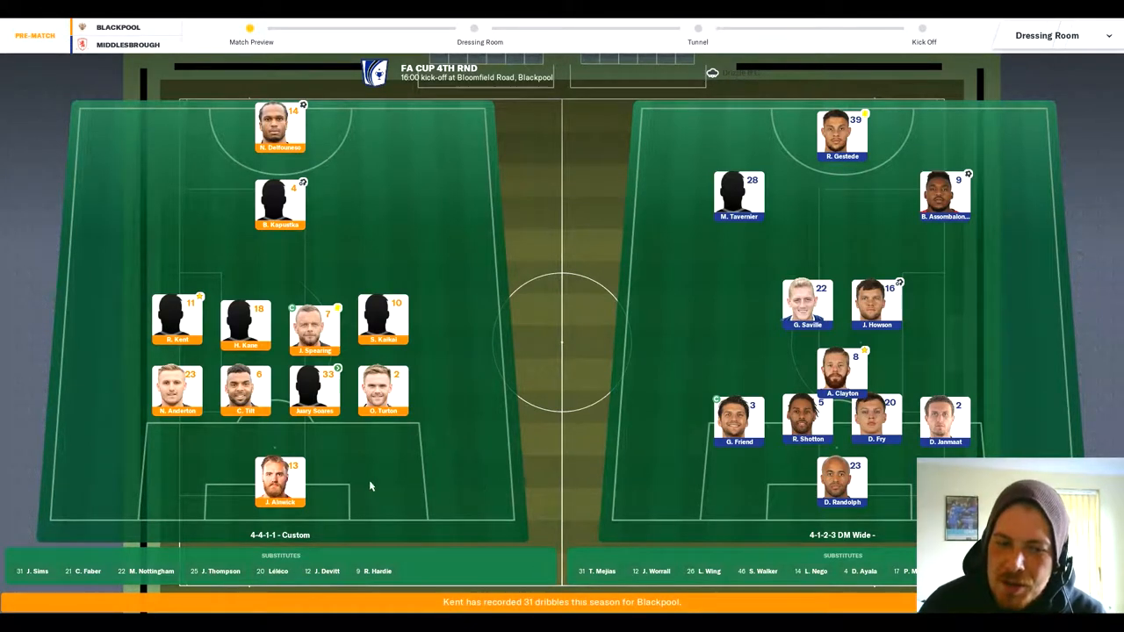
mouse_move(355, 422)
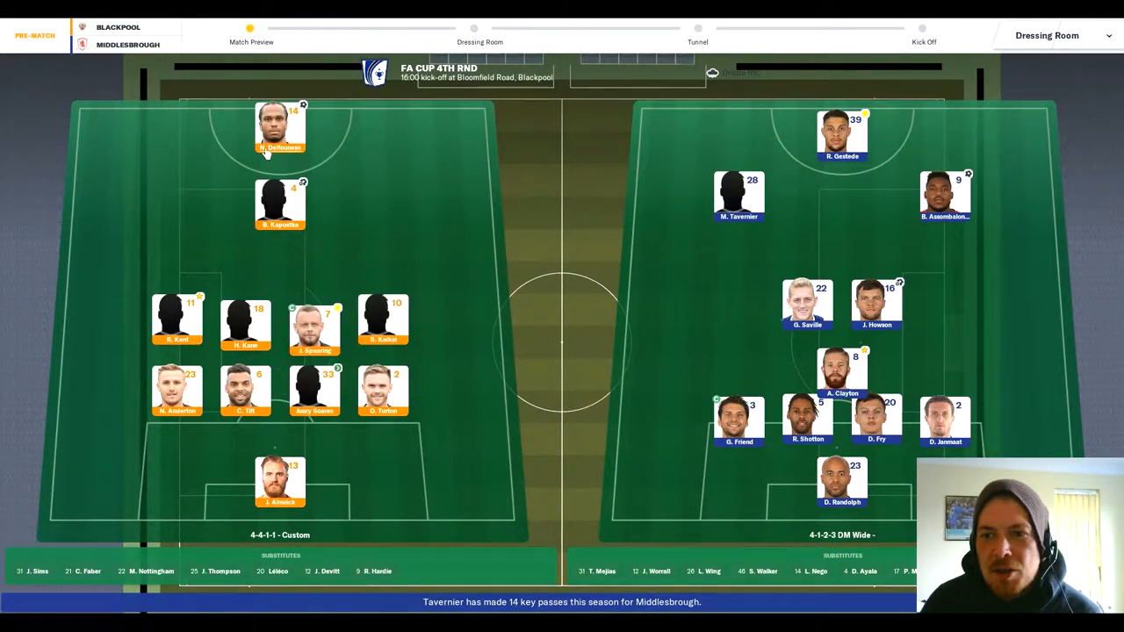
mouse_move(392, 239)
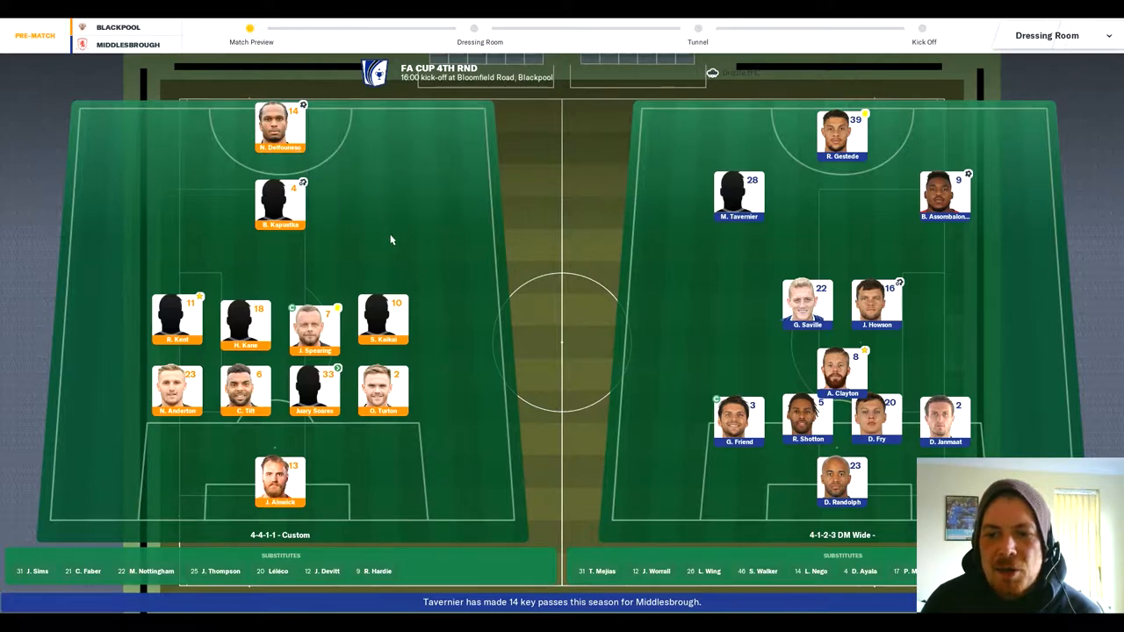
mouse_move(779, 386)
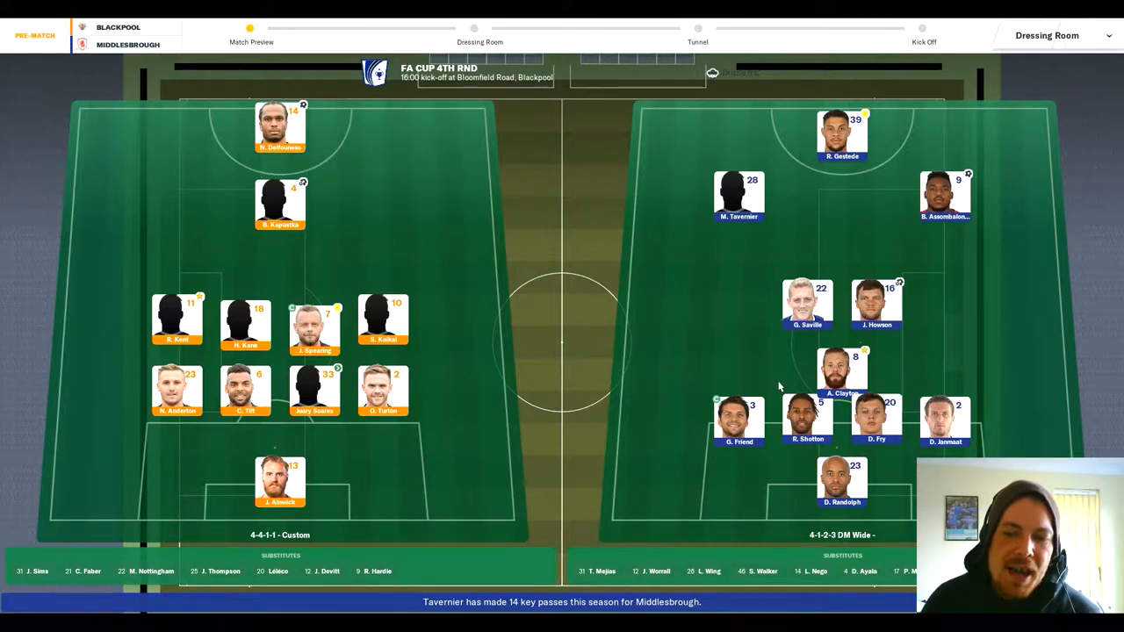
mouse_move(874, 479)
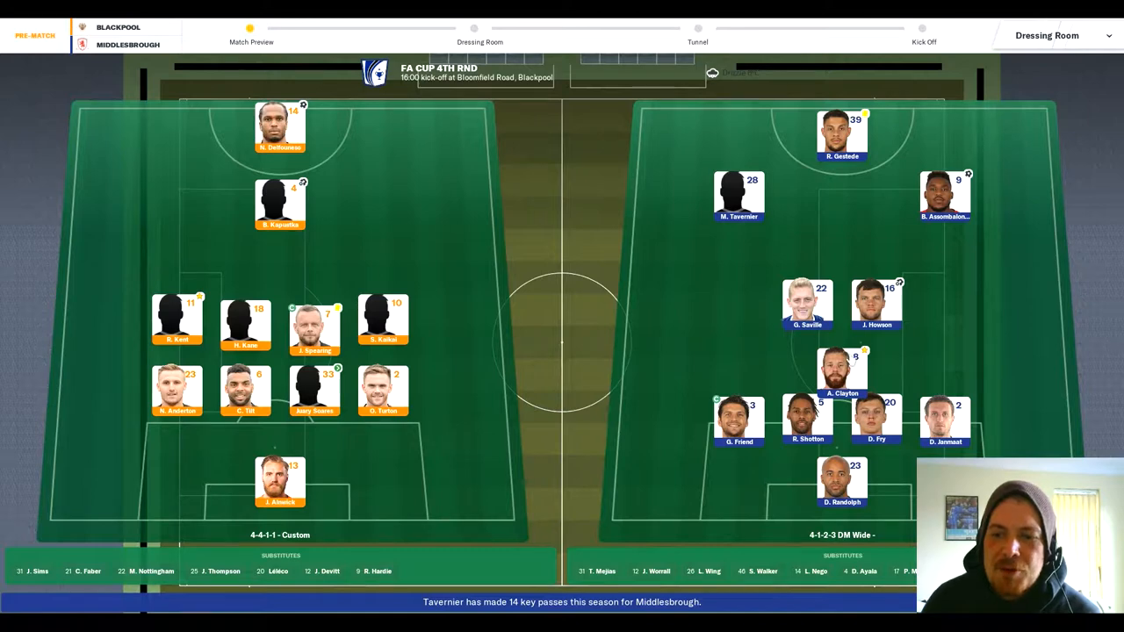
mouse_move(981, 230)
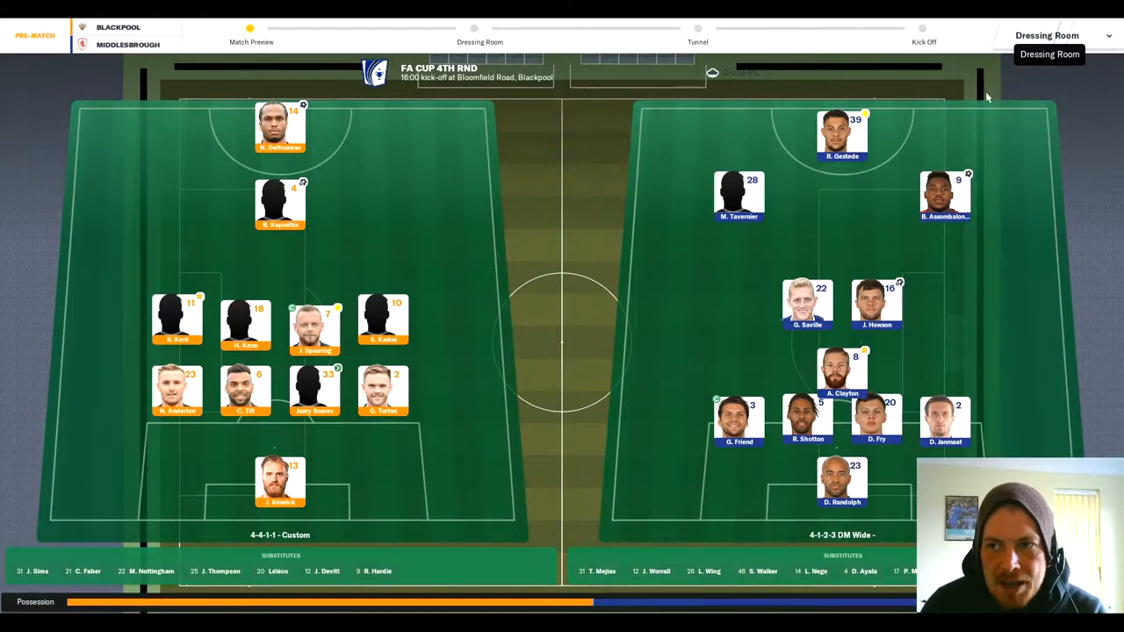
left_click(479, 35)
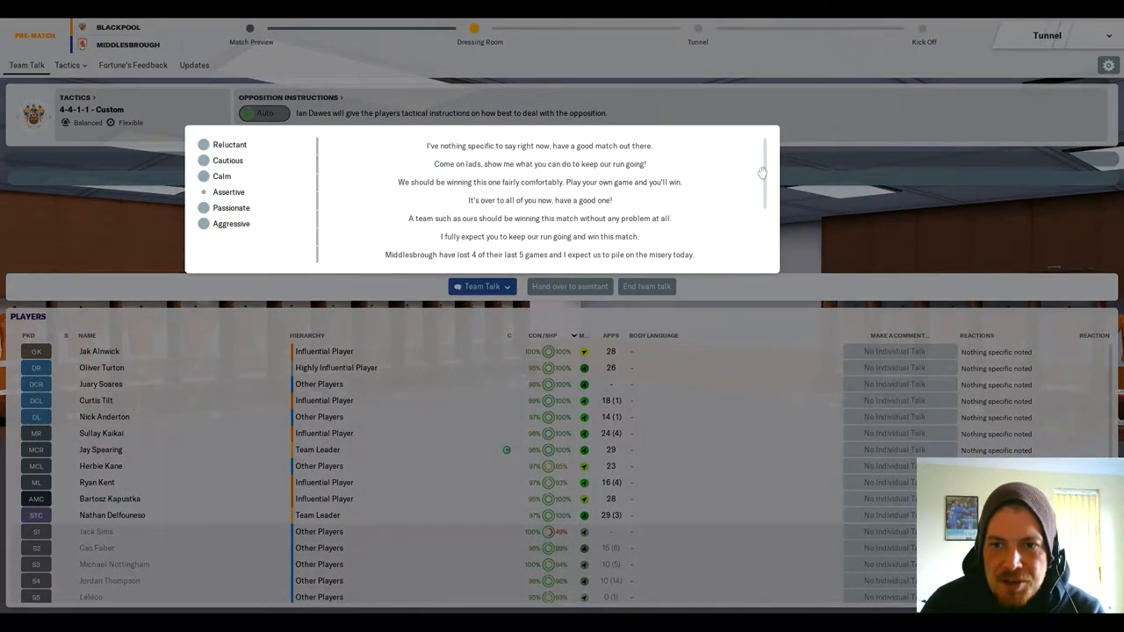
Step: End the pre-match team talk so the Middlesbrough cup tie kicks off
scroll("down", 3)
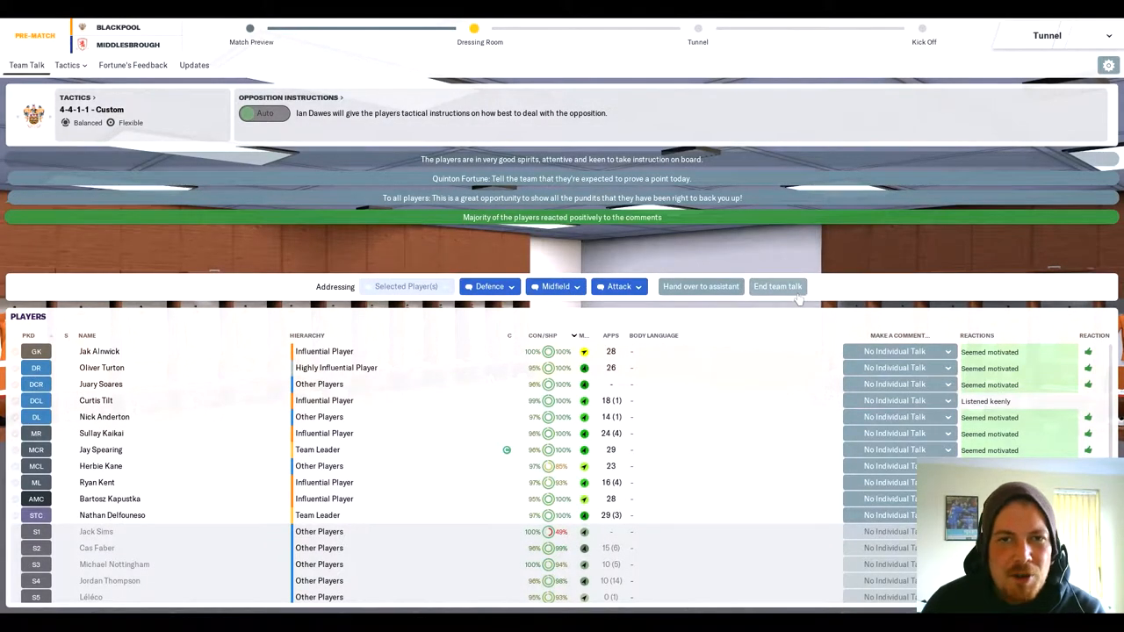
left_click(777, 287)
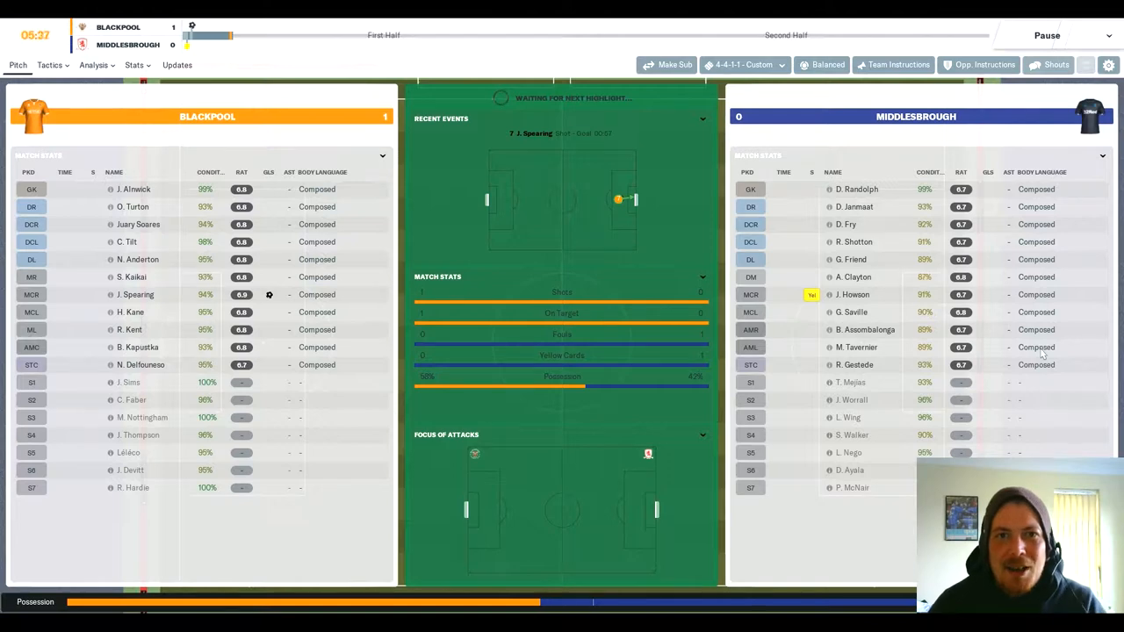
Step: Watch the first half play out to the 1–1 half-time review
left_click(17, 65)
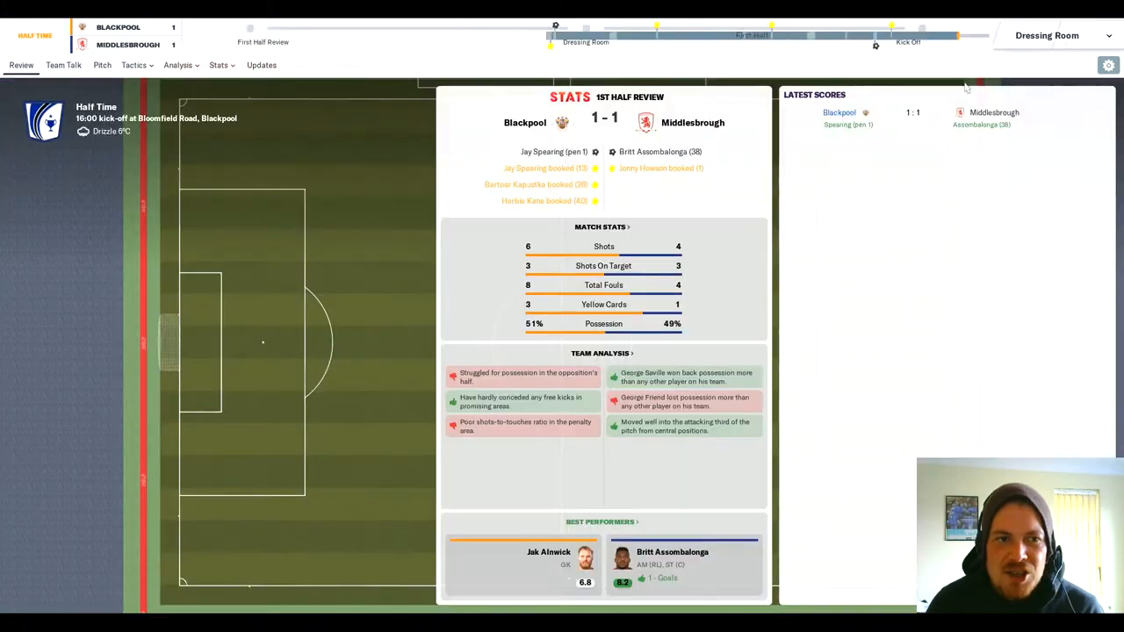
Step: Tell all players you're unhappy at half-time and calmly warn Herbie Kane to watch his step
left_click(63, 65)
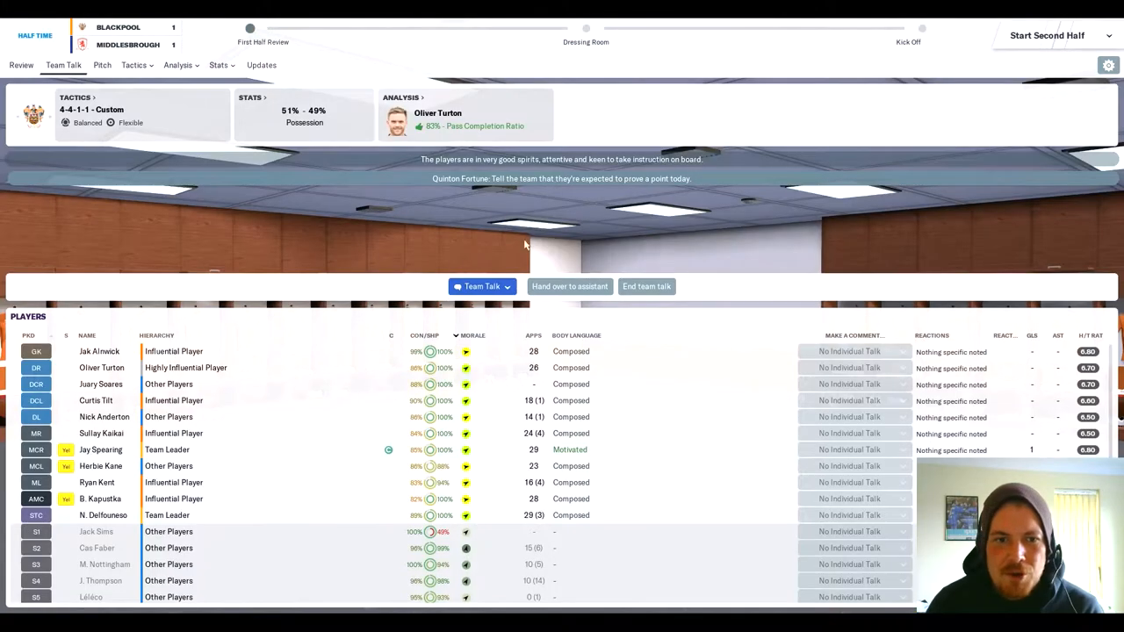
left_click(481, 286)
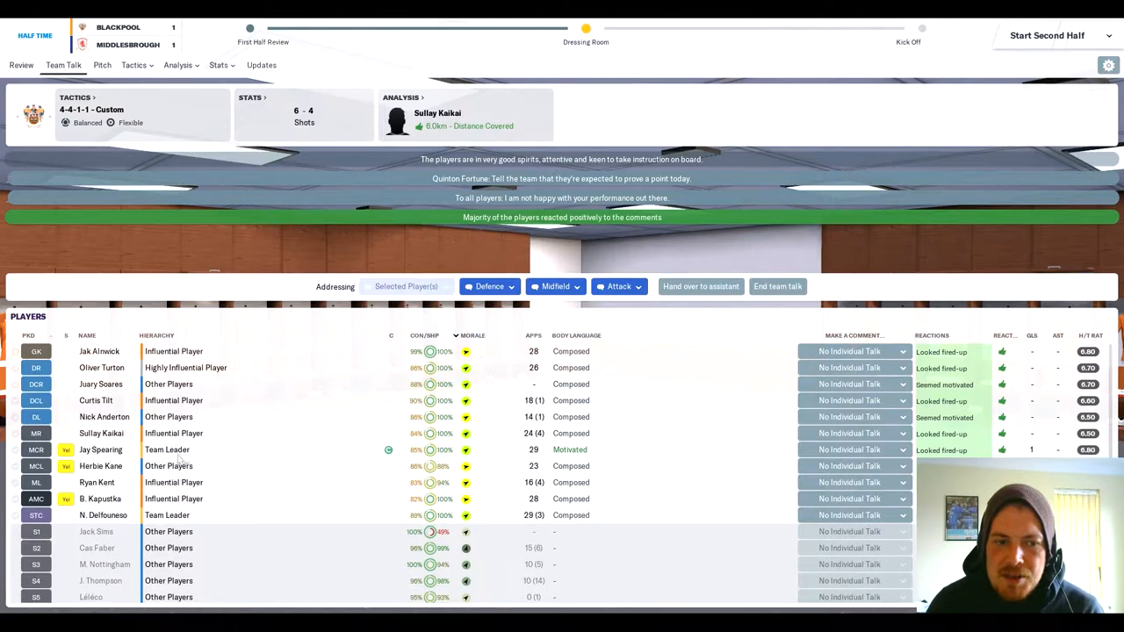
scroll("down", 3)
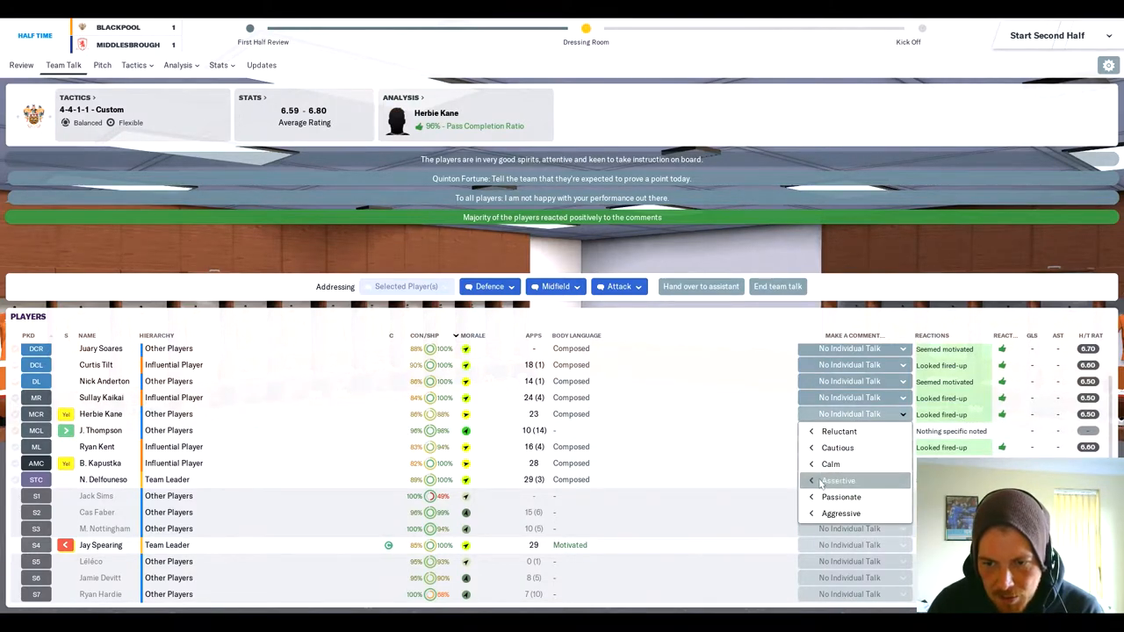
left_click(829, 464)
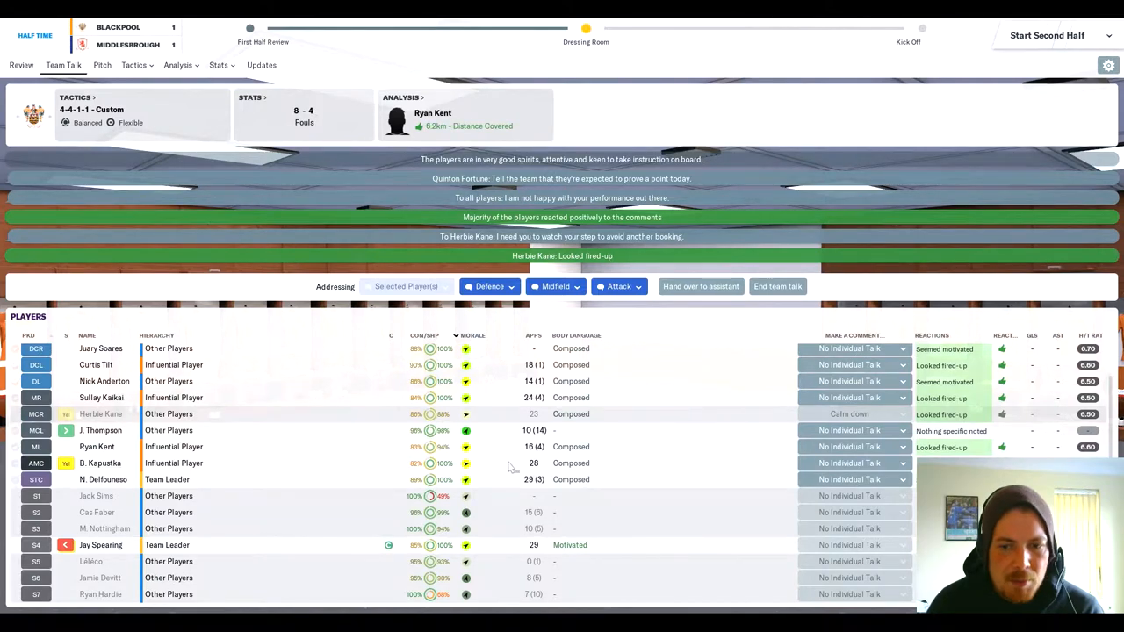
left_click(902, 463)
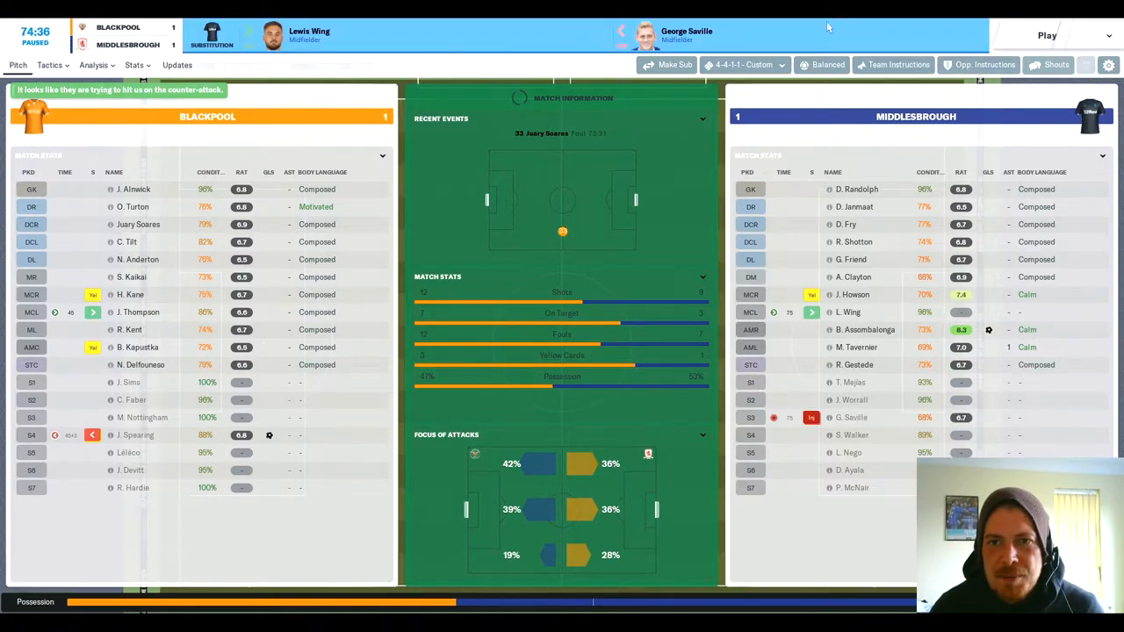
Step: Bring up Blackpool's substitution planner at 74 minutes with the score 1–1
left_click(674, 65)
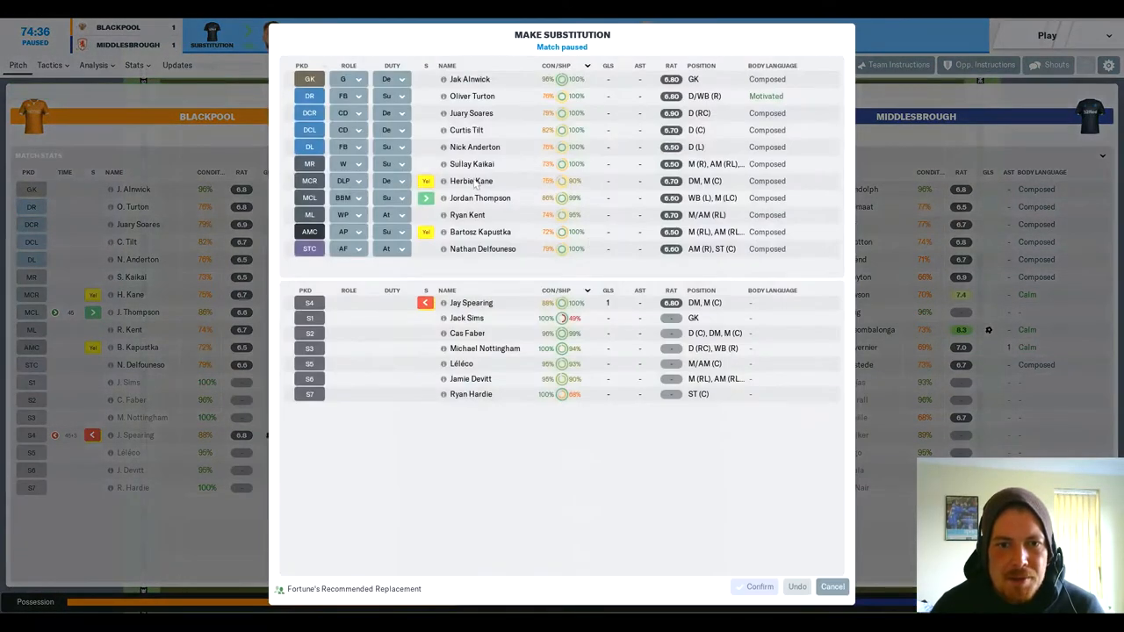
mouse_move(472, 181)
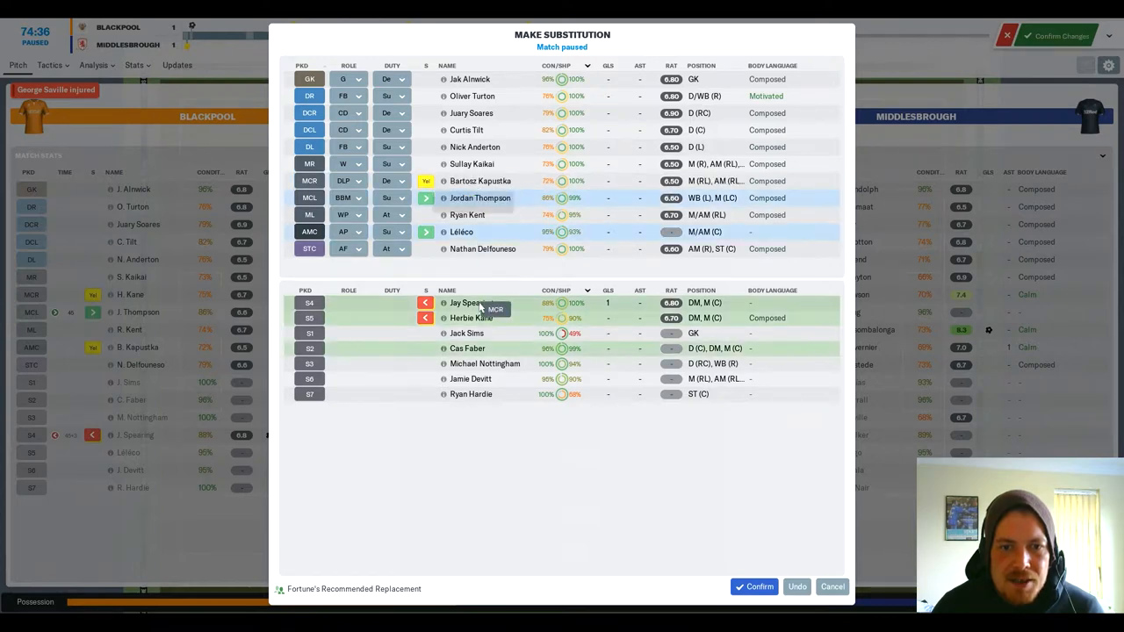
mouse_move(474, 348)
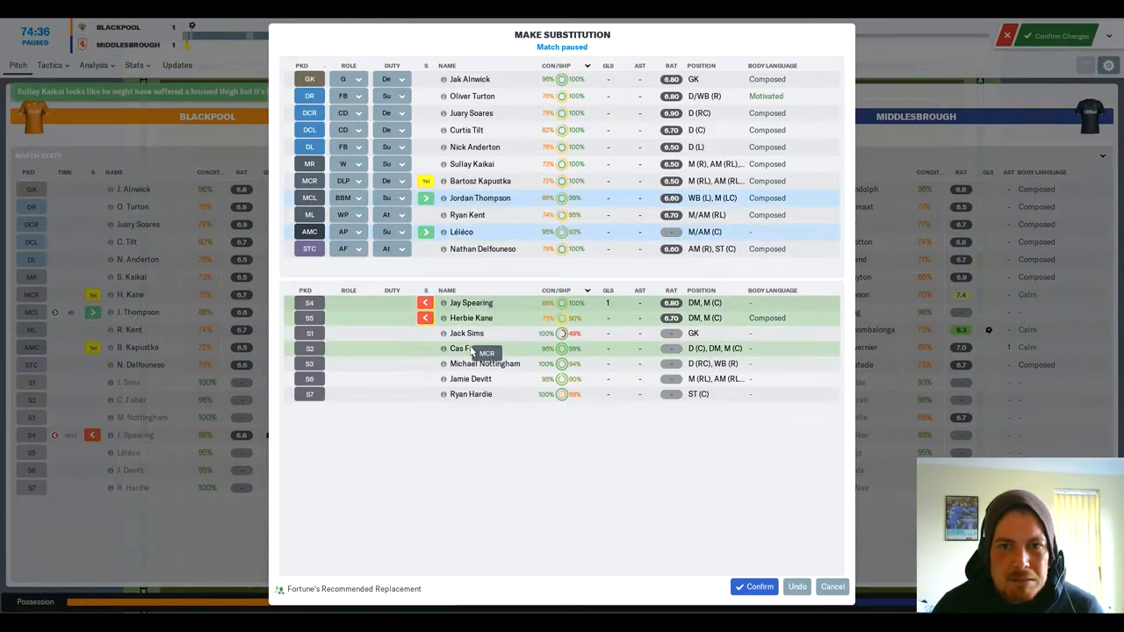
mouse_move(482, 363)
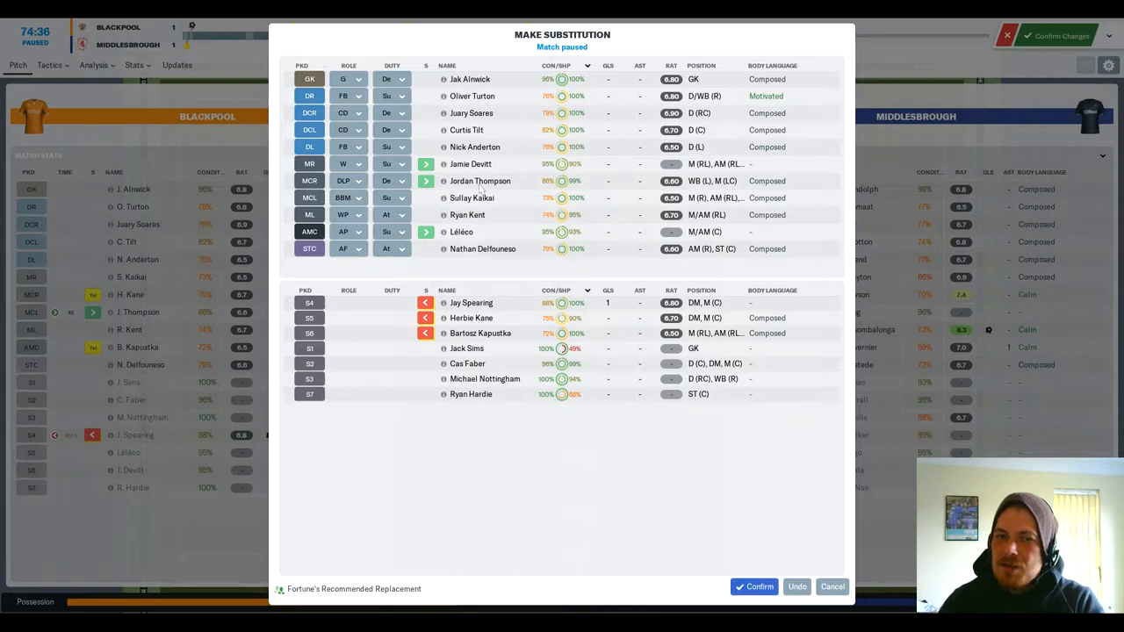
mouse_move(472, 198)
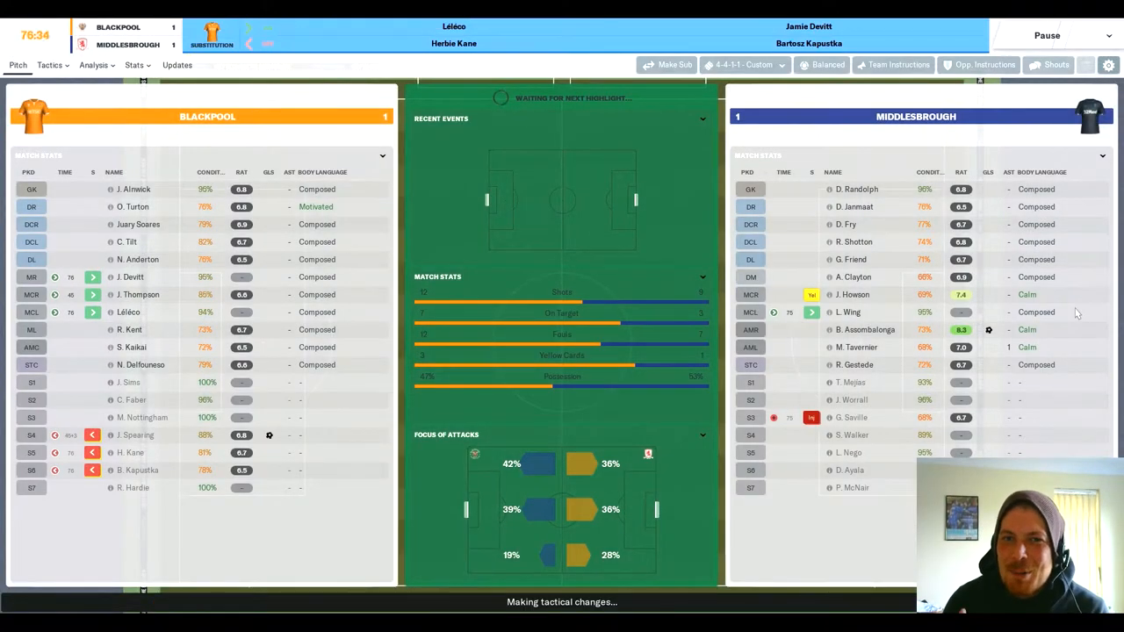
Step: Watch the pitch through full time as Middlesbrough win 2–1, reaching the post-match team talk
left_click(17, 64)
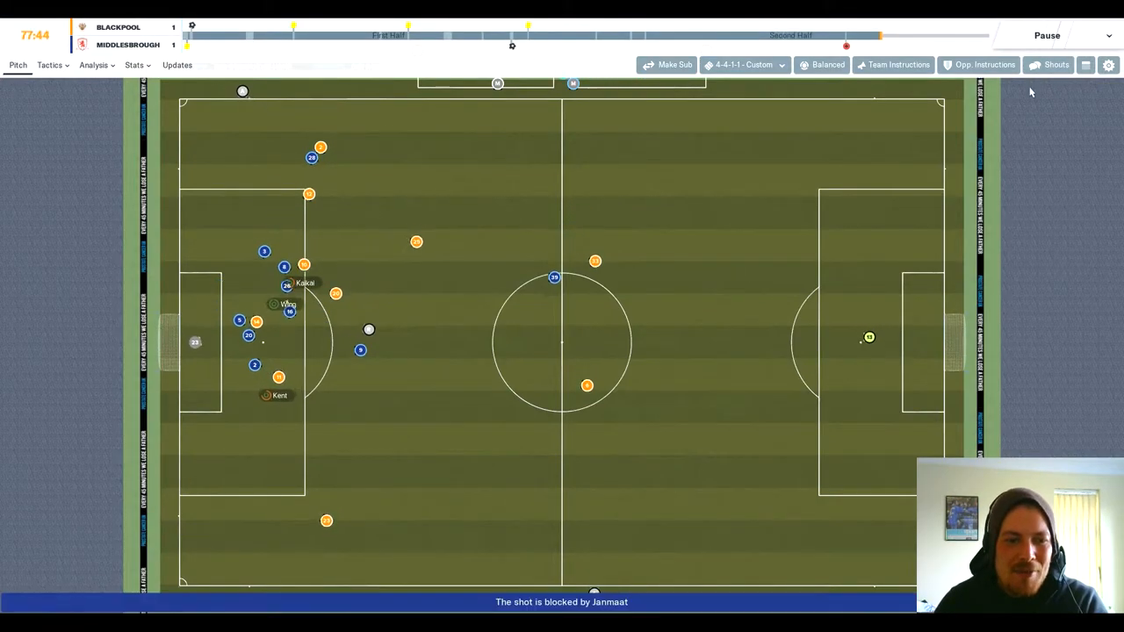
left_click(1055, 64)
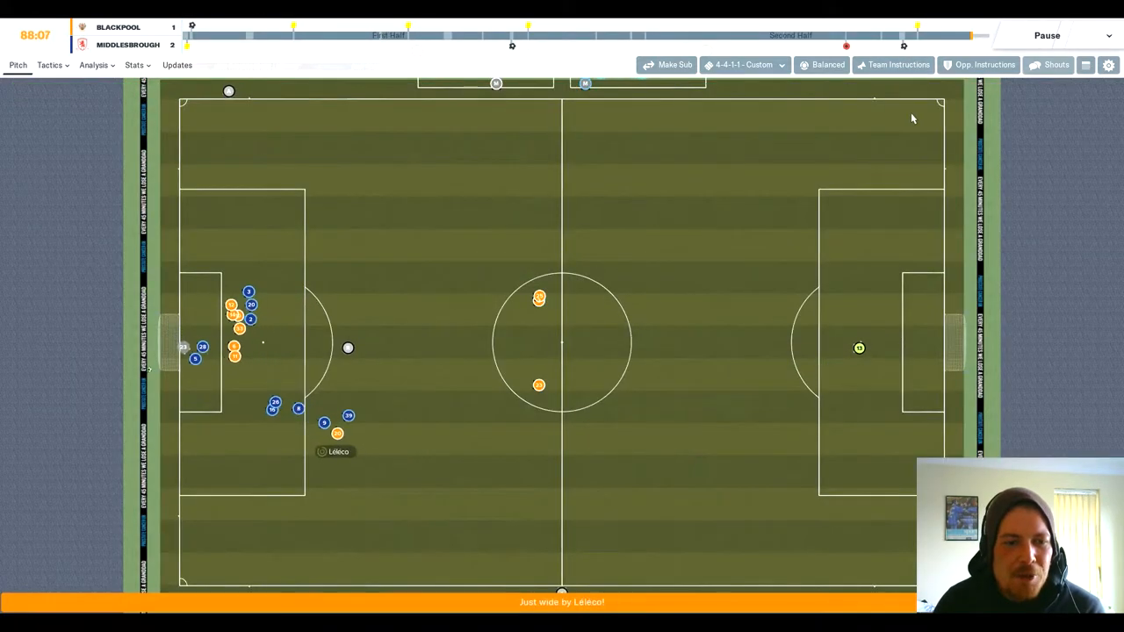
left_click(1055, 64)
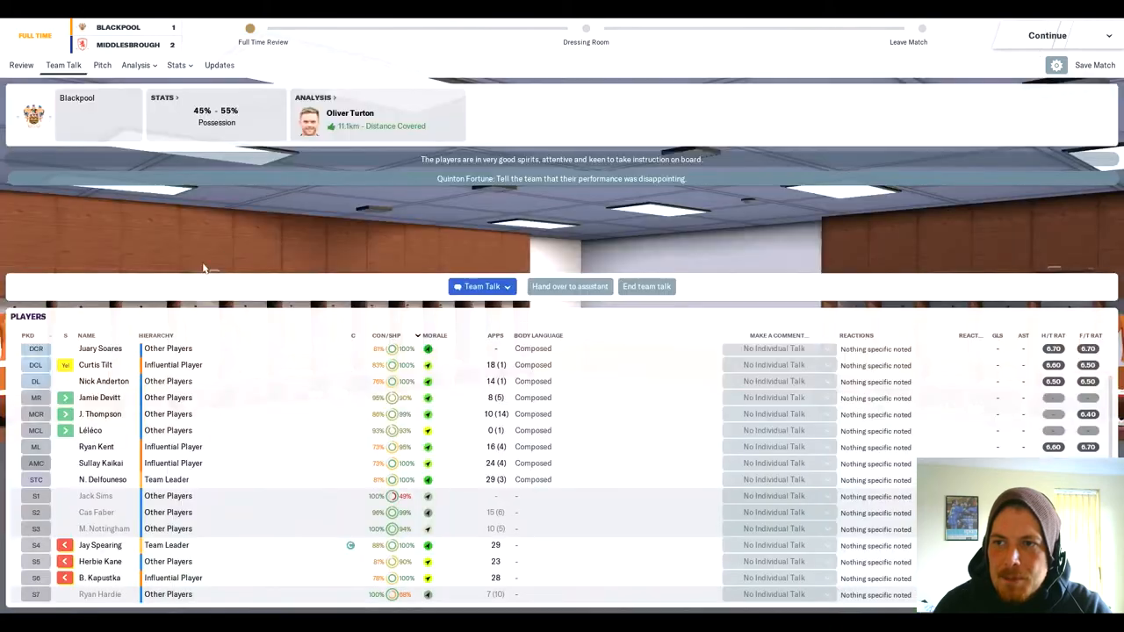
Step: Tell the squad they were not good enough today and end the post-match team talk
left_click(481, 287)
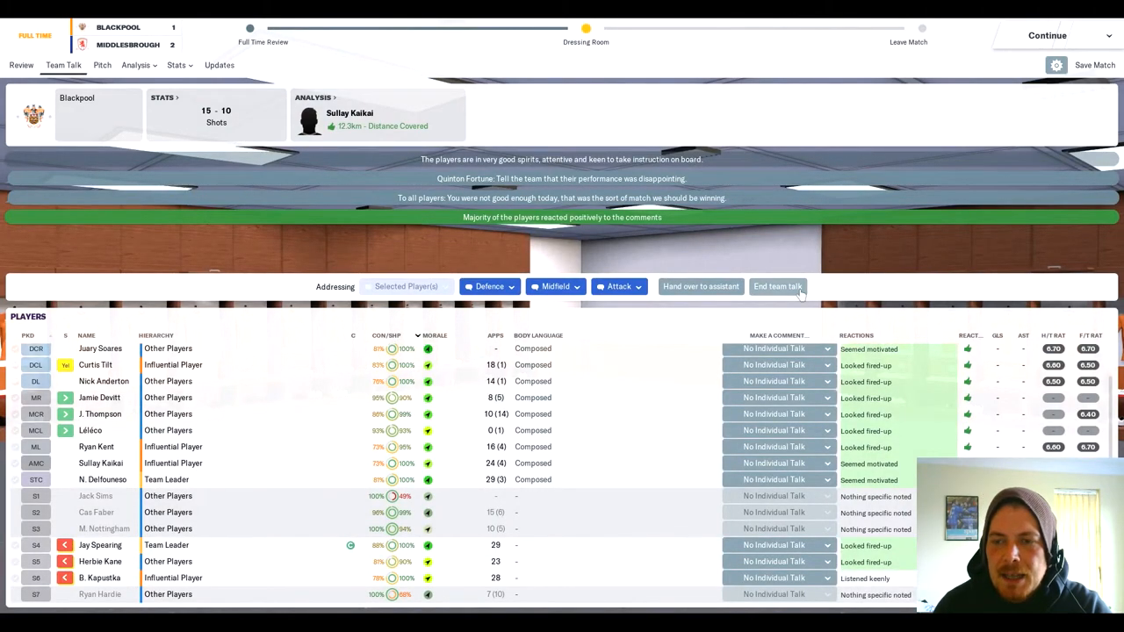
left_click(777, 286)
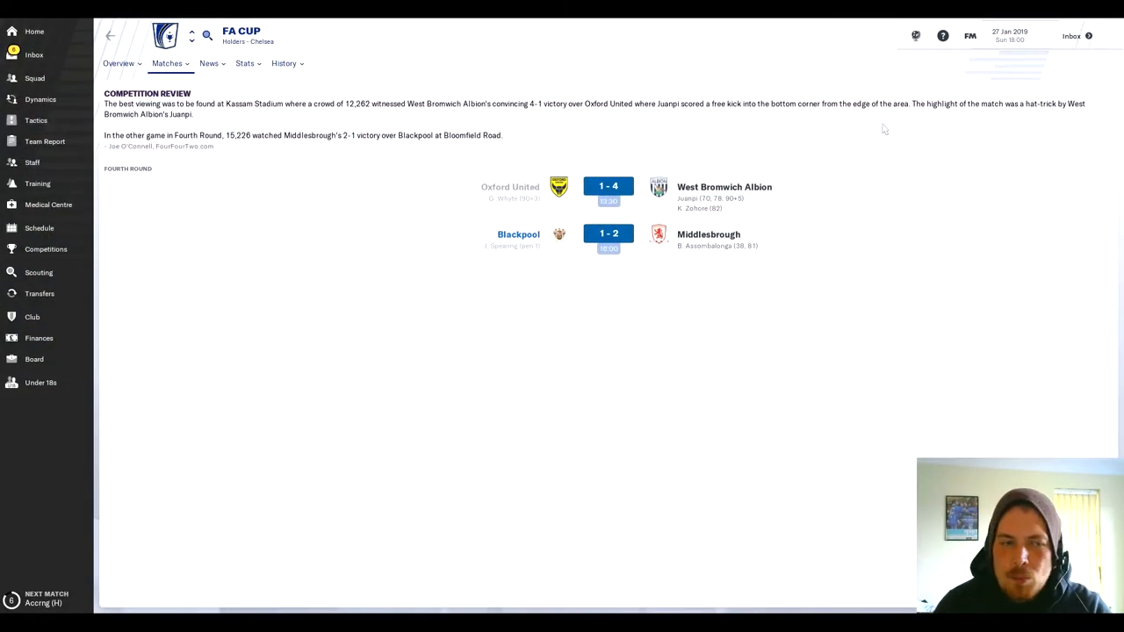
Step: Read the Sullay Kaikai injured inbox message and leave his bruised thigh to the physio
left_click(33, 55)
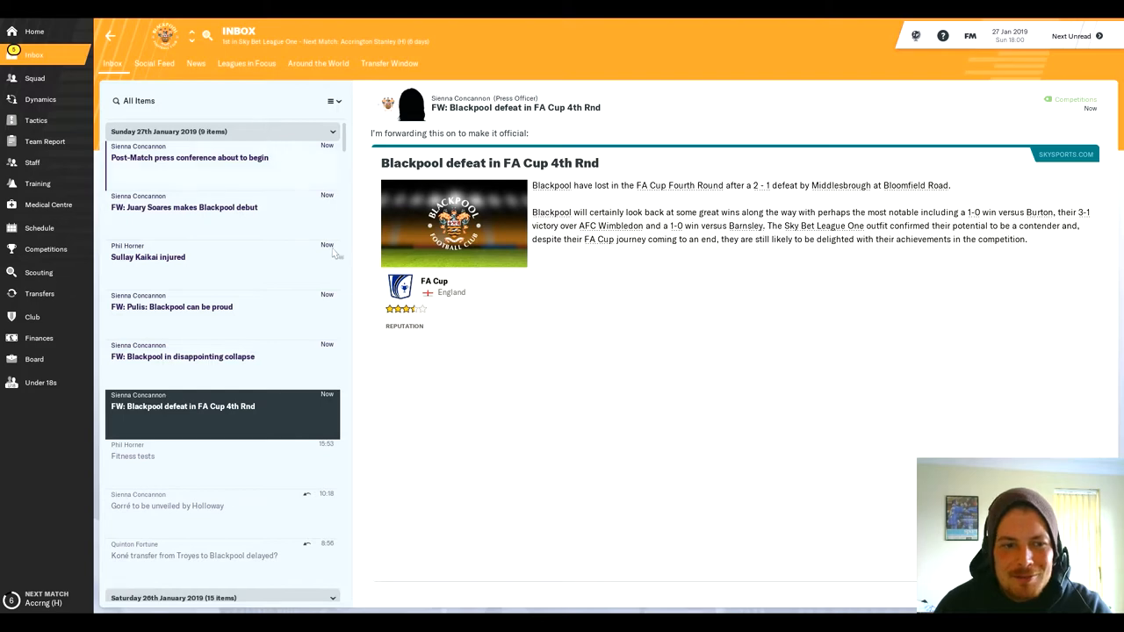
left_click(219, 258)
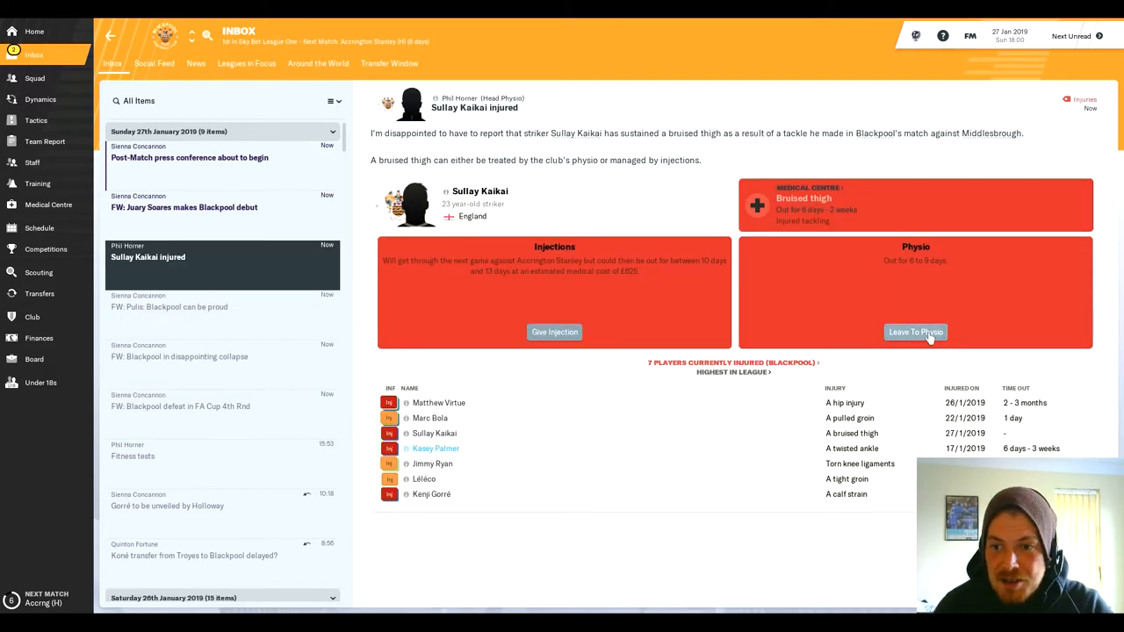
left_click(189, 157)
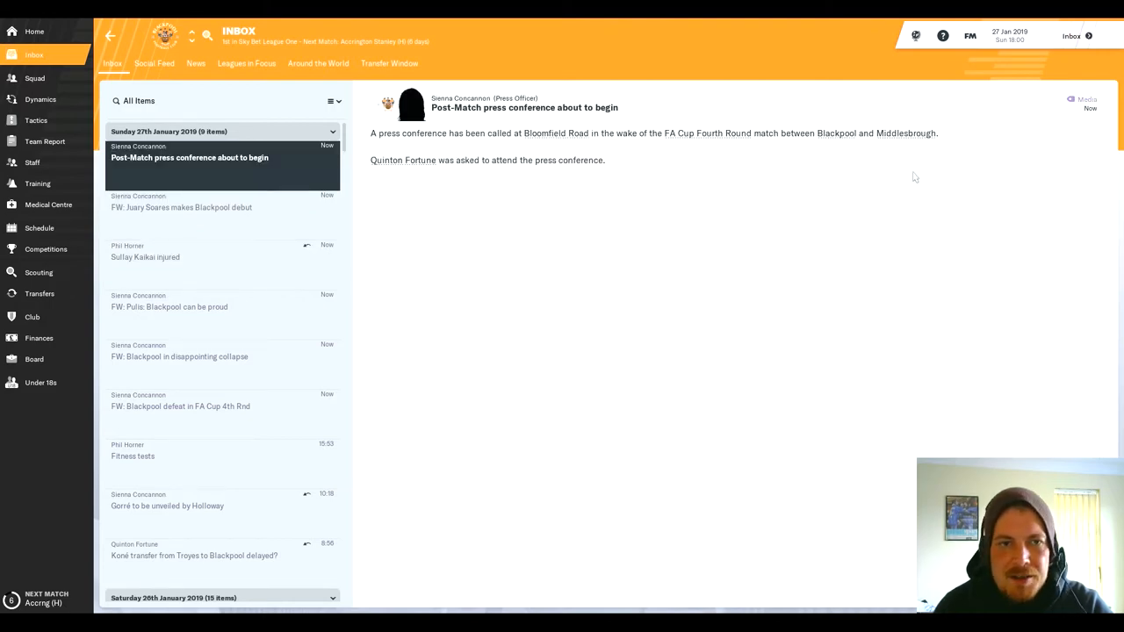
Step: Review the senior fixture schedule, check the inbox, and return to the manager home overview
left_click(38, 227)
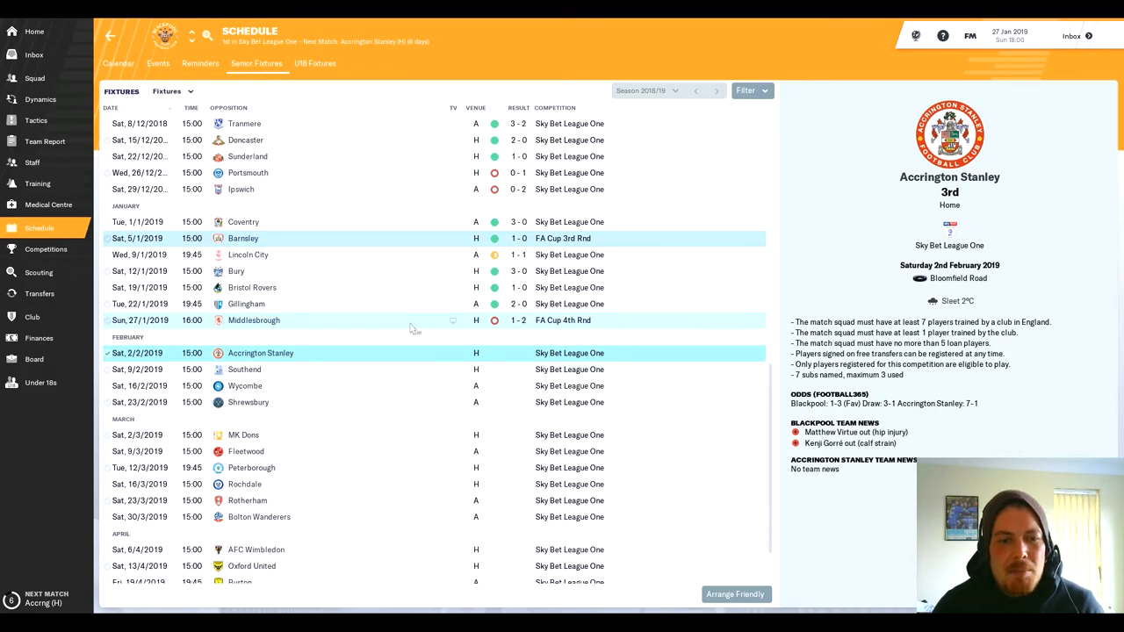
mouse_move(513, 367)
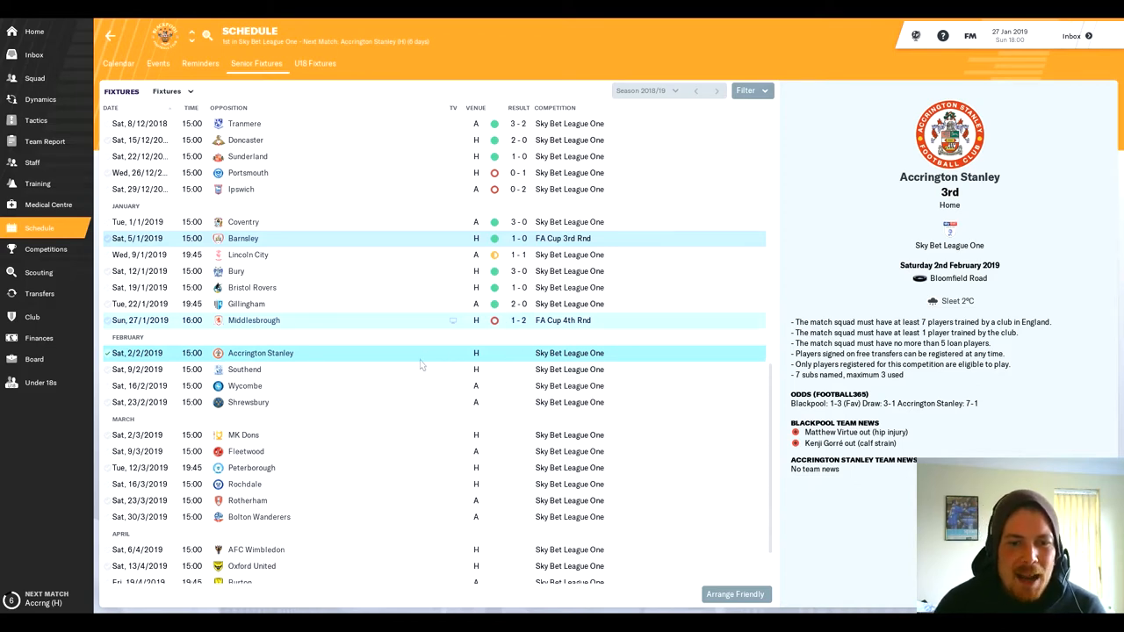
mouse_move(279, 353)
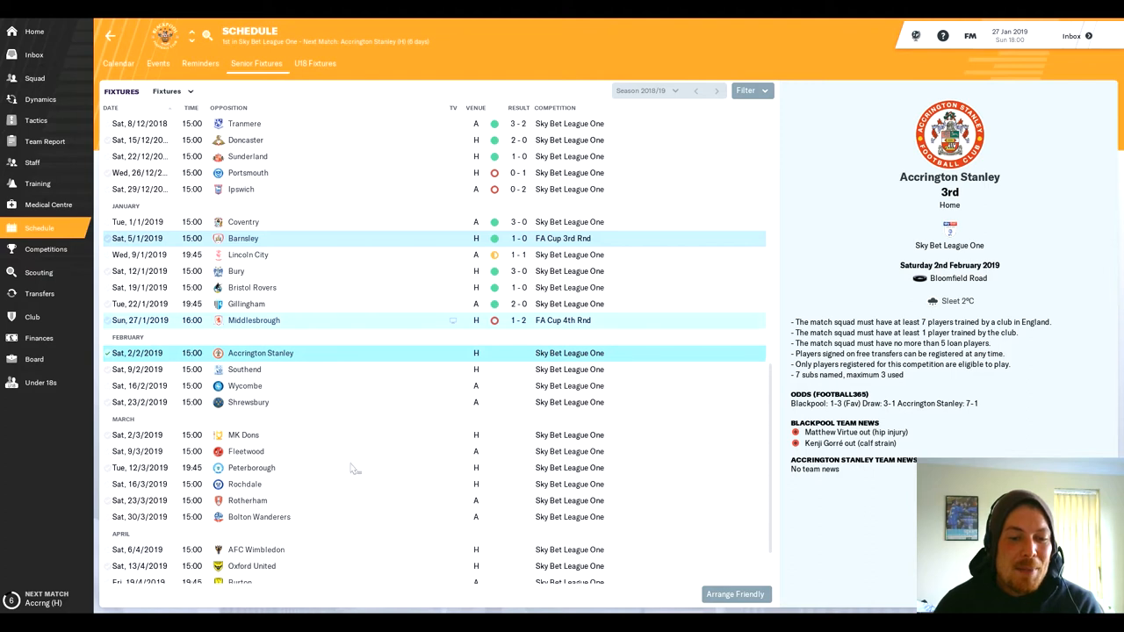
mouse_move(284, 483)
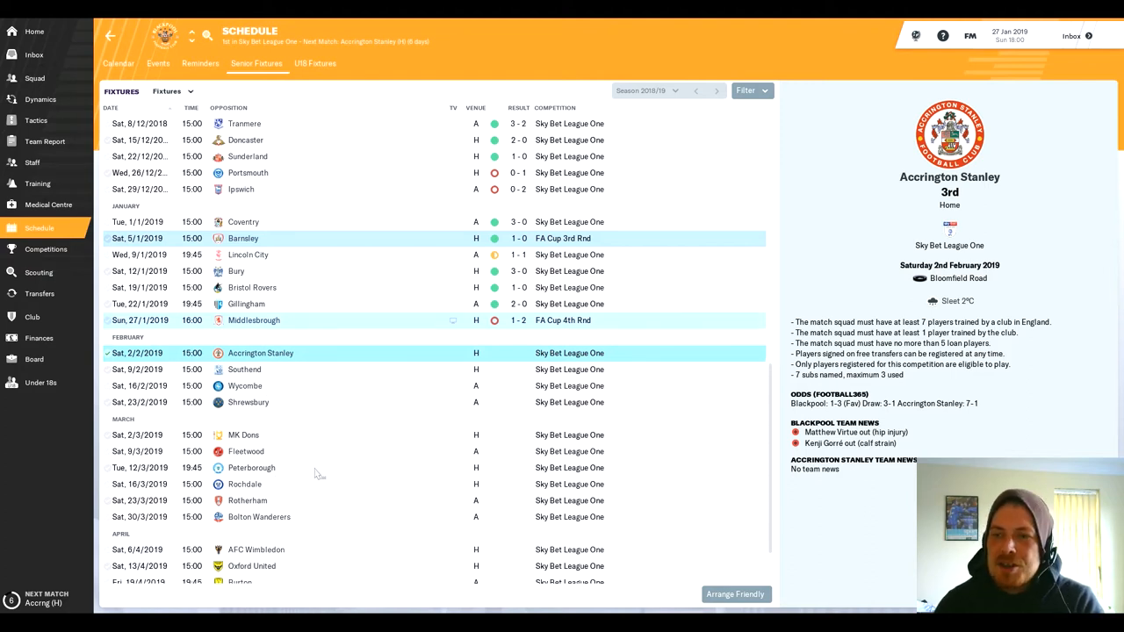
mouse_move(274, 365)
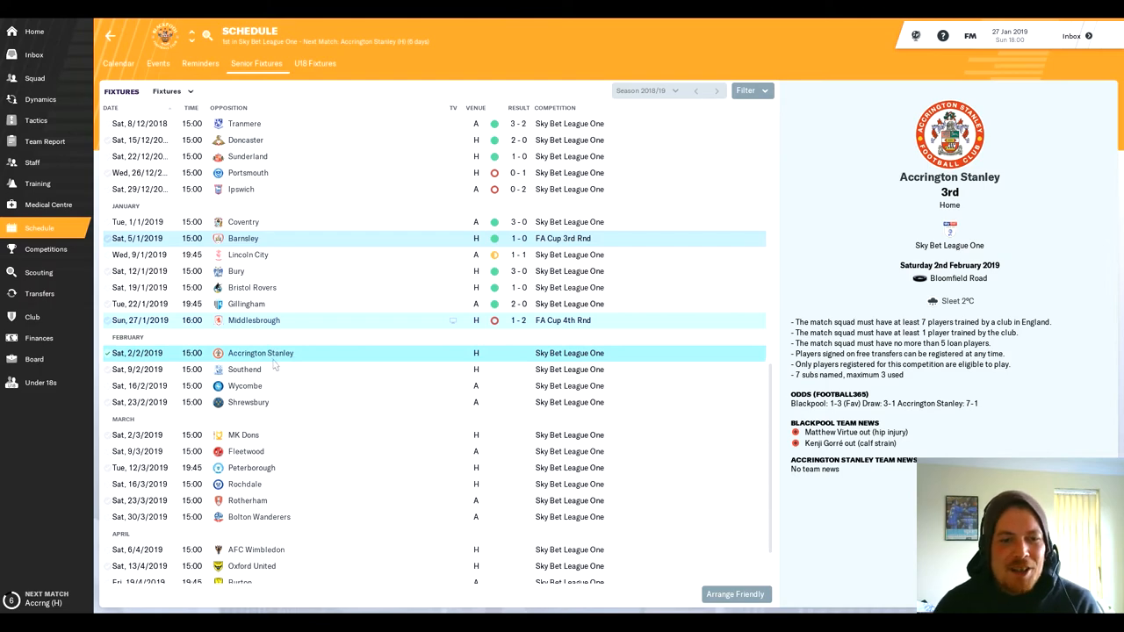
left_click(34, 54)
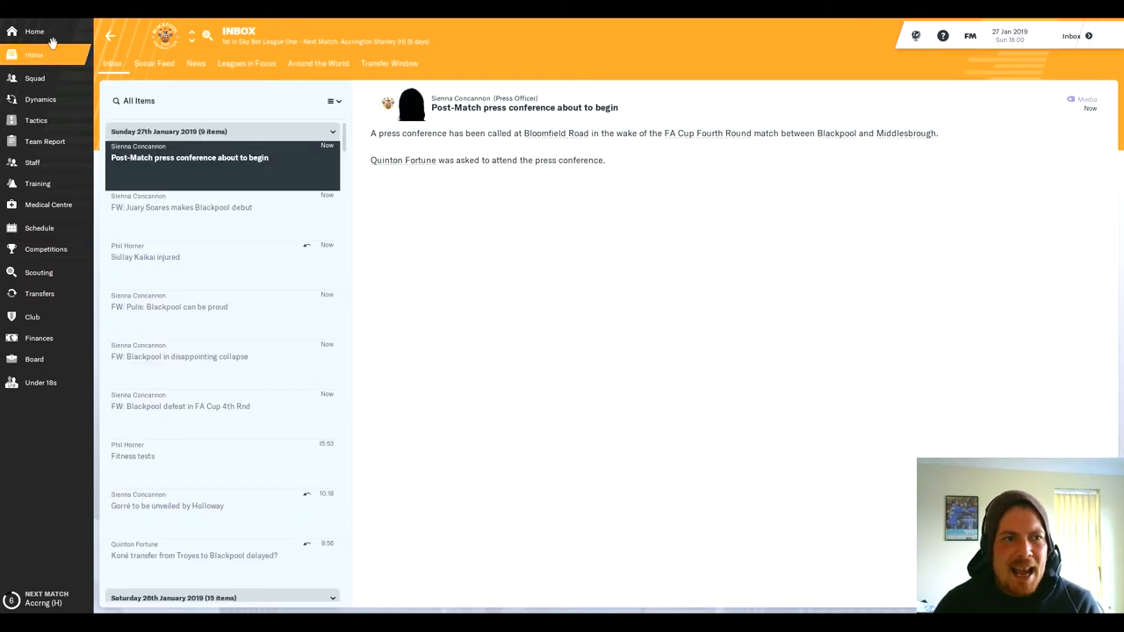
left_click(34, 31)
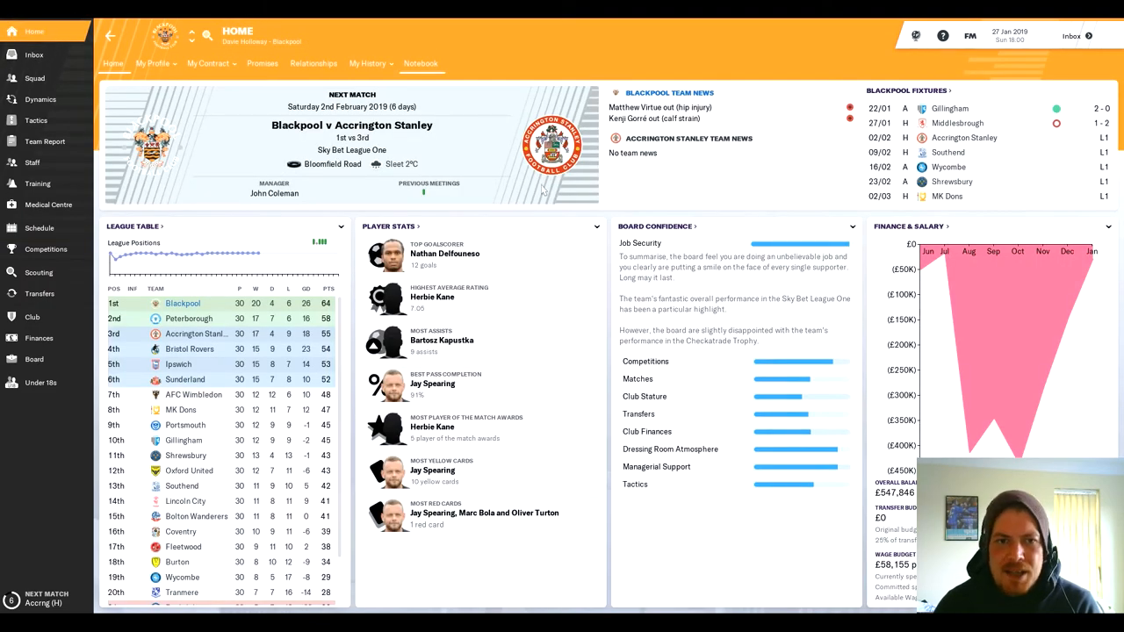
mouse_move(34, 54)
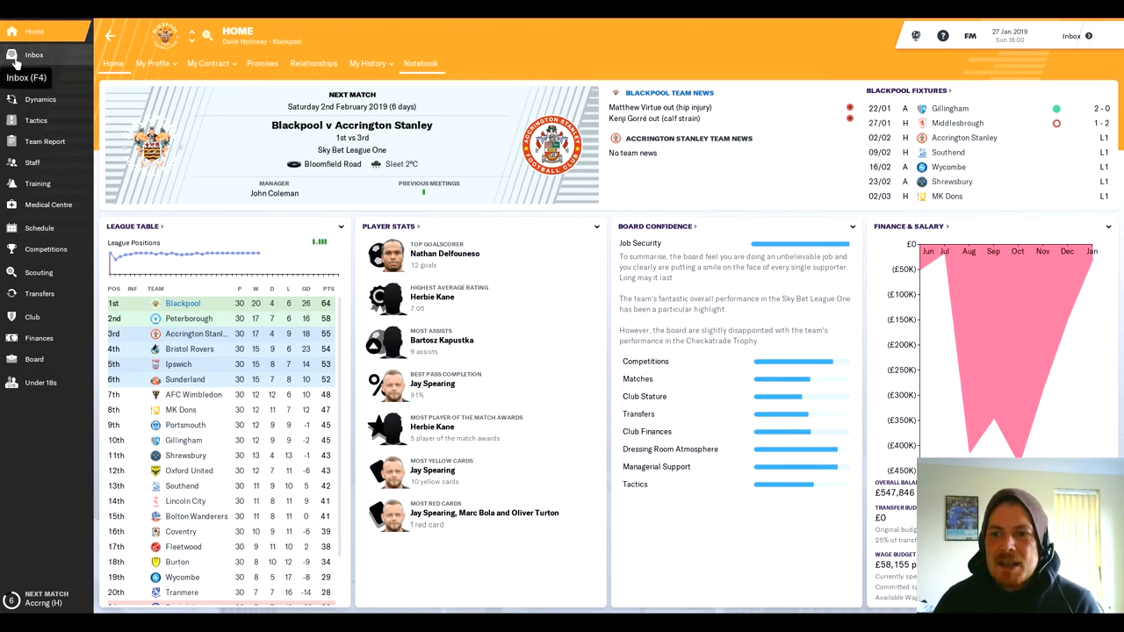